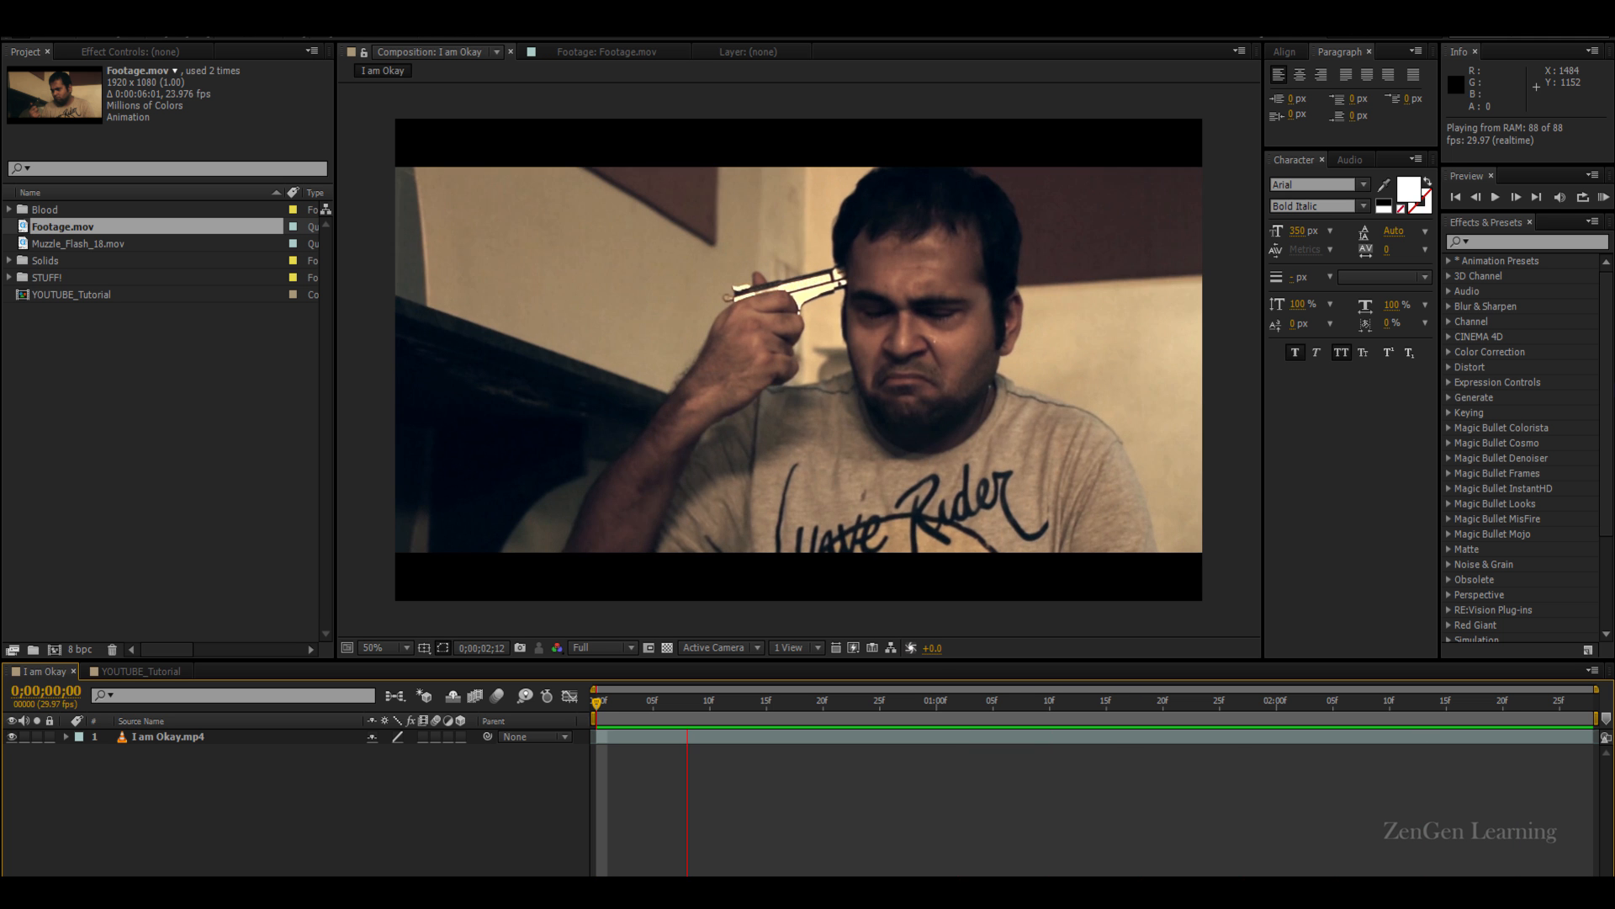
# Review Footage.mov in its own viewer, scrubbing to the gun-to-temple moment and later frames
pyautogui.click(1333, 717)
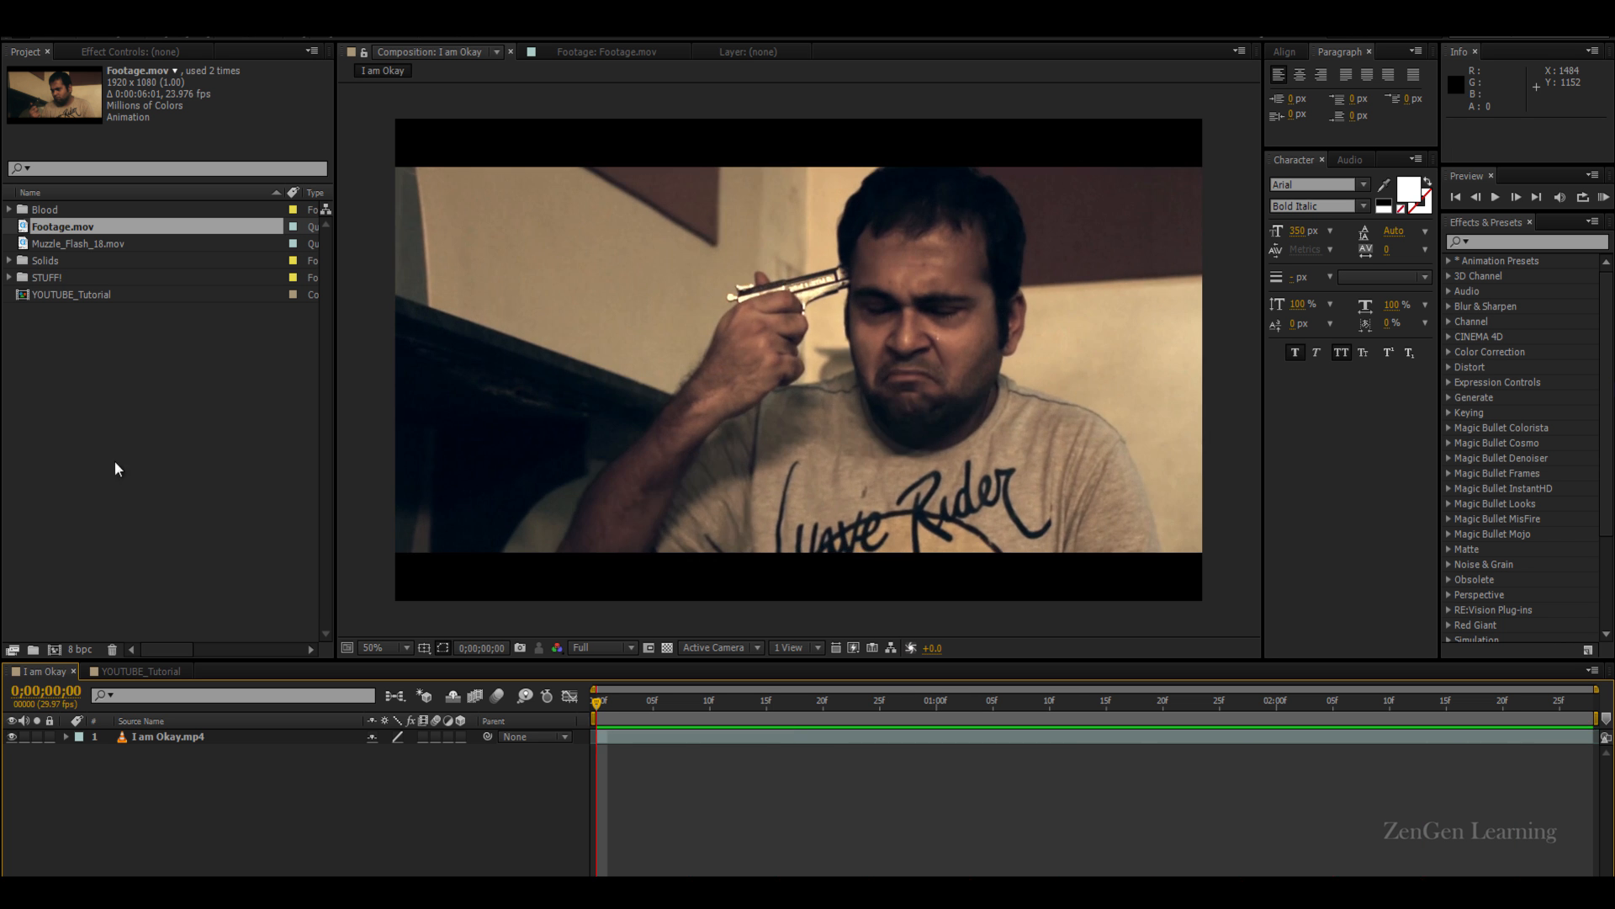
pyautogui.click(604, 52)
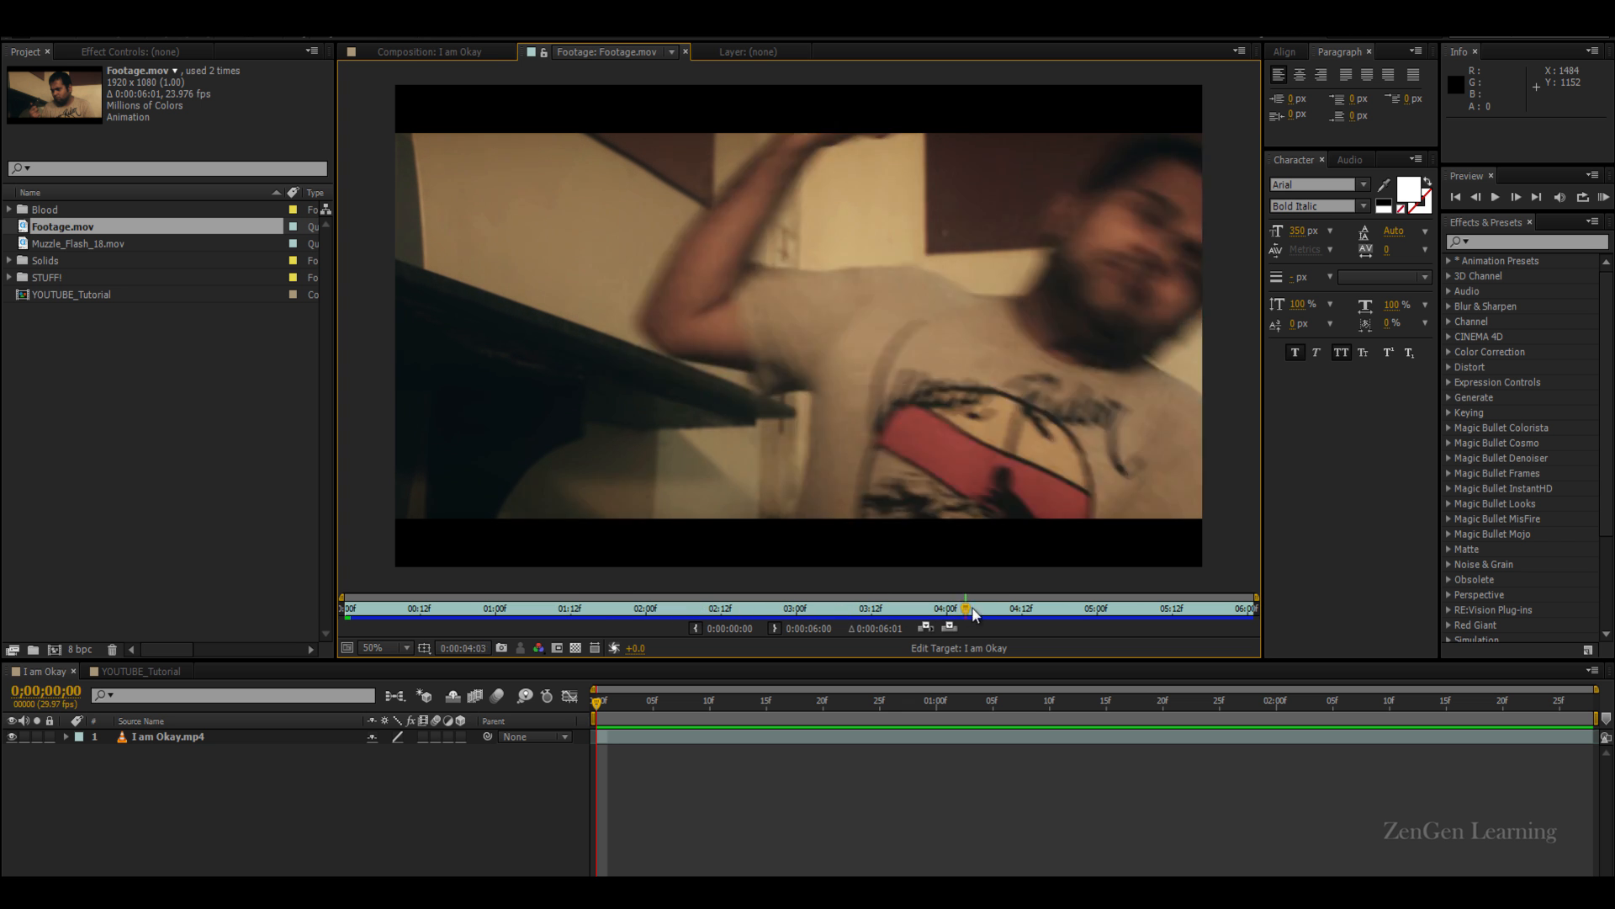
pyautogui.moveTo(967, 608); pyautogui.dragTo(1073, 607)
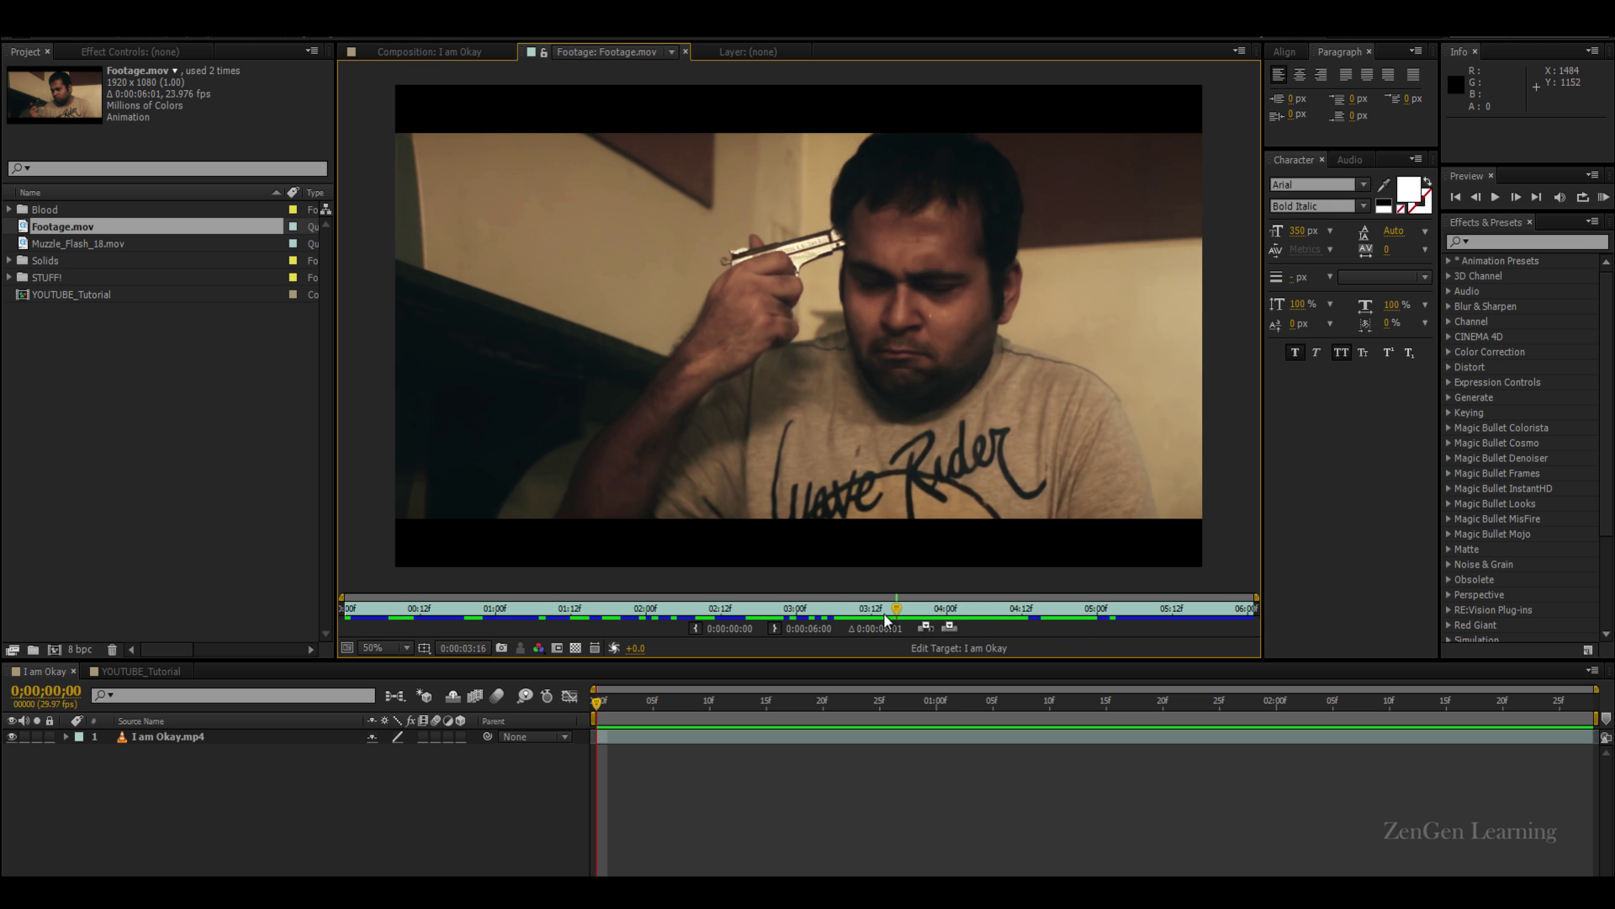
pyautogui.moveTo(894, 601); pyautogui.dragTo(953, 601)
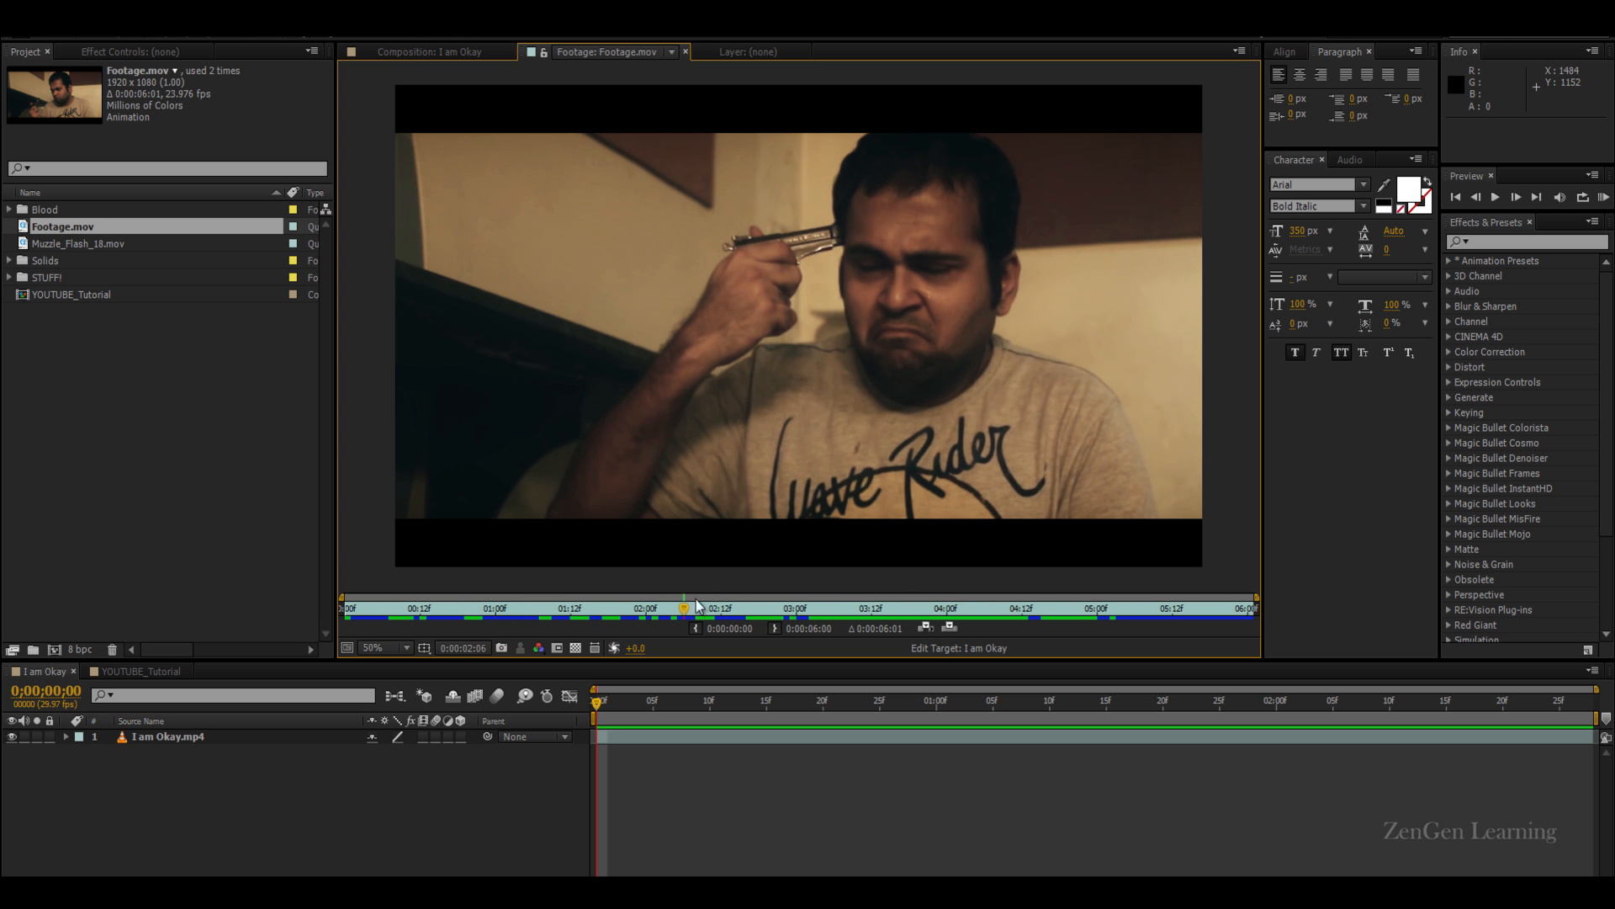
pyautogui.moveTo(685, 610); pyautogui.dragTo(977, 609)
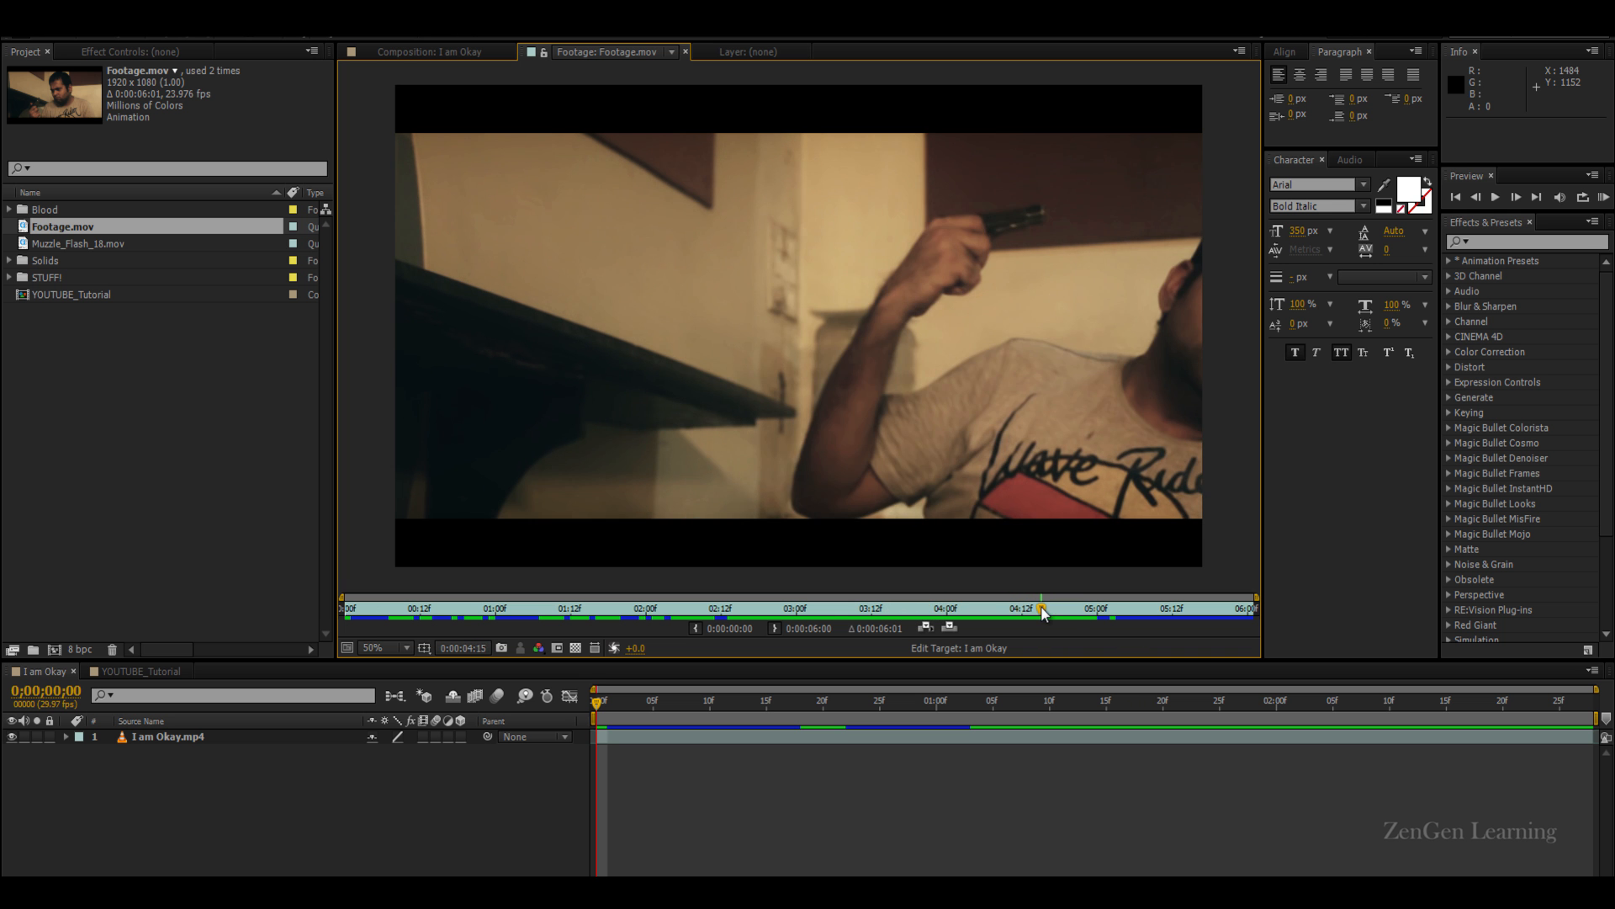
pyautogui.moveTo(1041, 613); pyautogui.dragTo(1074, 613)
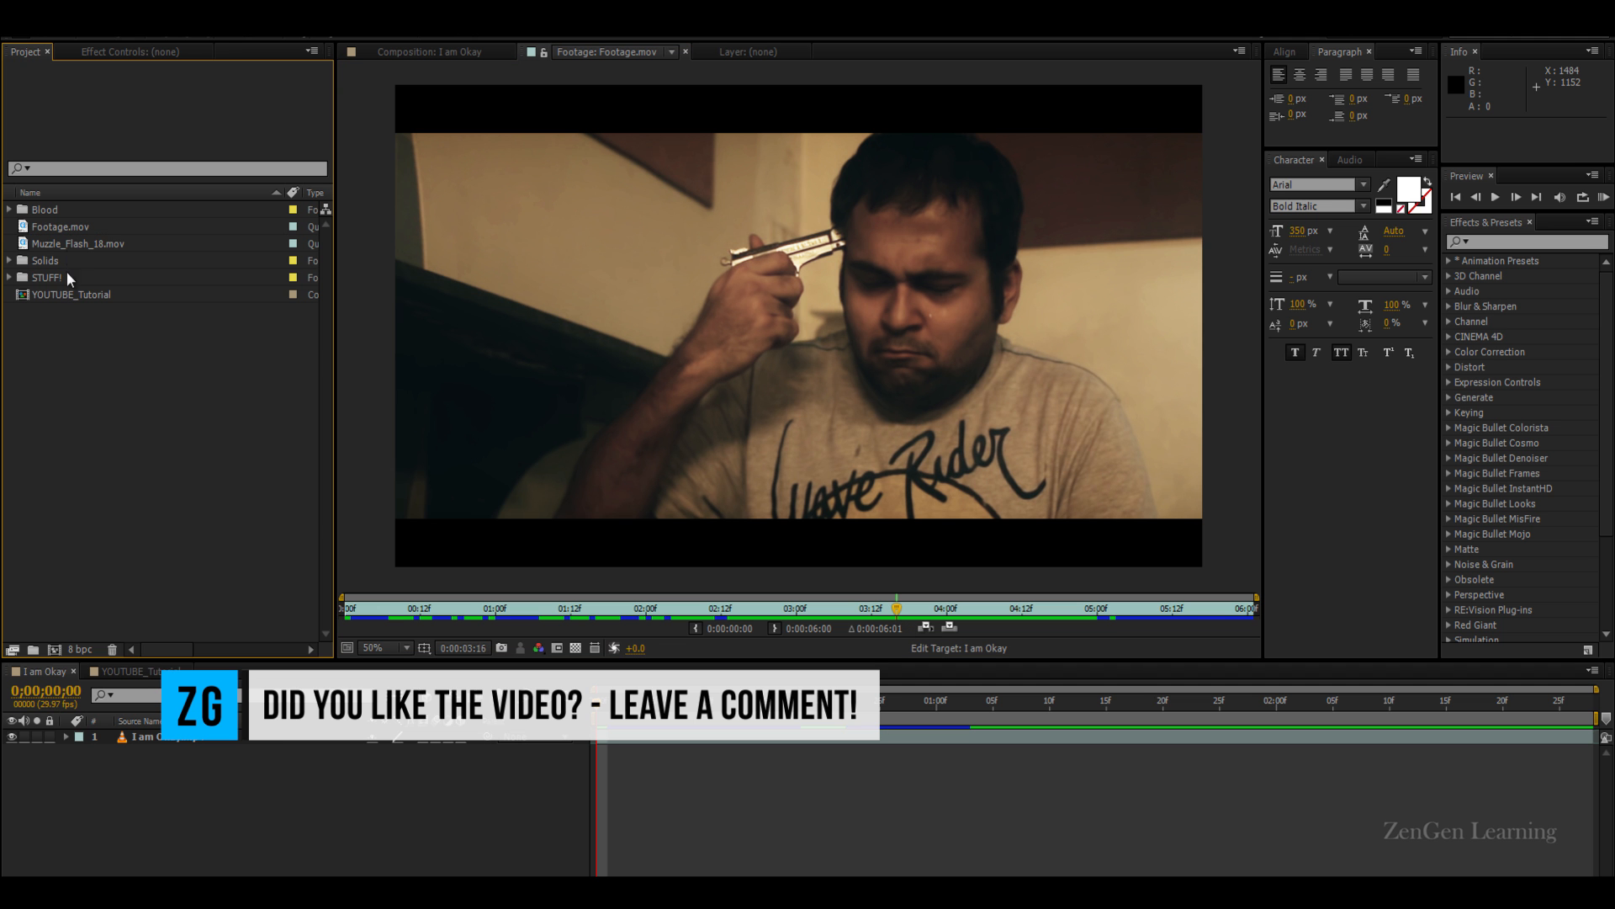
# In YOUTUBE_Tutorial, create a black solid named END and check the cut to black at the gunshot
pyautogui.doubleClick(75, 295)
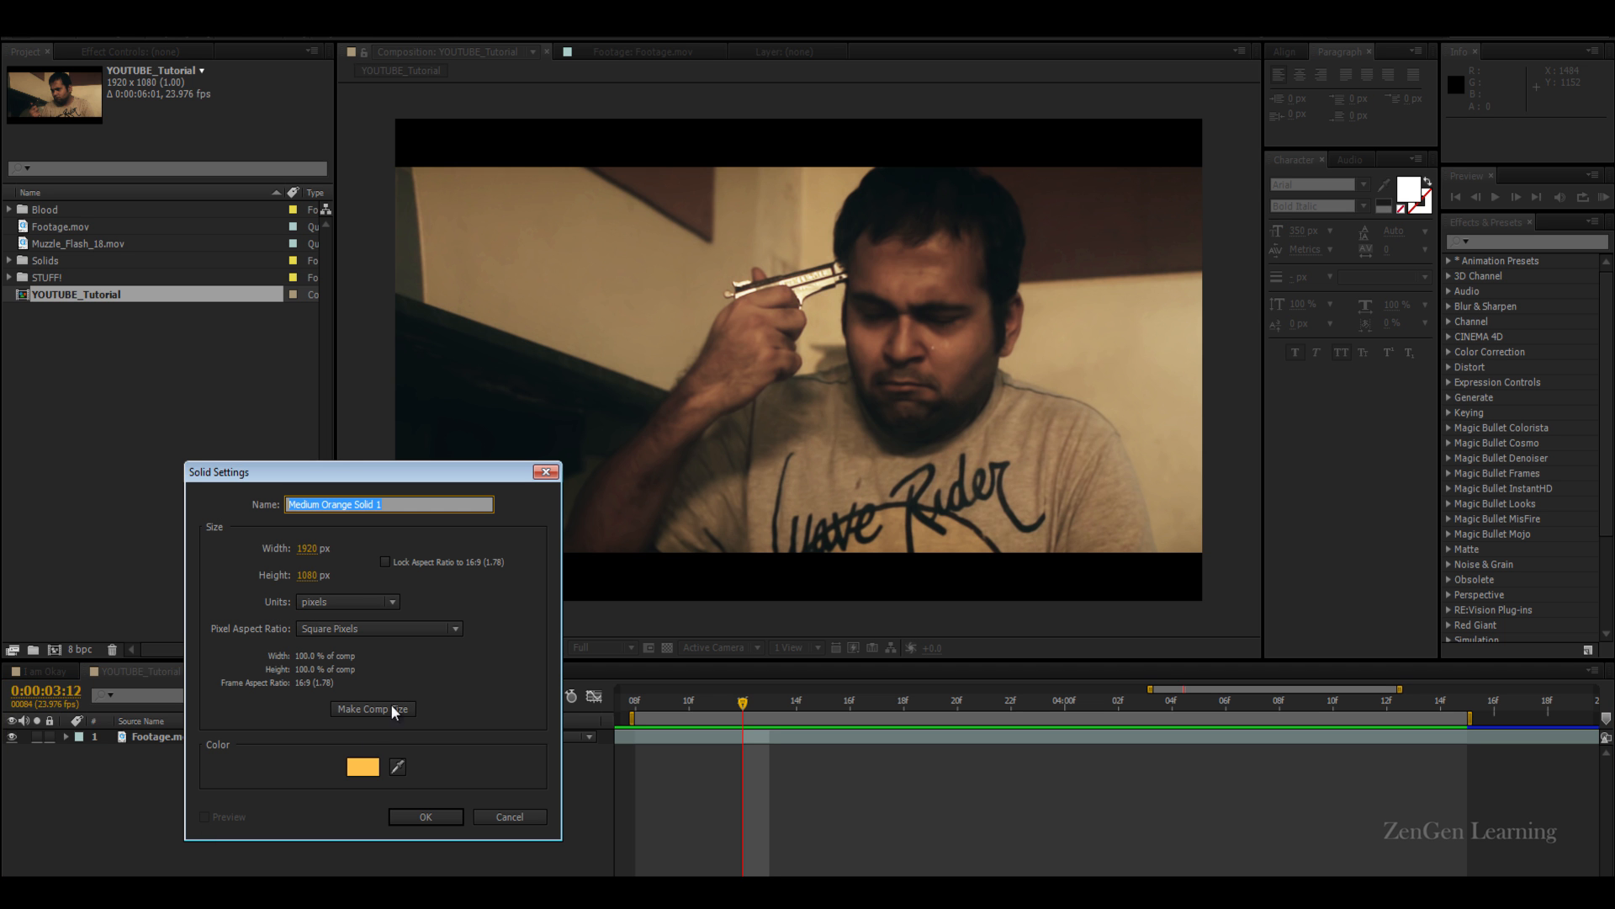
pyautogui.write('END')
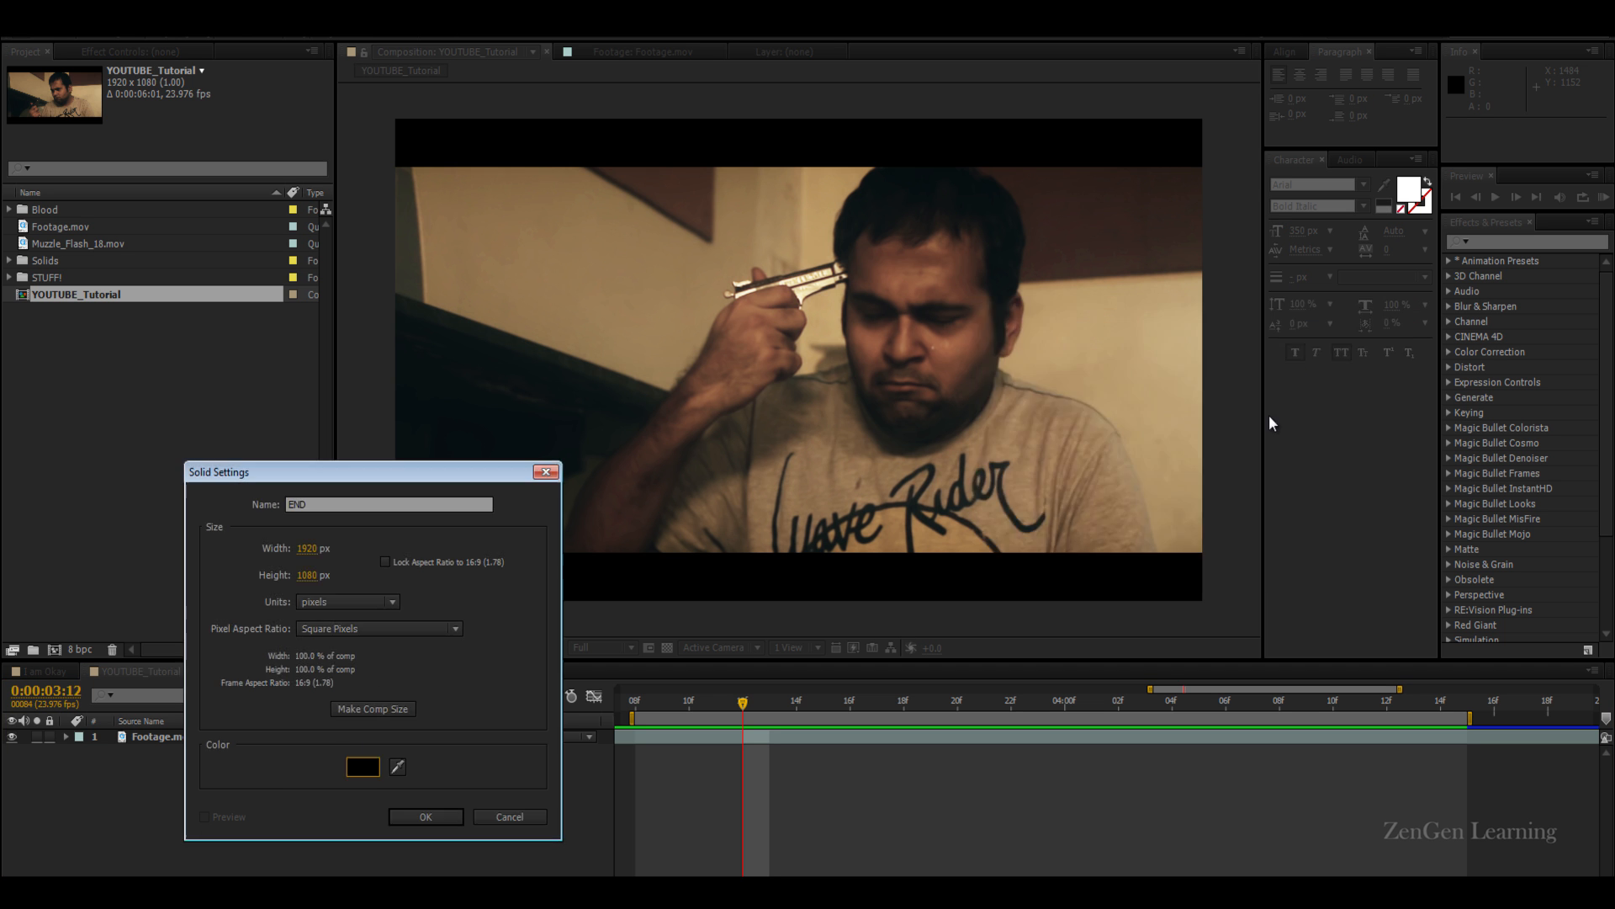
pyautogui.click(426, 816)
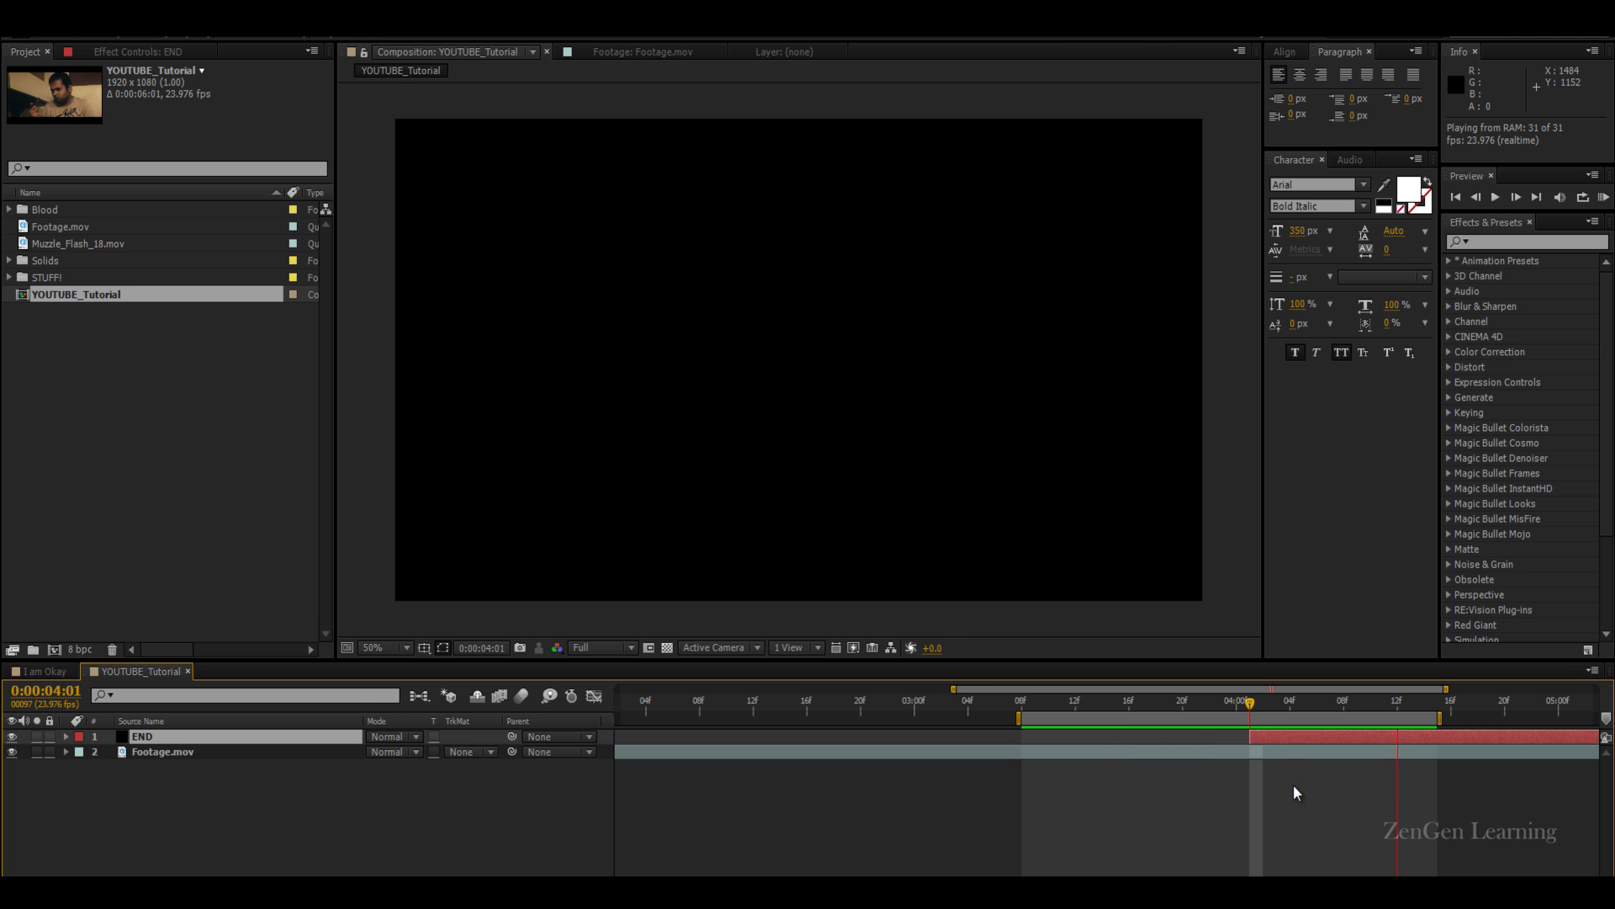
pyautogui.moveTo(1247, 702); pyautogui.dragTo(1208, 701)
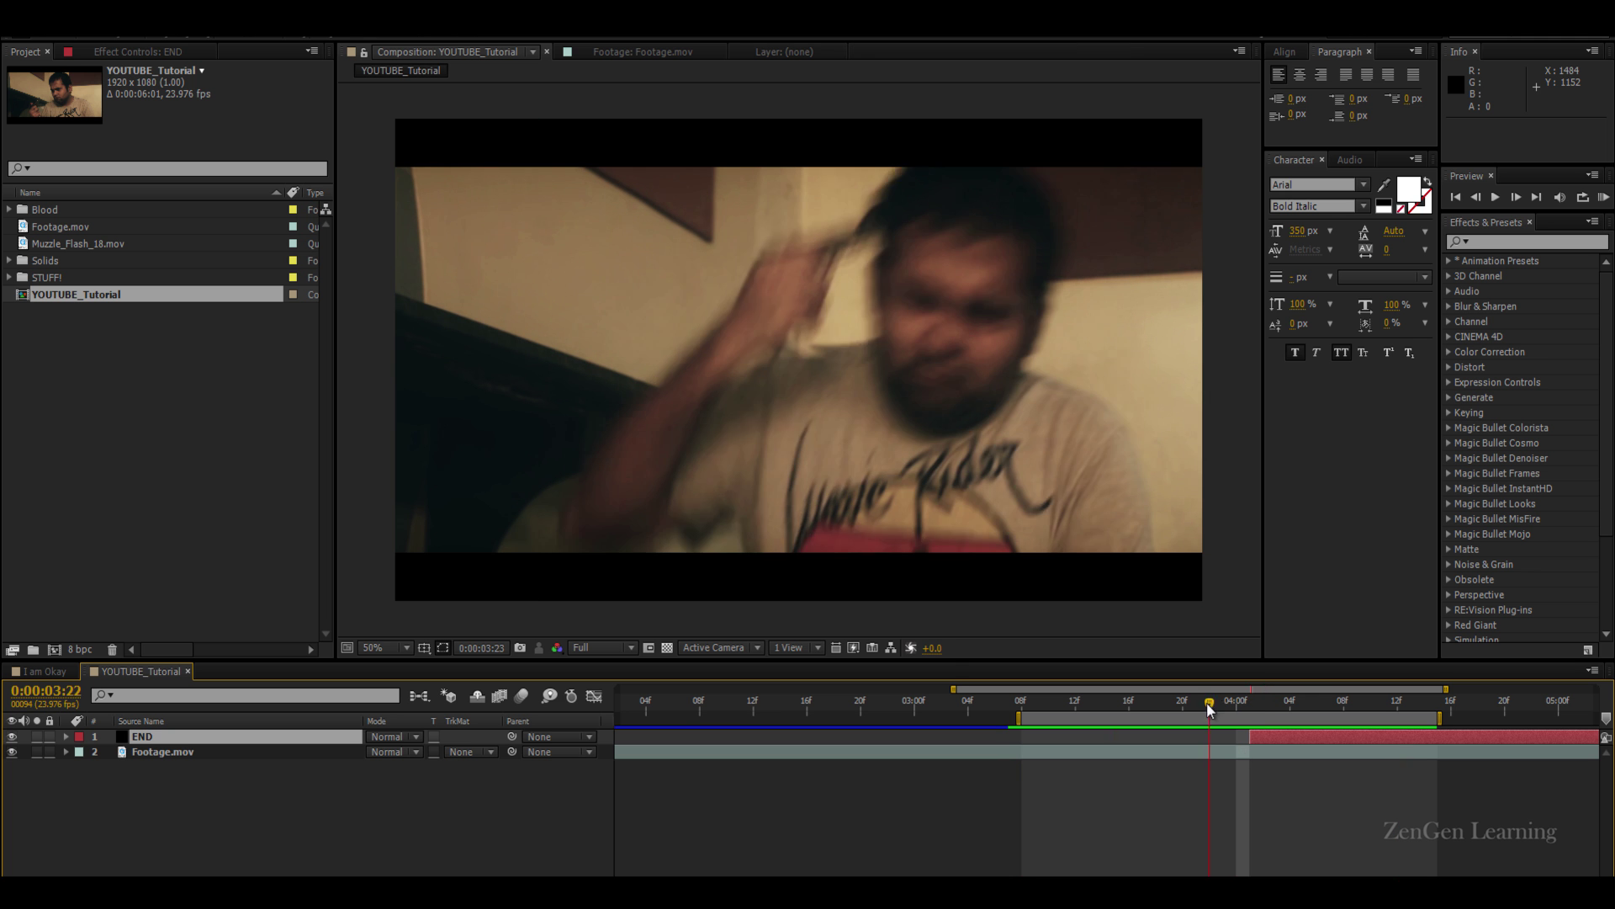
pyautogui.moveTo(1207, 707); pyautogui.dragTo(1183, 707)
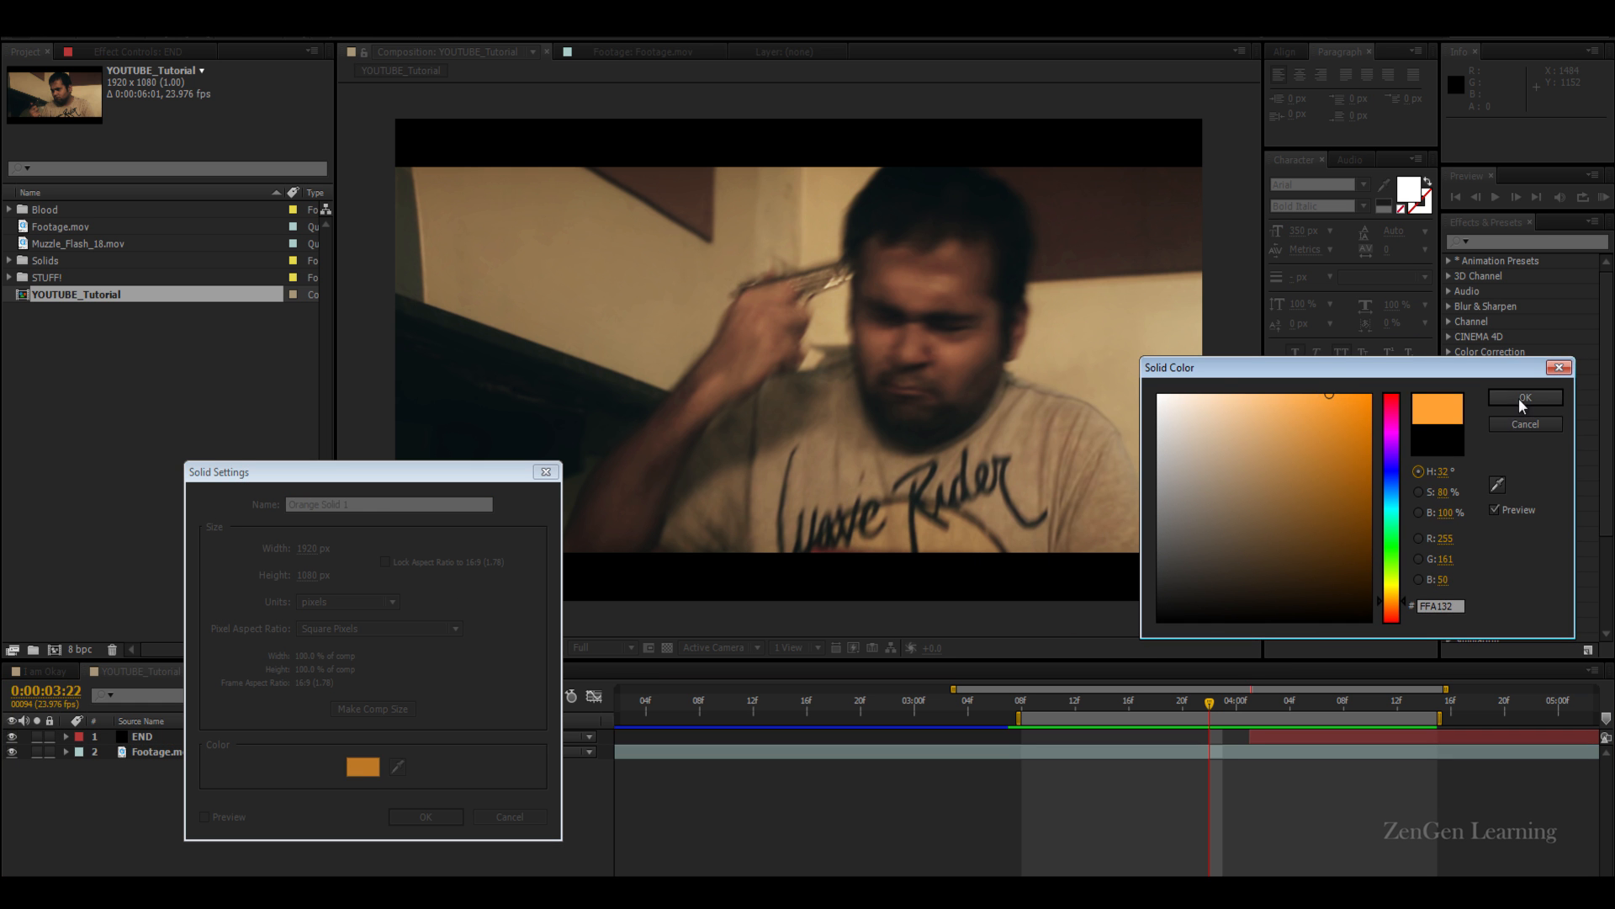
# Confirm the orange solid, show it, and draw a round mask around the gun and temple
pyautogui.click(1524, 397)
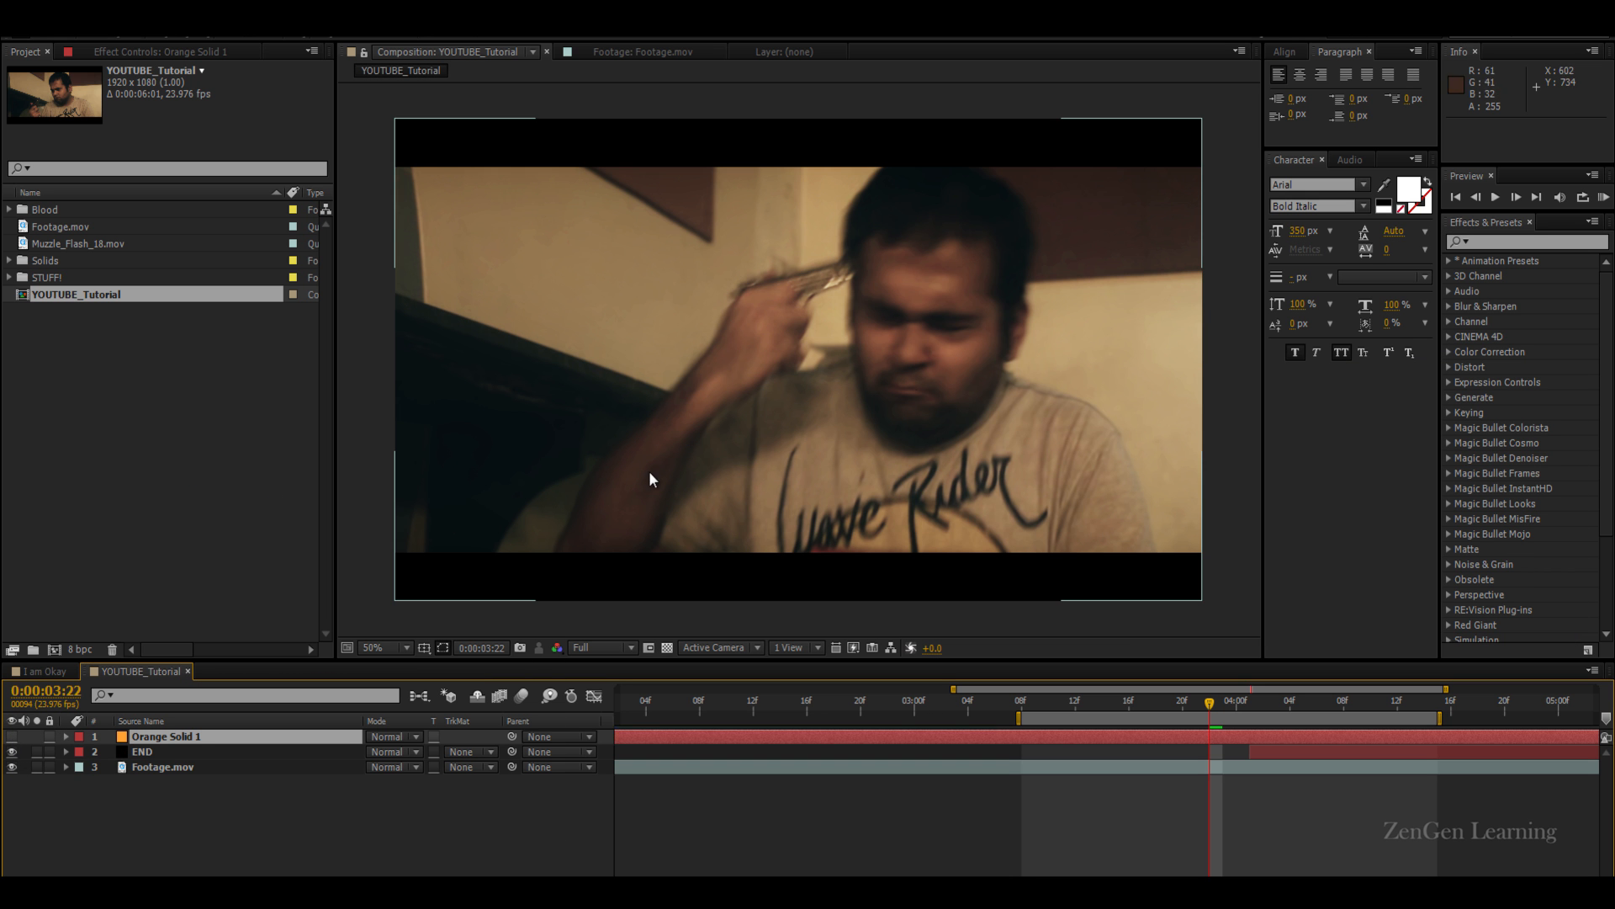
pyautogui.click(166, 736)
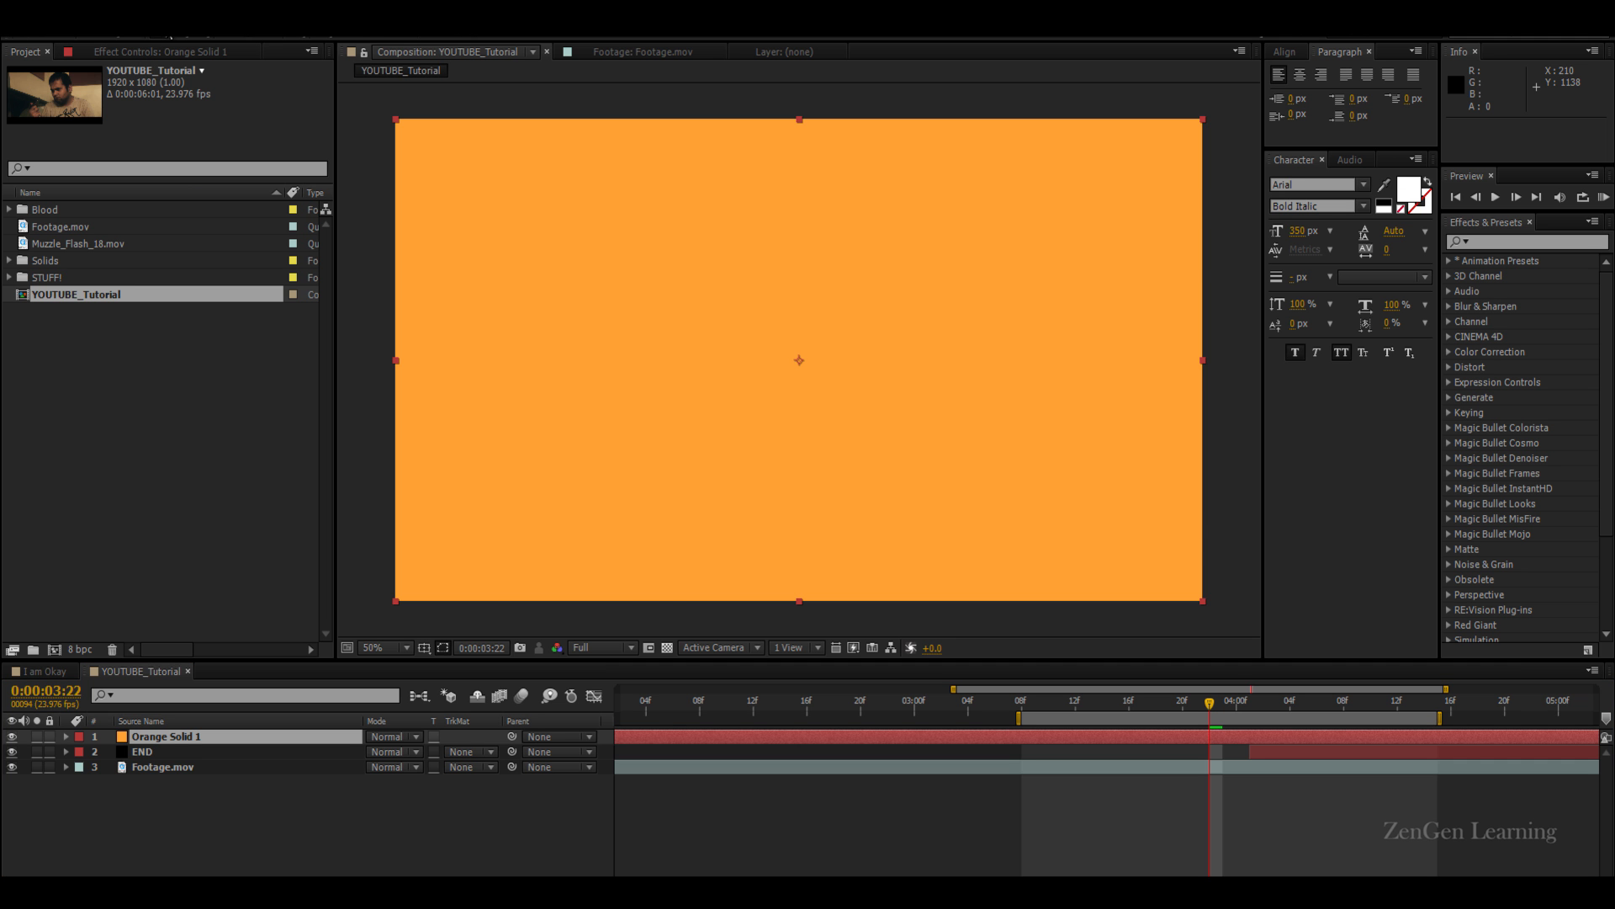
pyautogui.moveTo(742, 221); pyautogui.dragTo(845, 289)
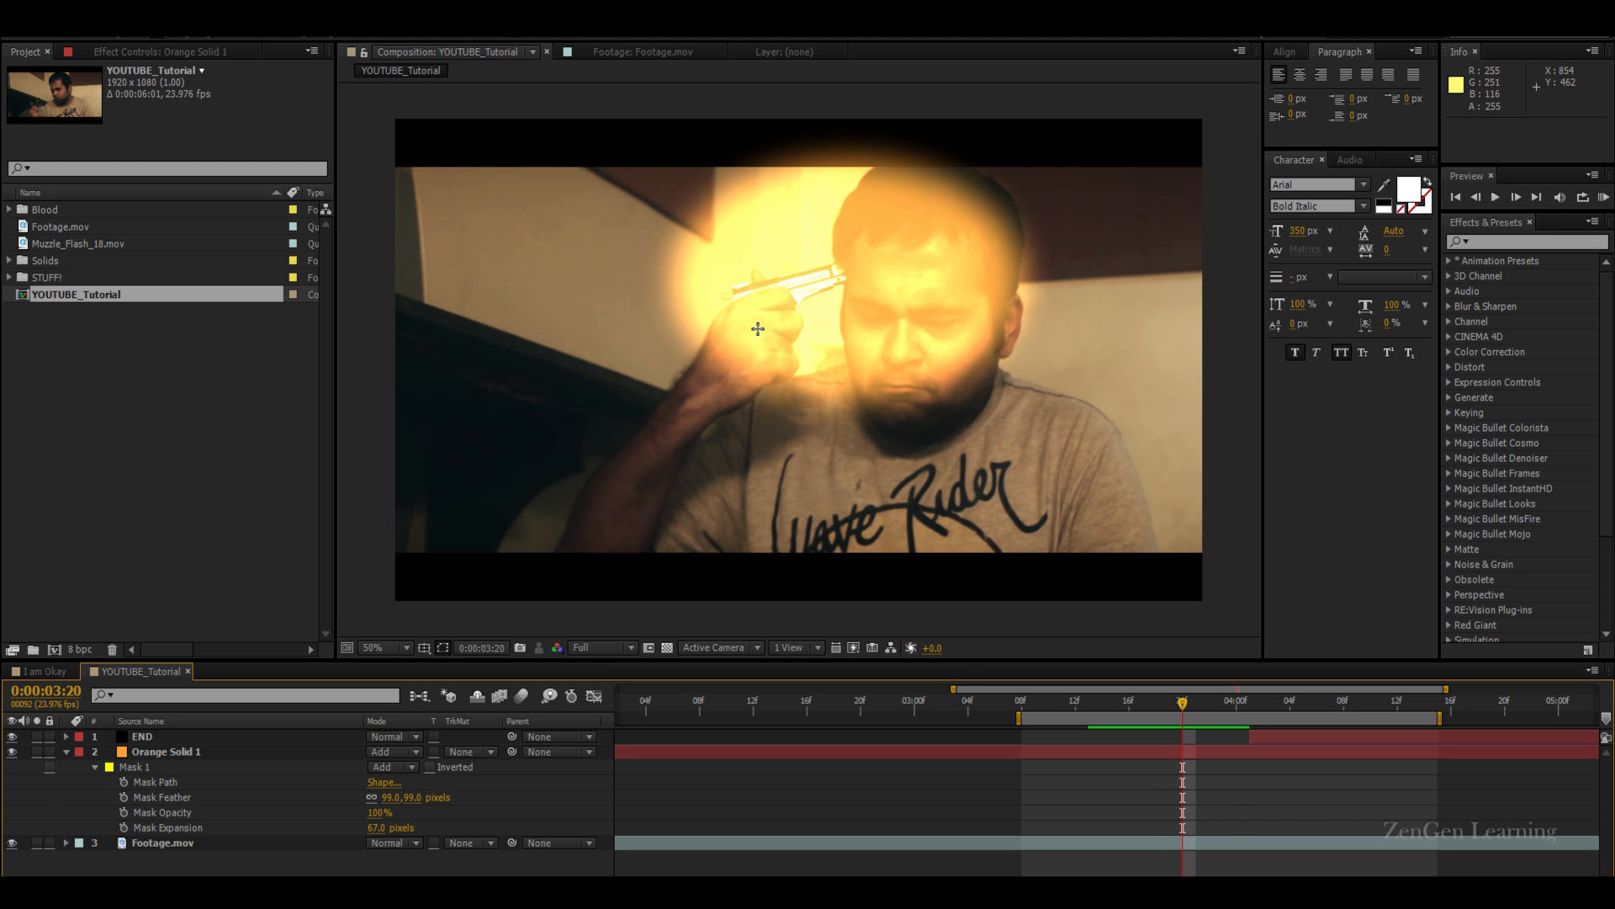
# Zoom the timeline around the gunshot frames to trim Orange Solid 1's in-point
pyautogui.click(165, 751)
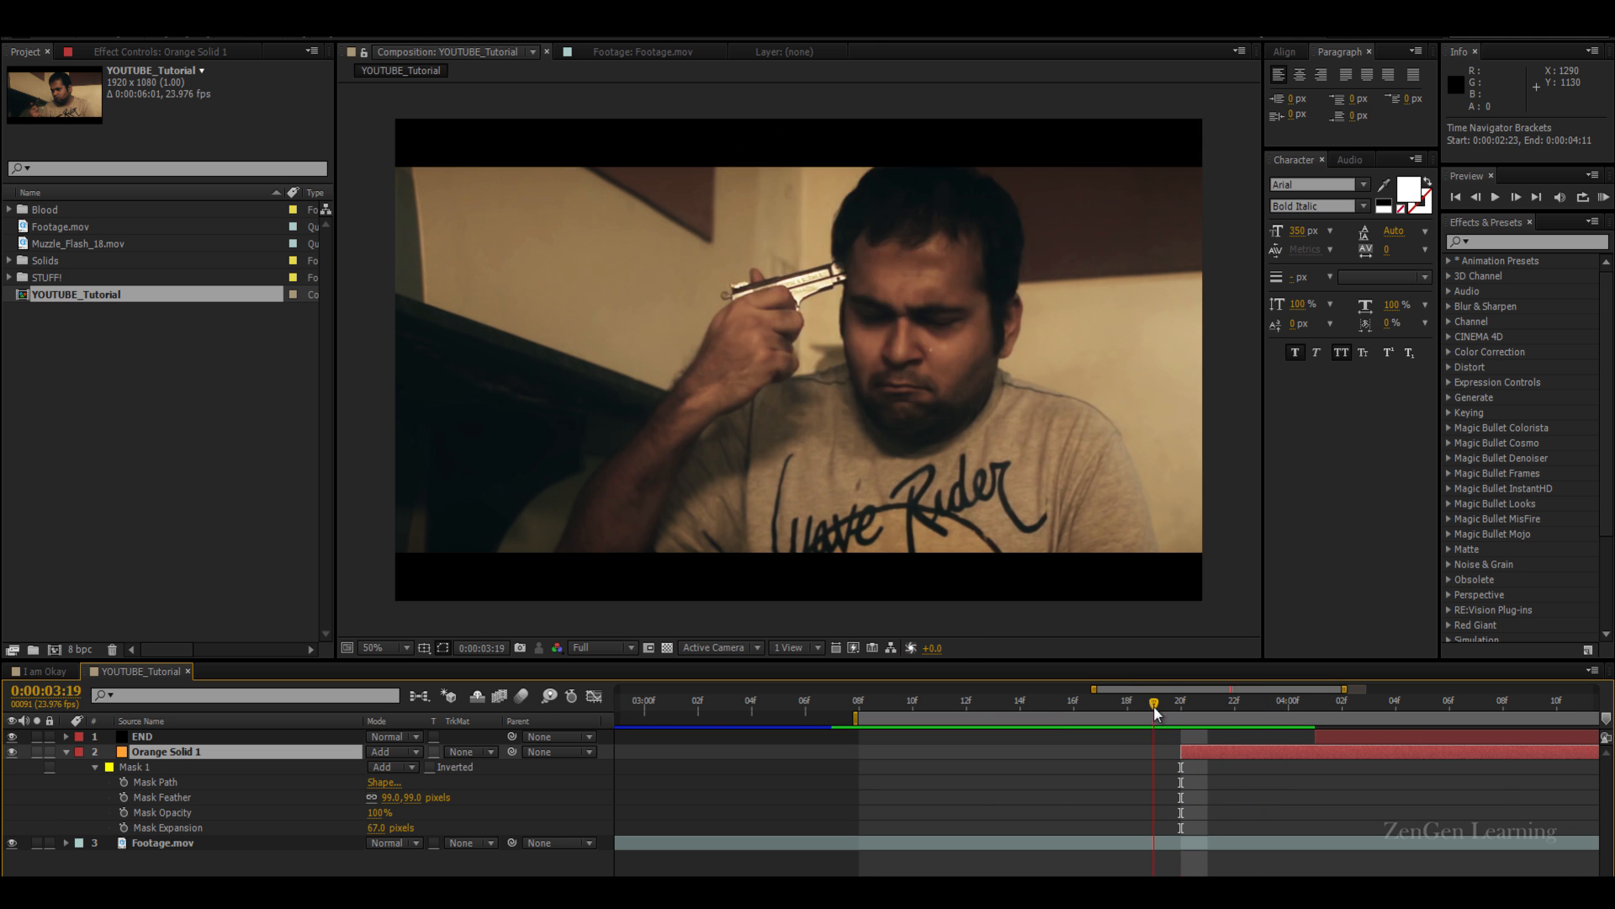
pyautogui.moveTo(1154, 715); pyautogui.dragTo(1206, 715)
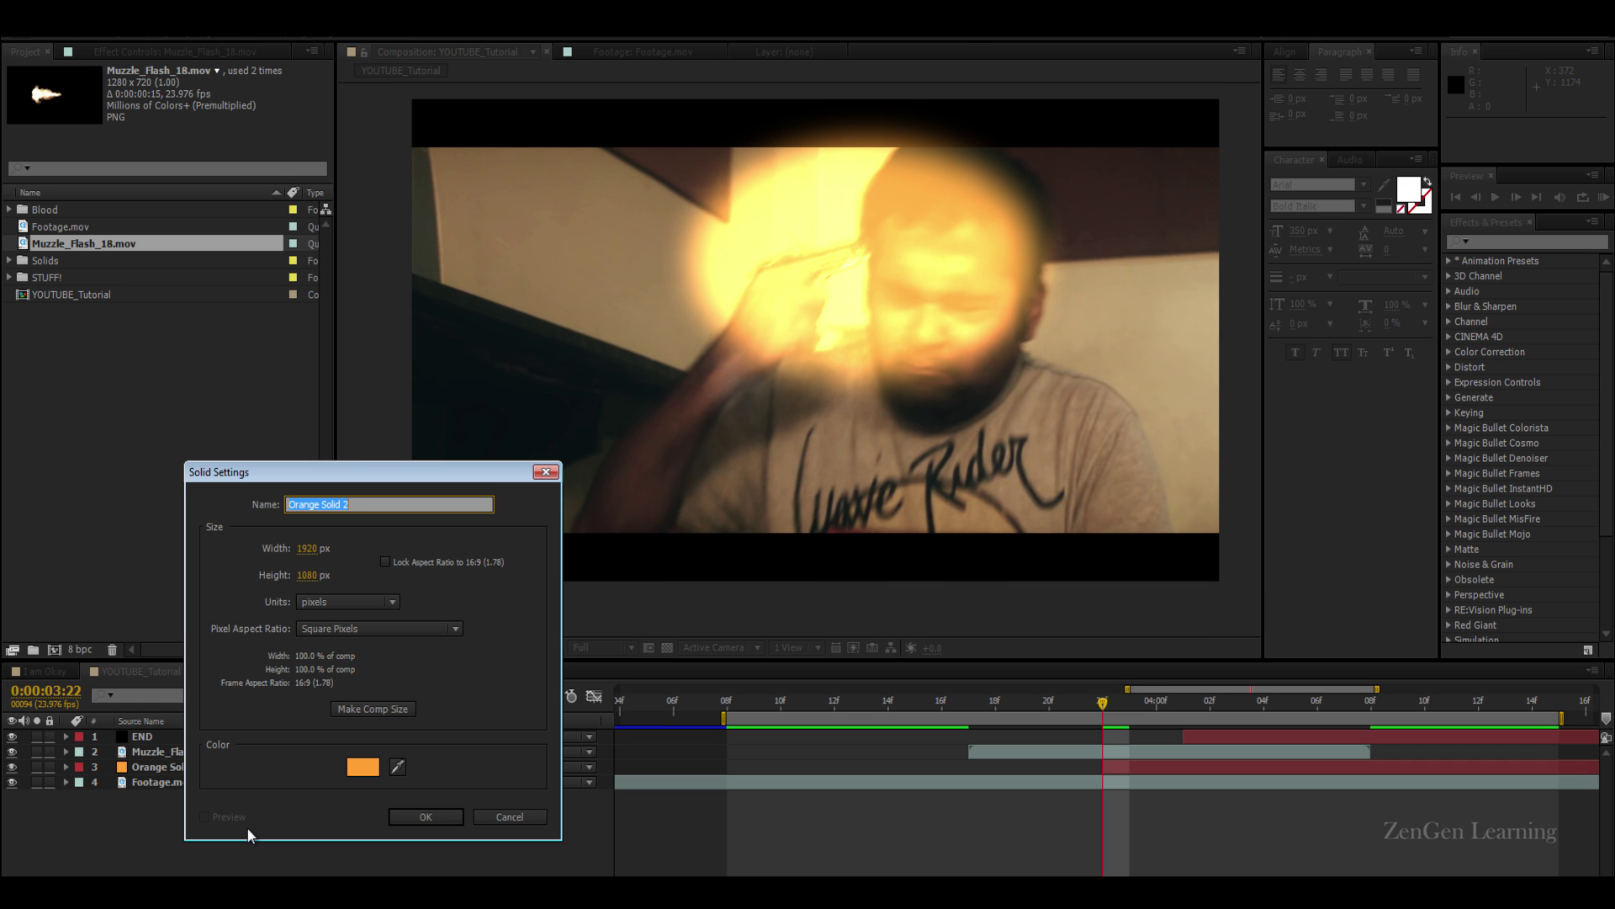
# Create a black solid named LB and reduce its vertical scale for letterbox bars
pyautogui.write('LB')
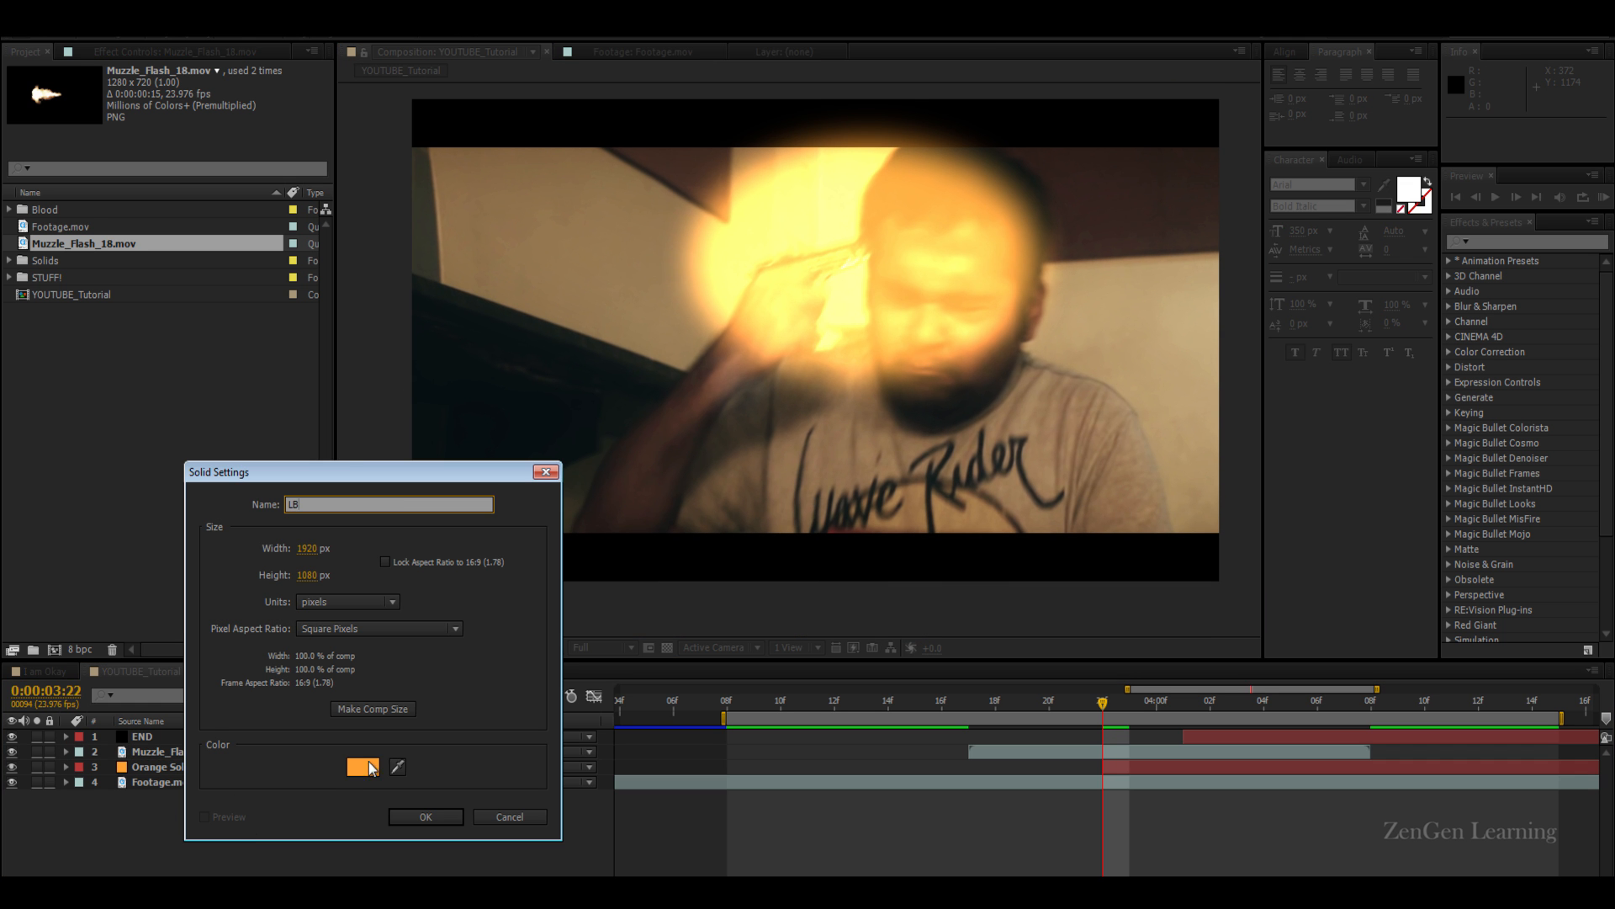
pyautogui.click(361, 767)
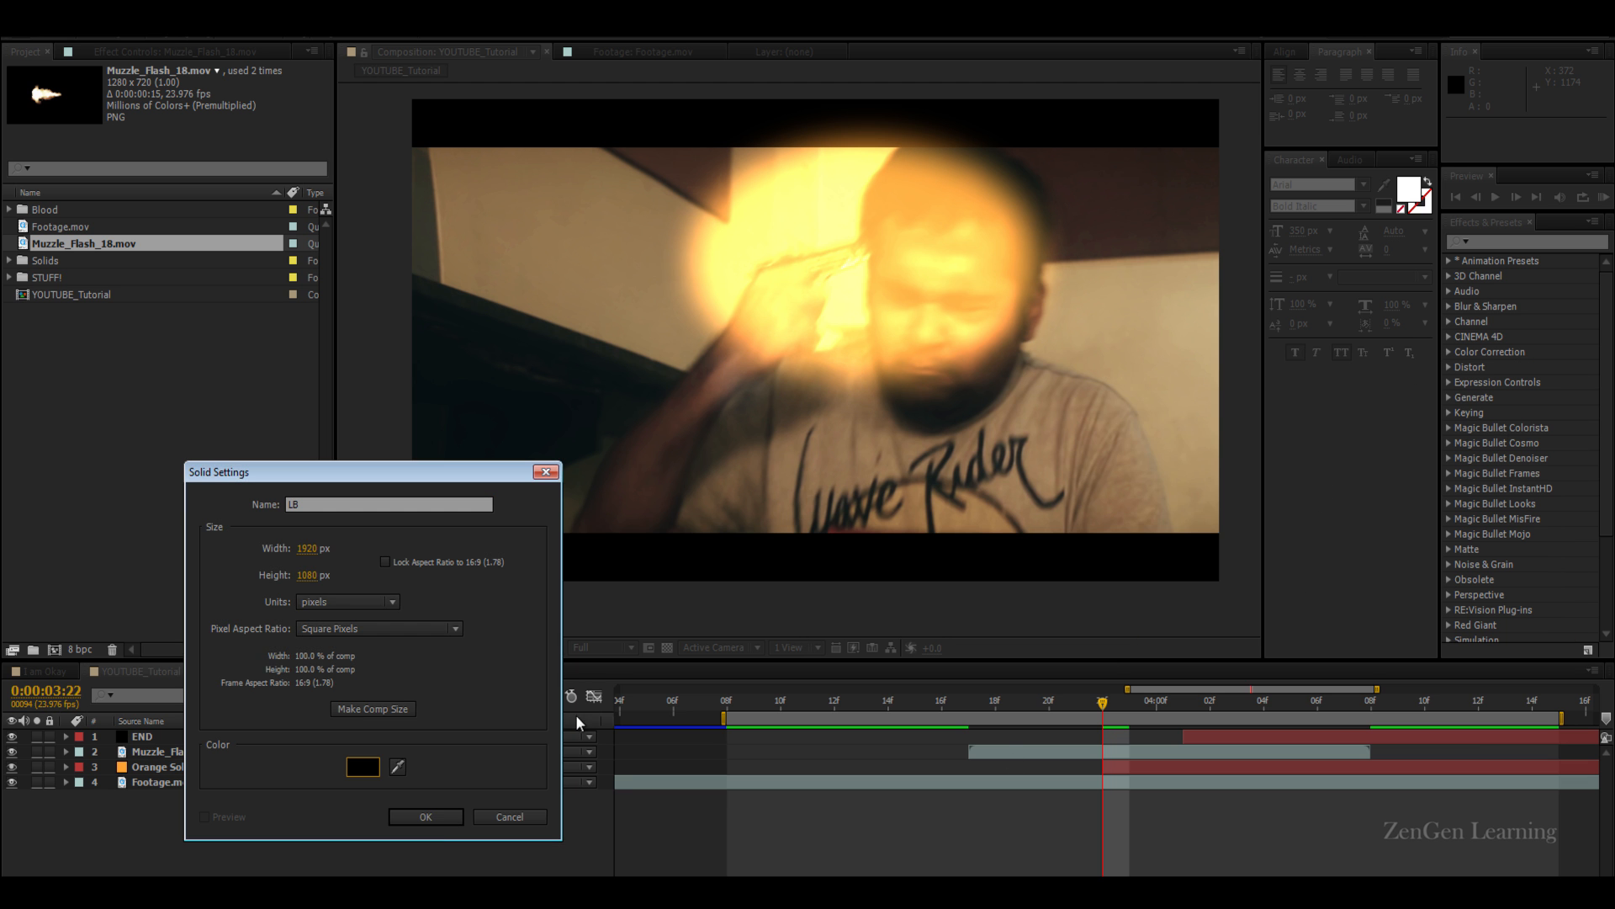
pyautogui.click(424, 816)
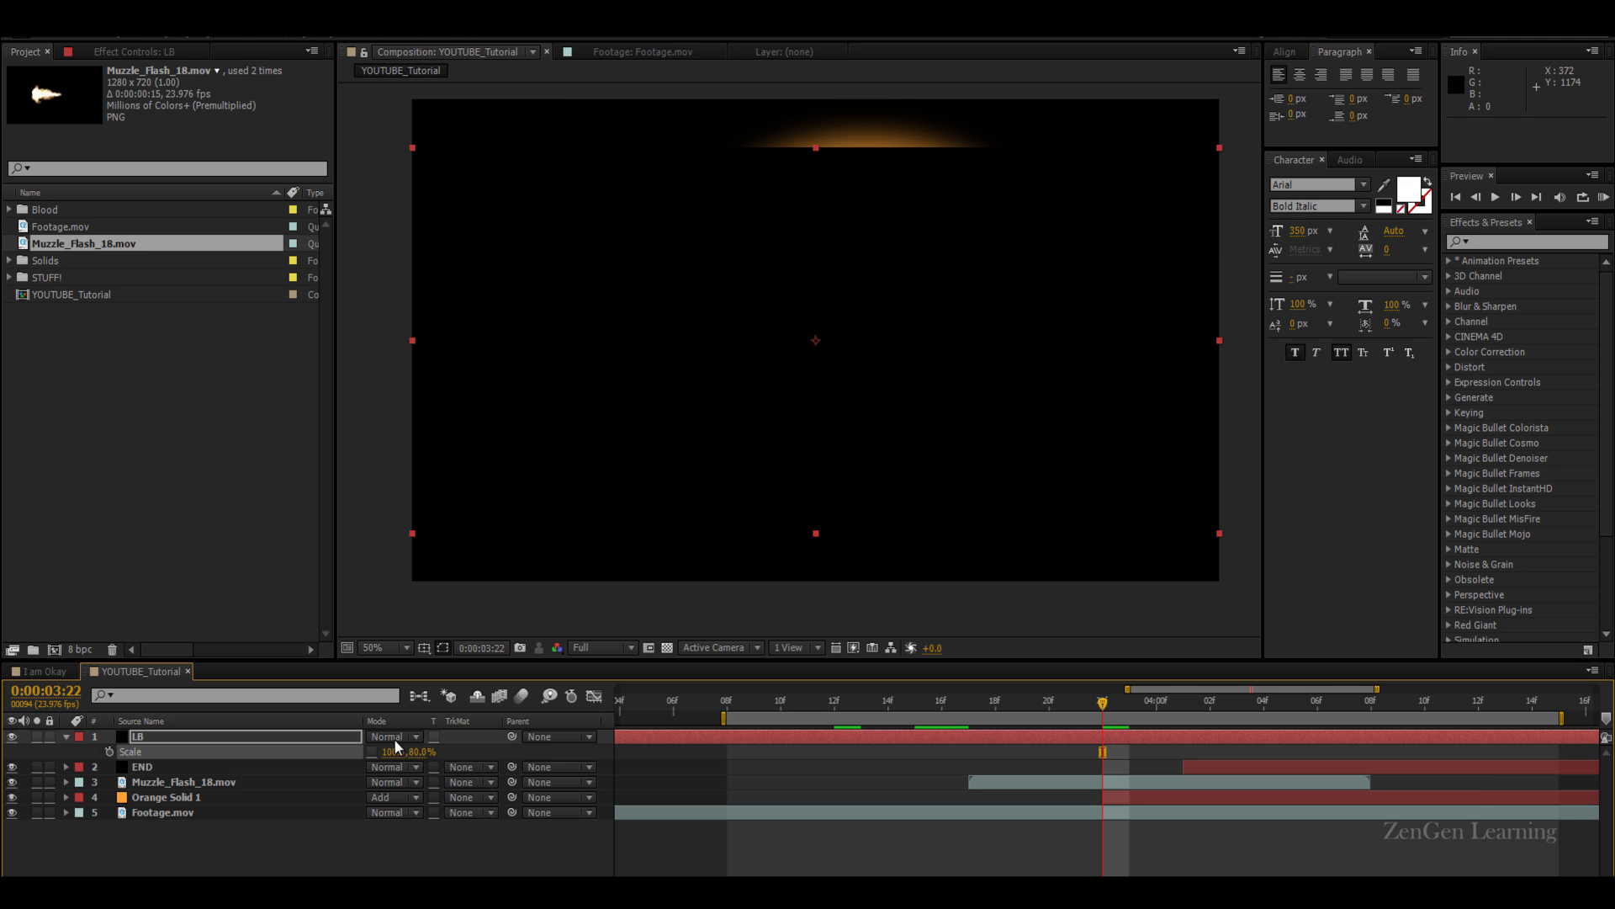
pyautogui.click(393, 736)
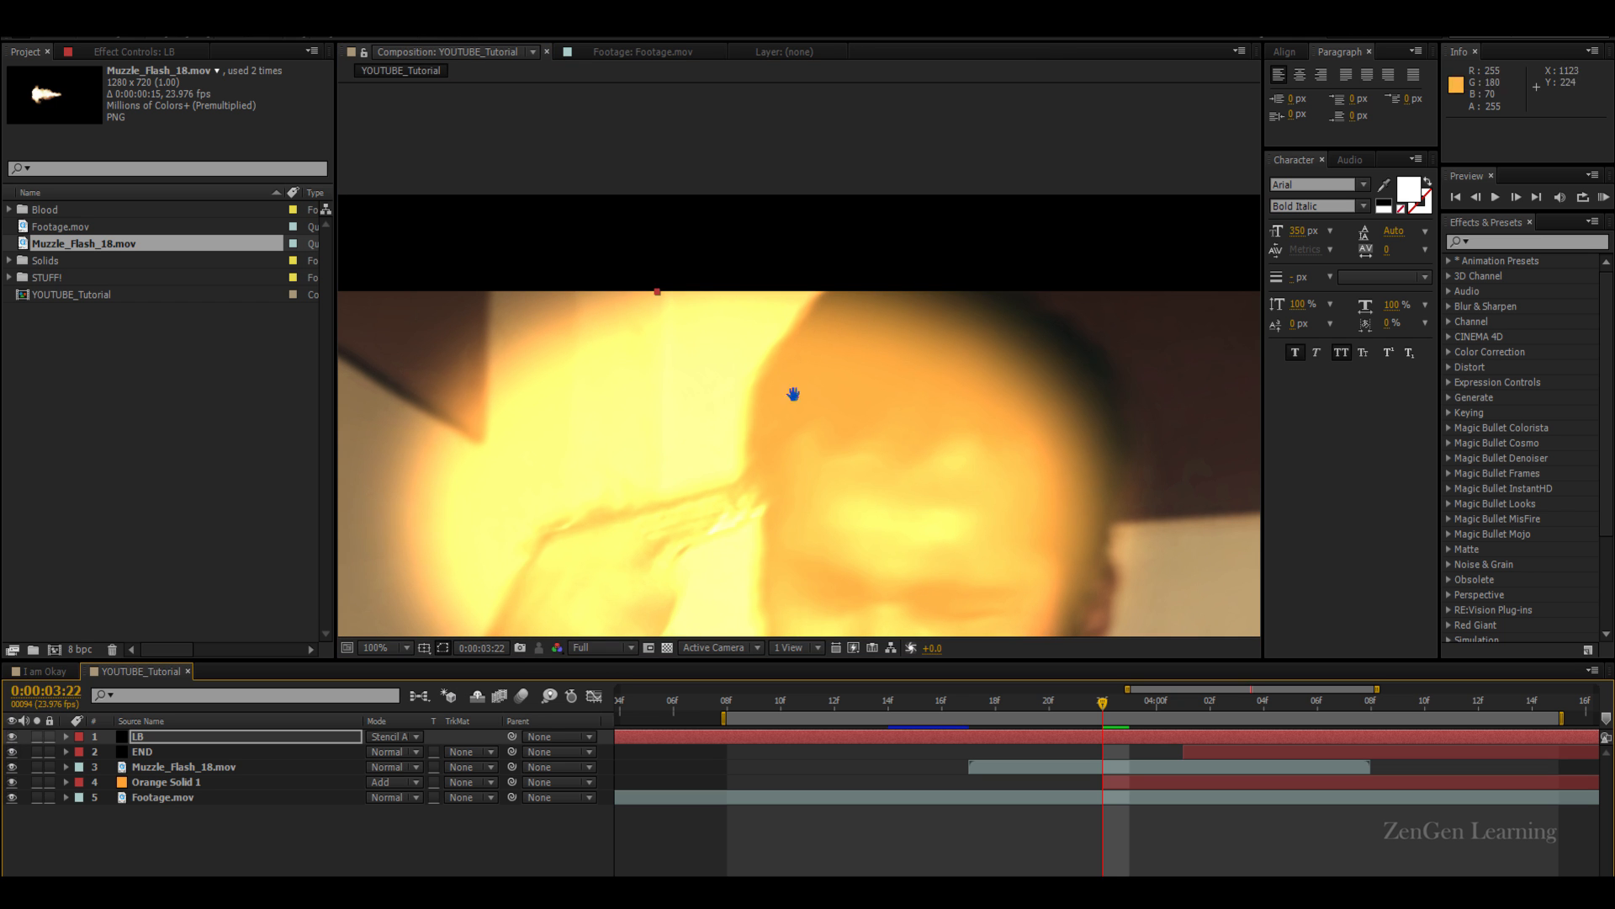
# Fit the viewer to the whole frame and place the muzzle flash at the gun barrel
pyautogui.click(398, 647)
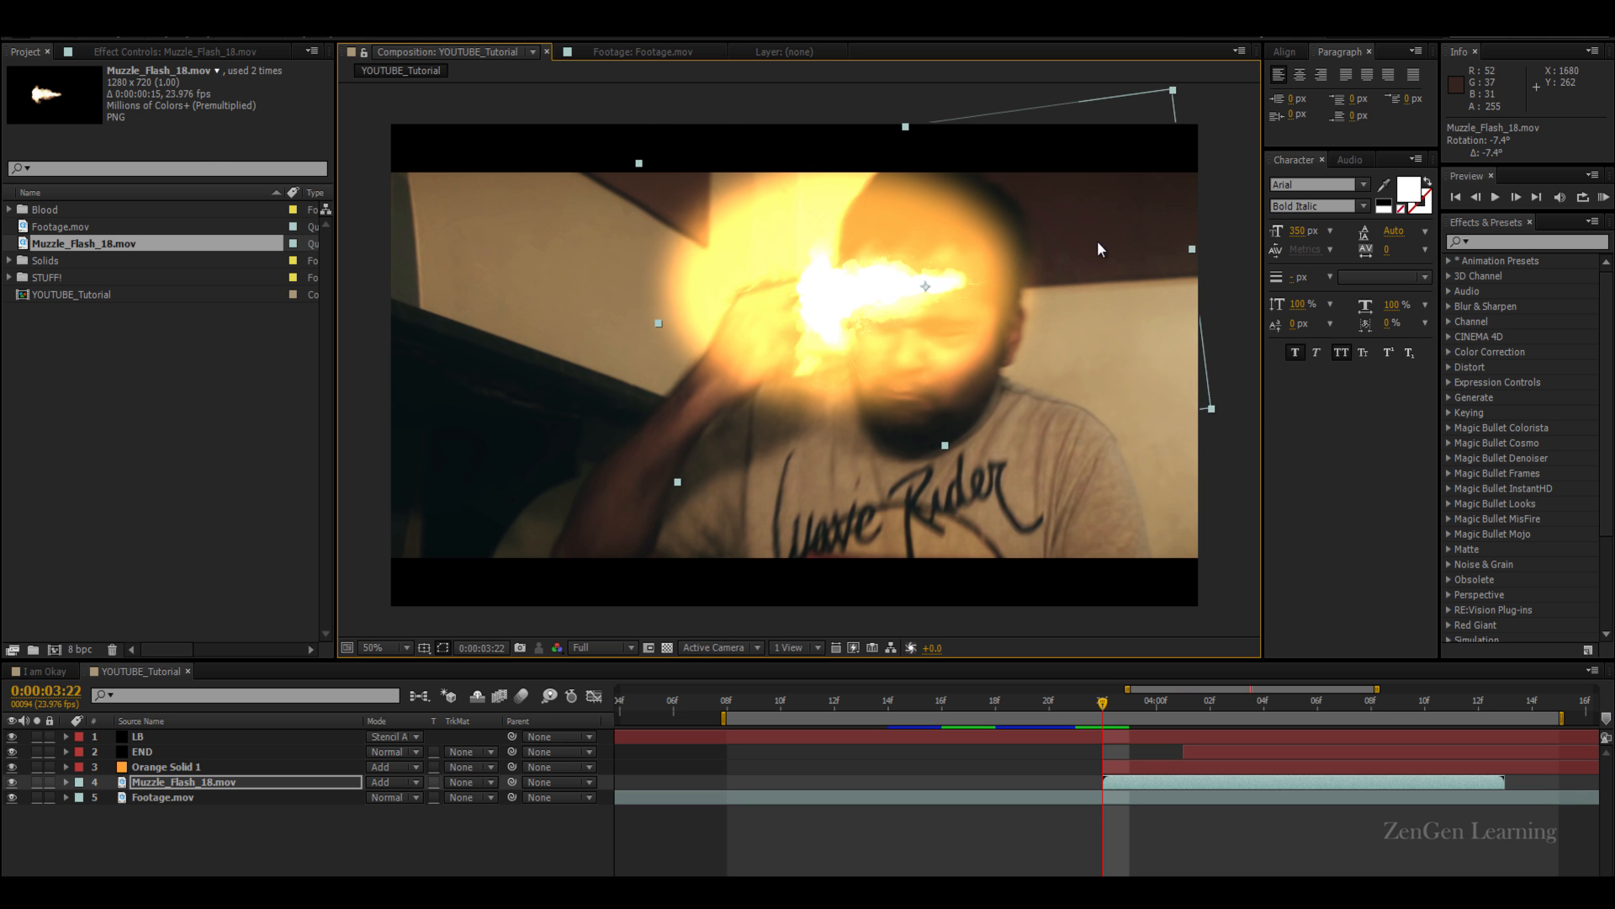
pyautogui.click(376, 647)
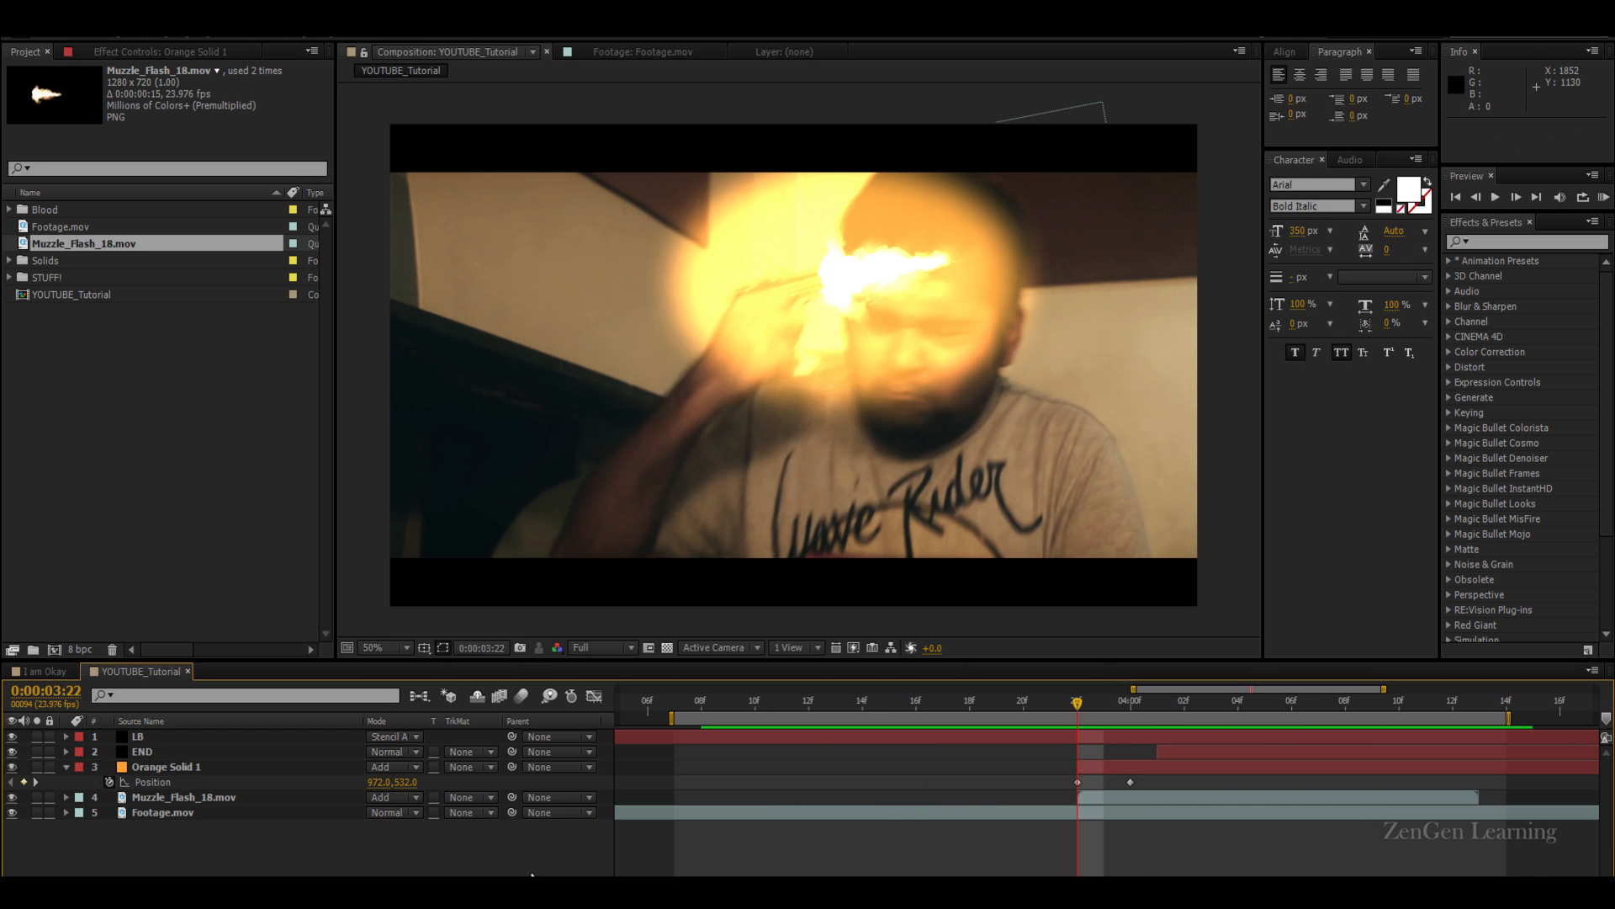
# Duplicate Orange Solid 1 and edit the duplicate glow's opacity
pyautogui.click(166, 767)
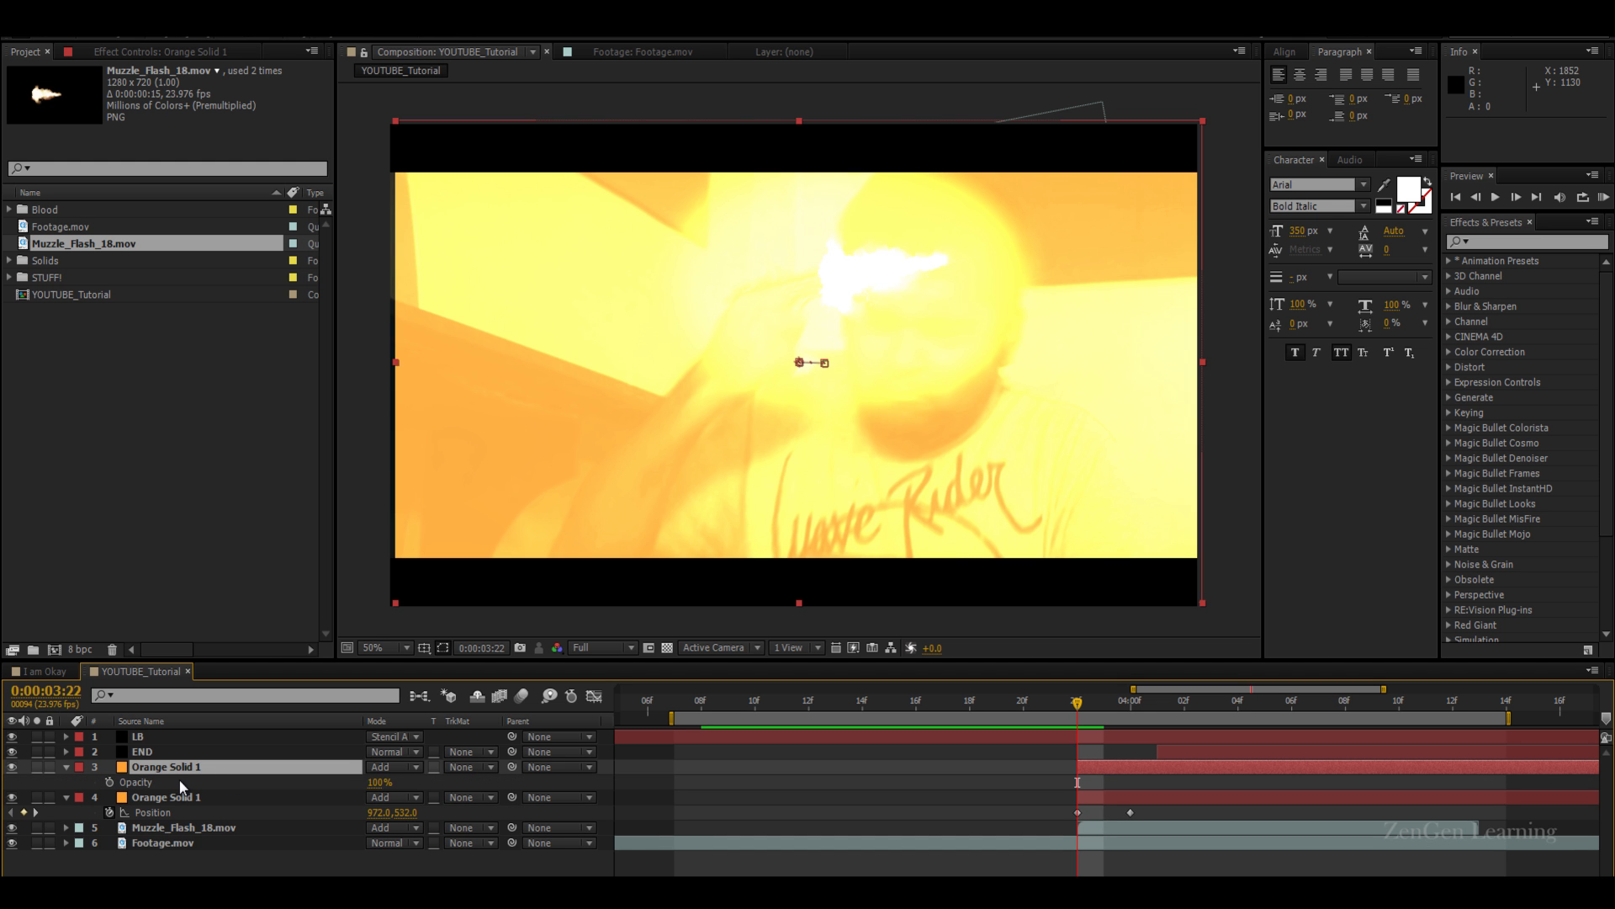
pyautogui.doubleClick(377, 782)
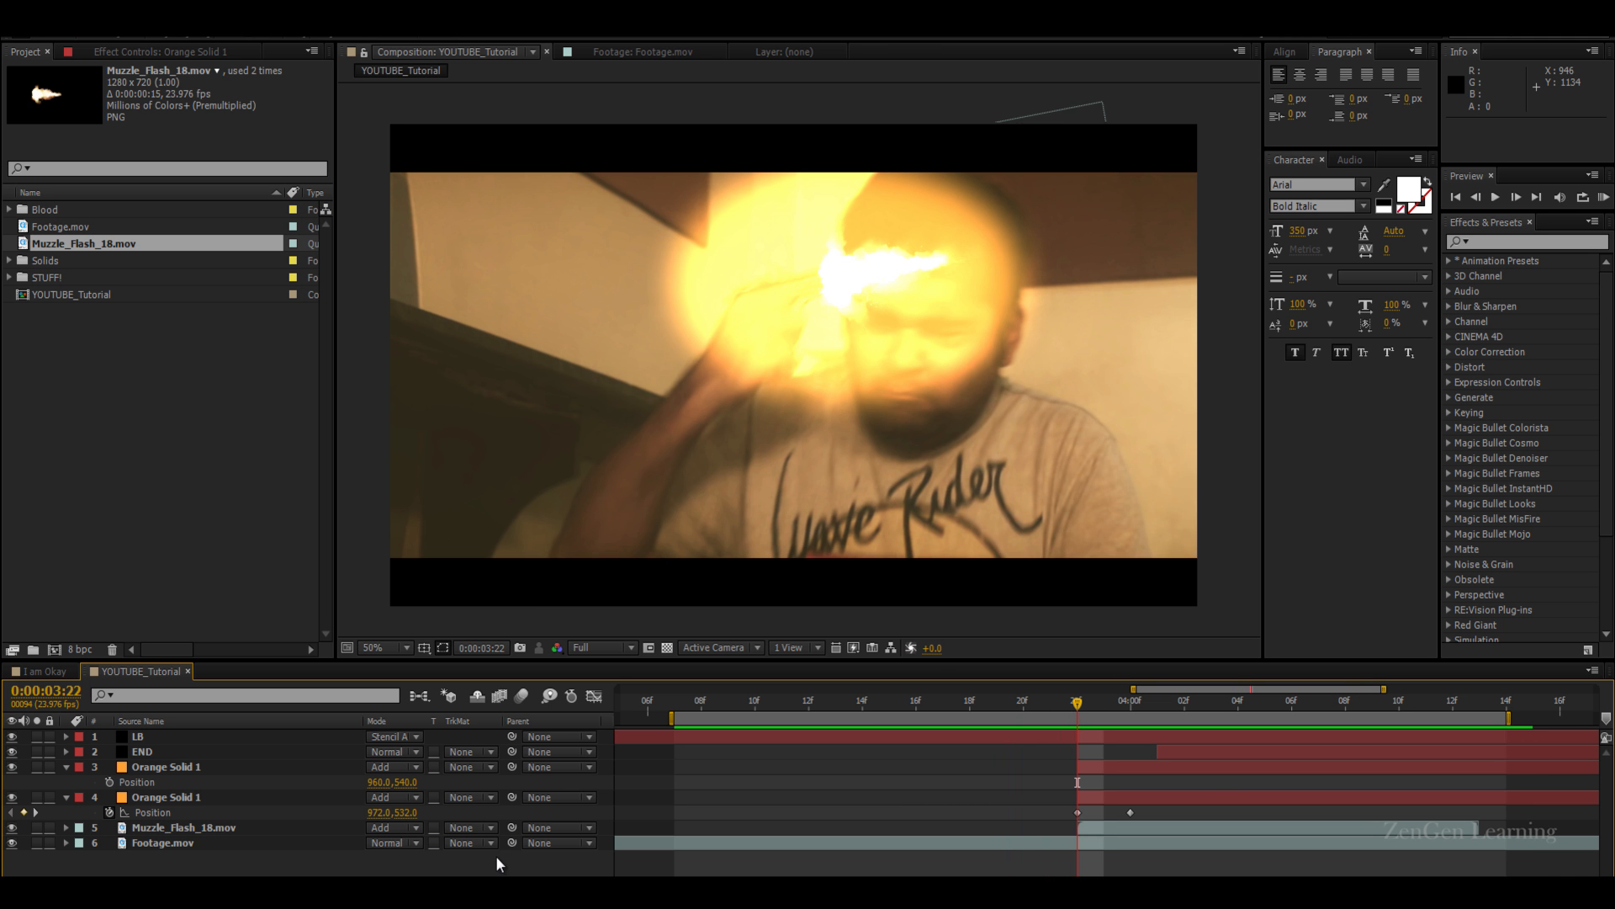
pyautogui.click(153, 858)
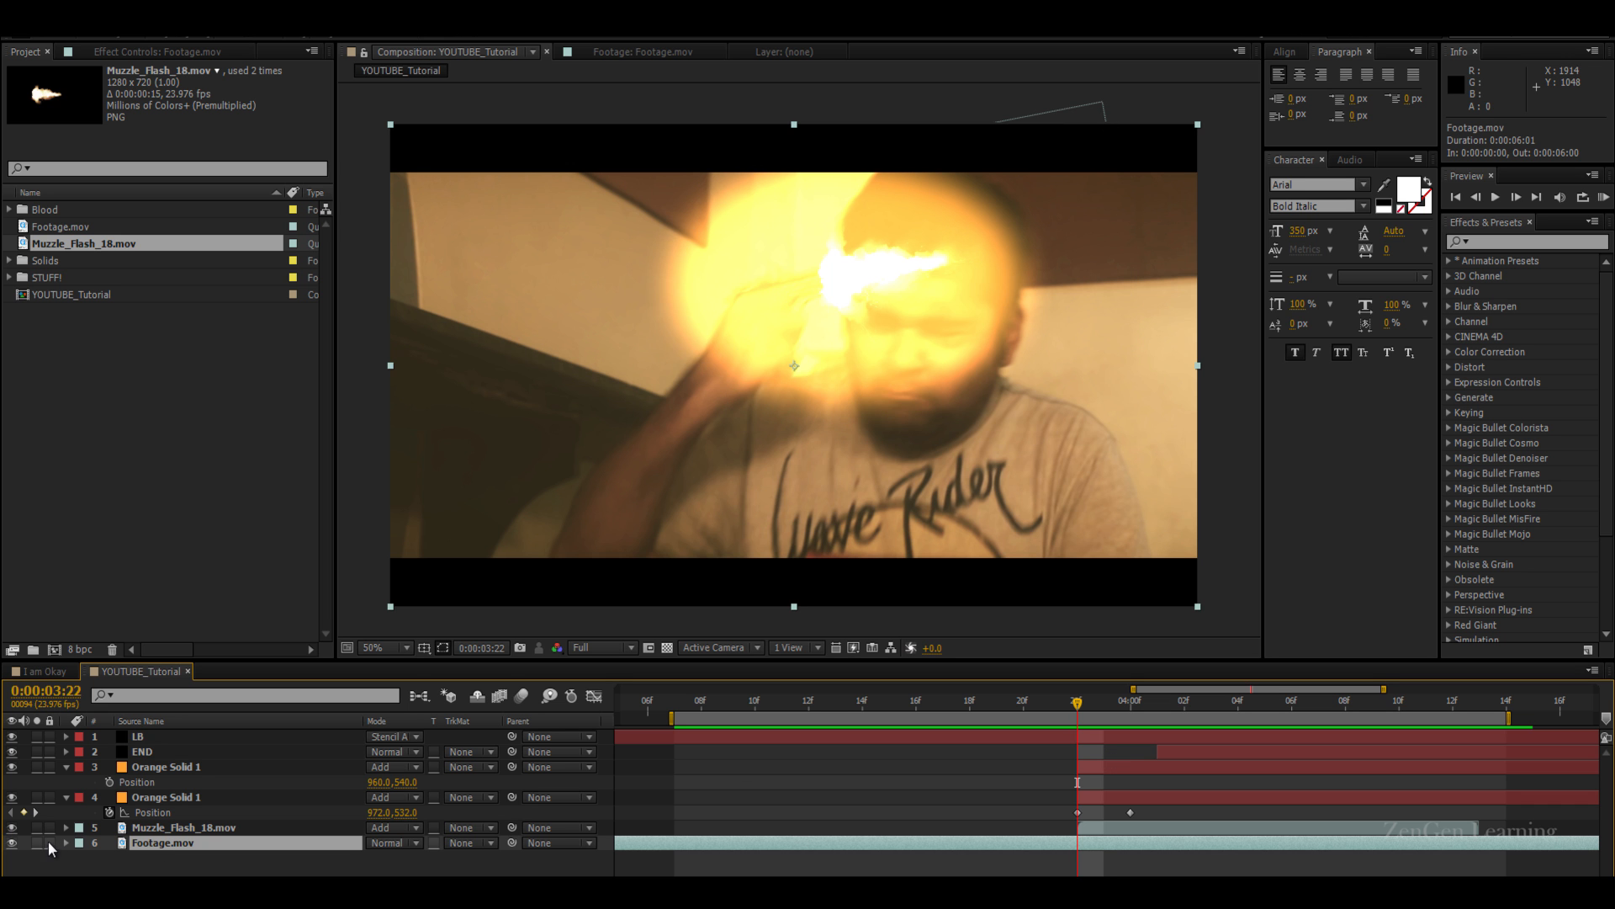
# Add Scale keyframes on Footage.mov punching 100% to 110% and back at the gunshot
pyautogui.click(64, 846)
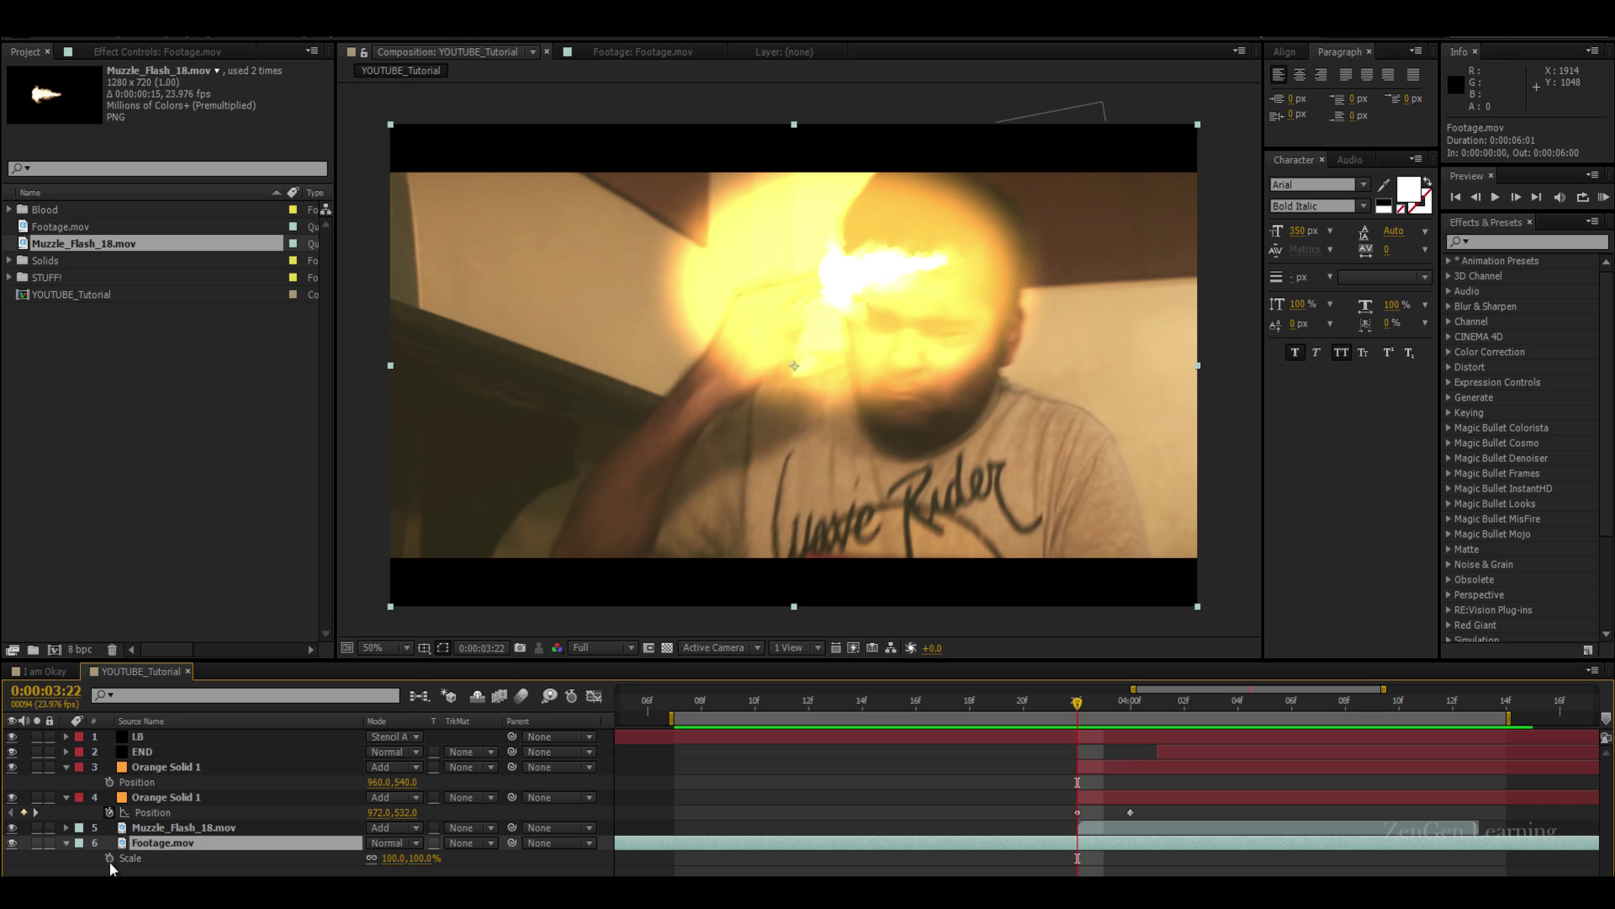
pyautogui.click(143, 842)
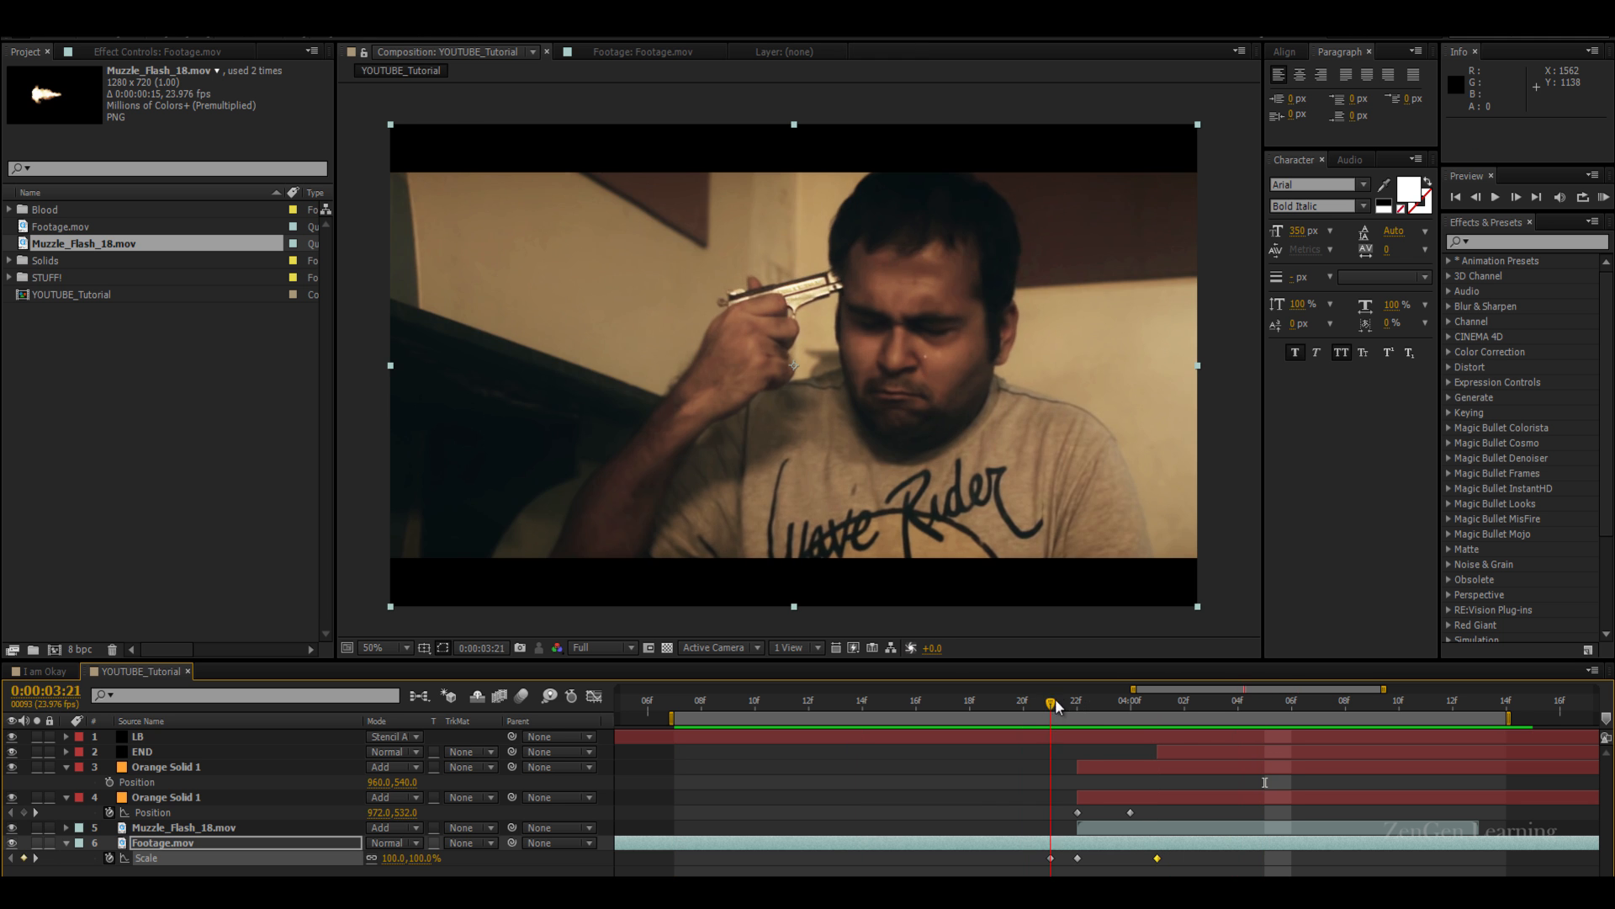
pyautogui.click(1053, 701)
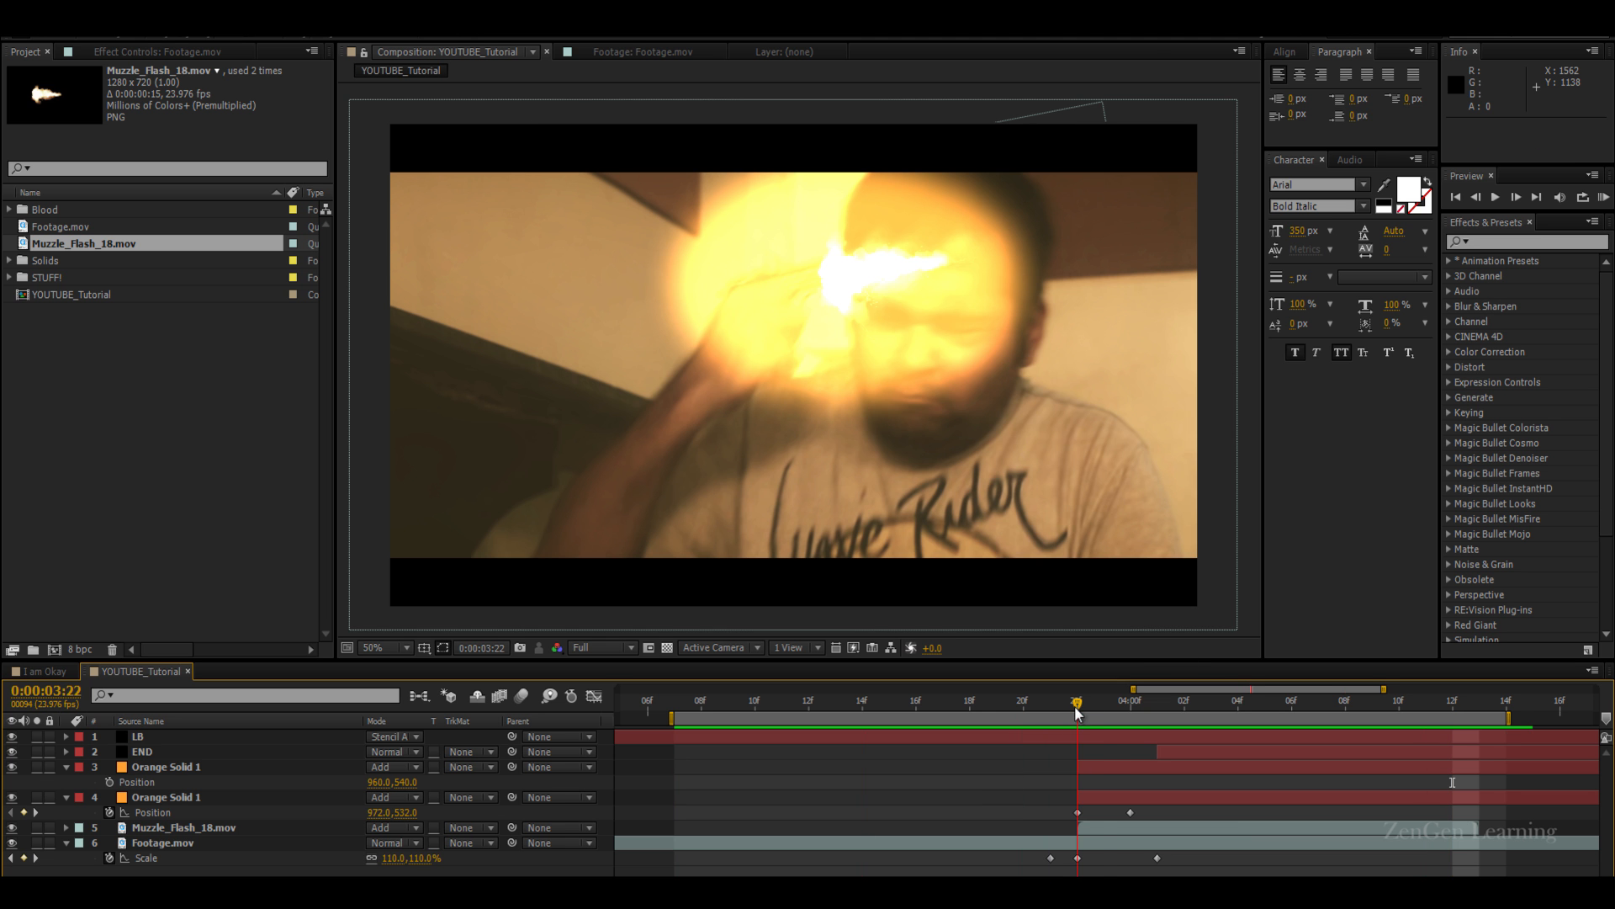
pyautogui.moveTo(832, 357)
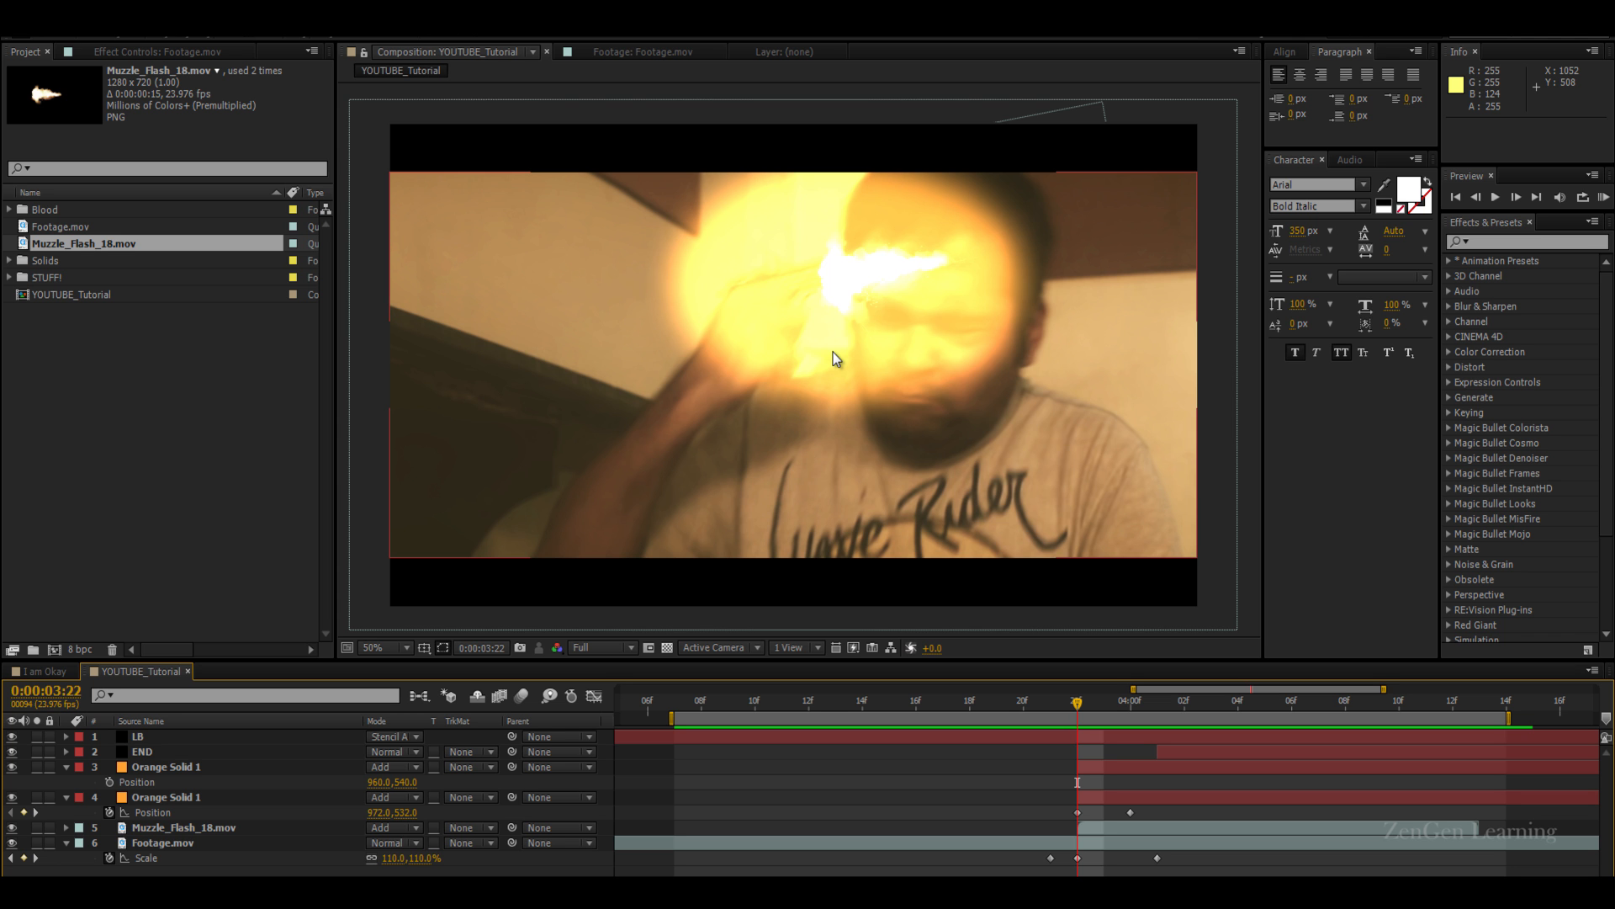
pyautogui.moveTo(779, 306)
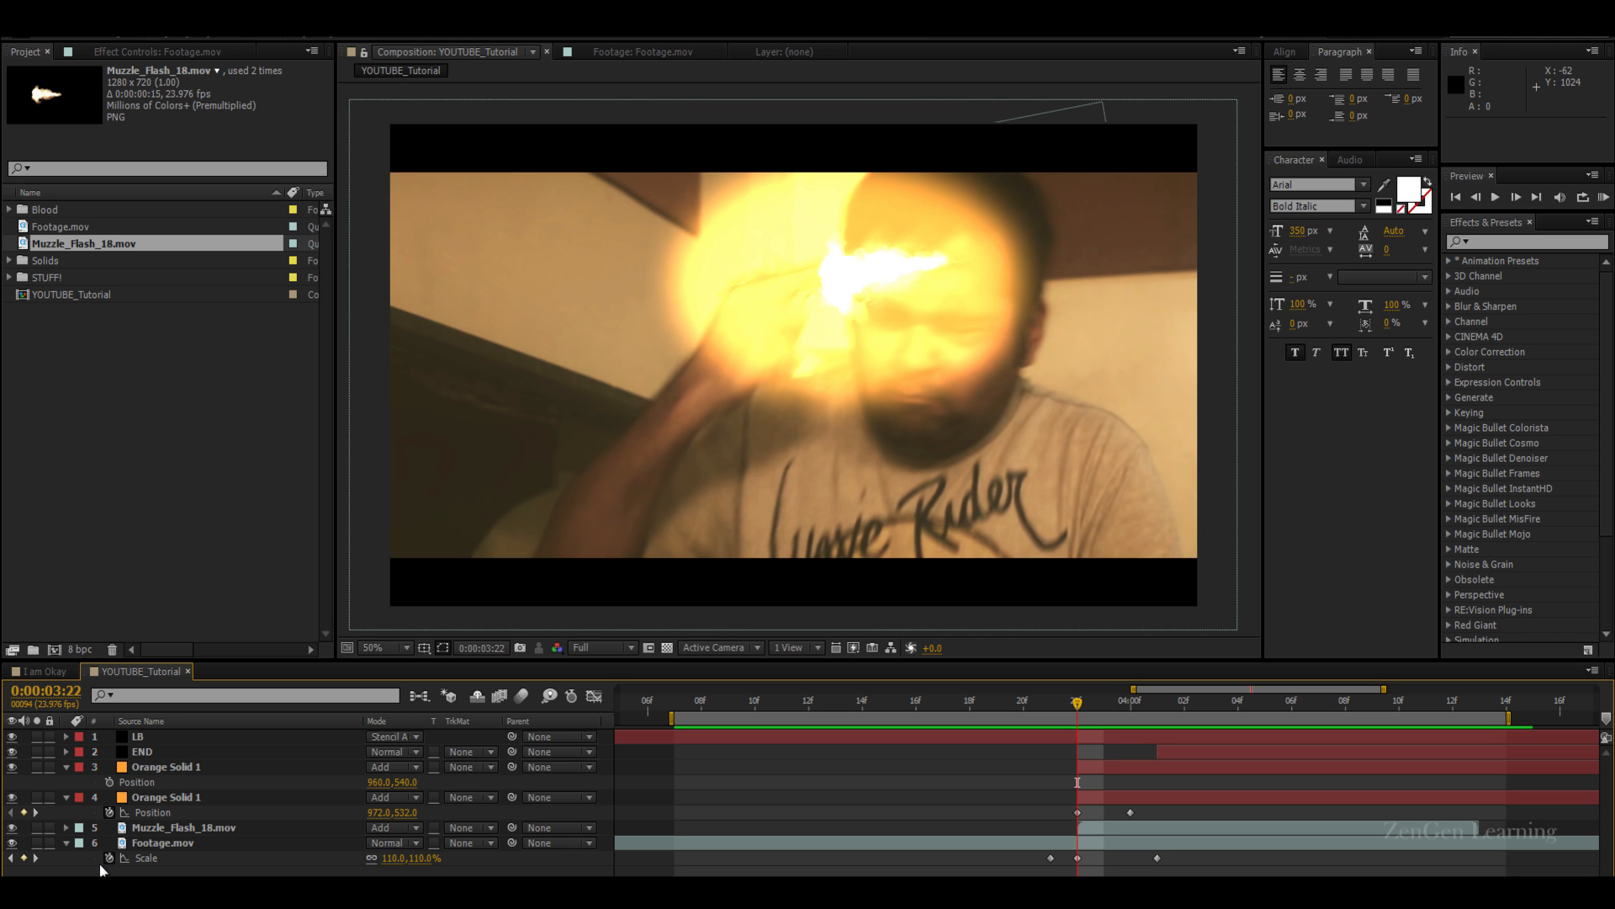
pyautogui.click(173, 797)
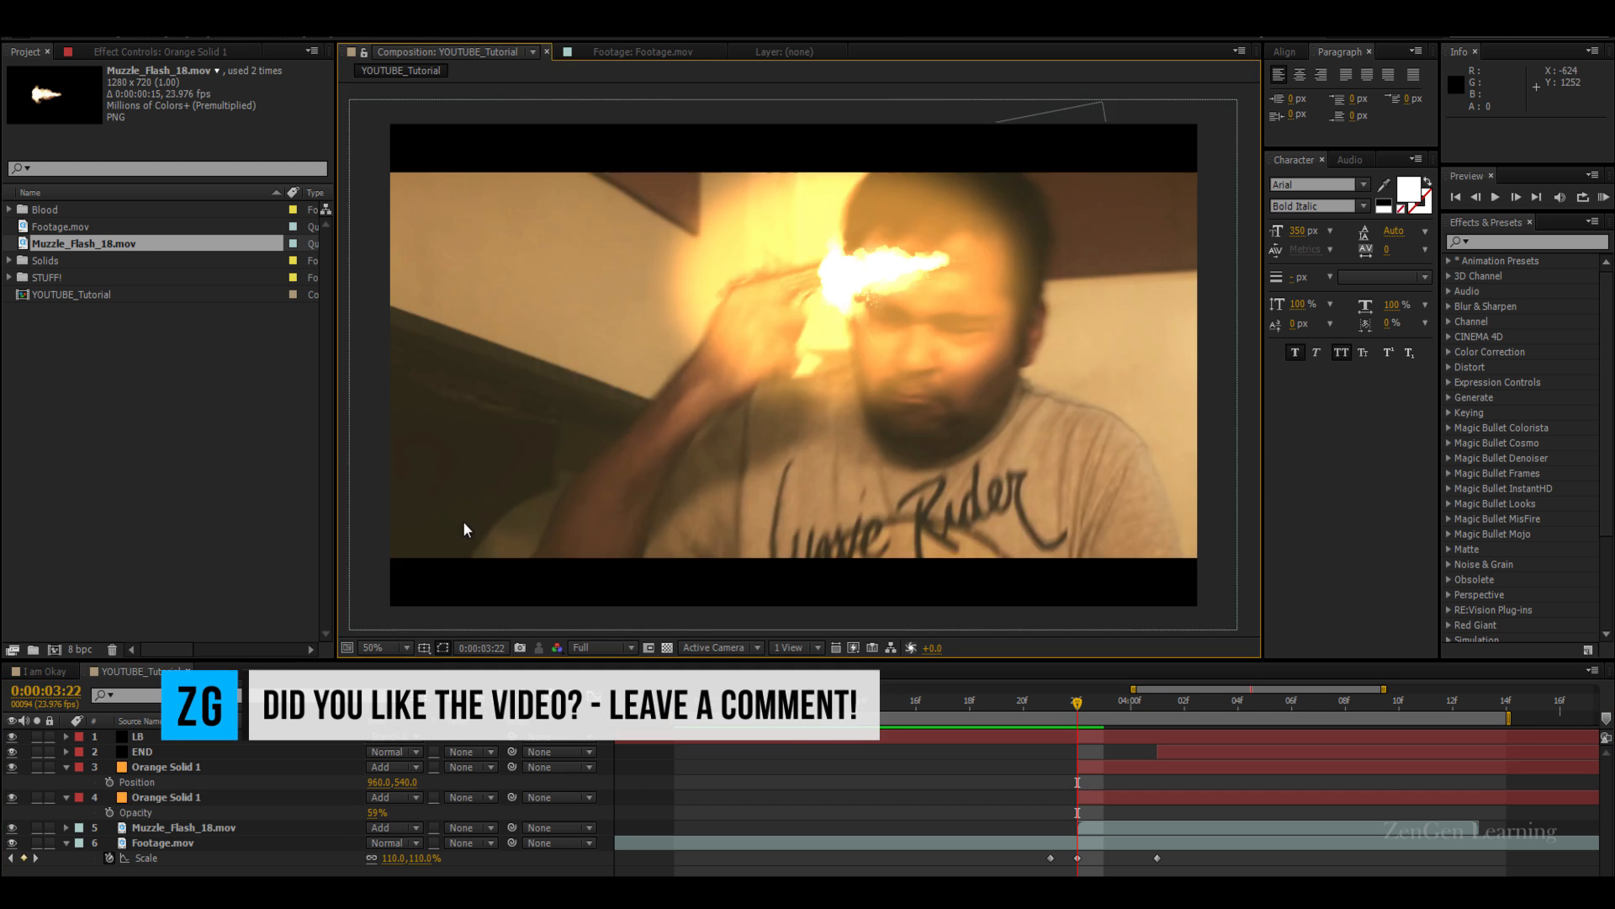
pyautogui.click(166, 797)
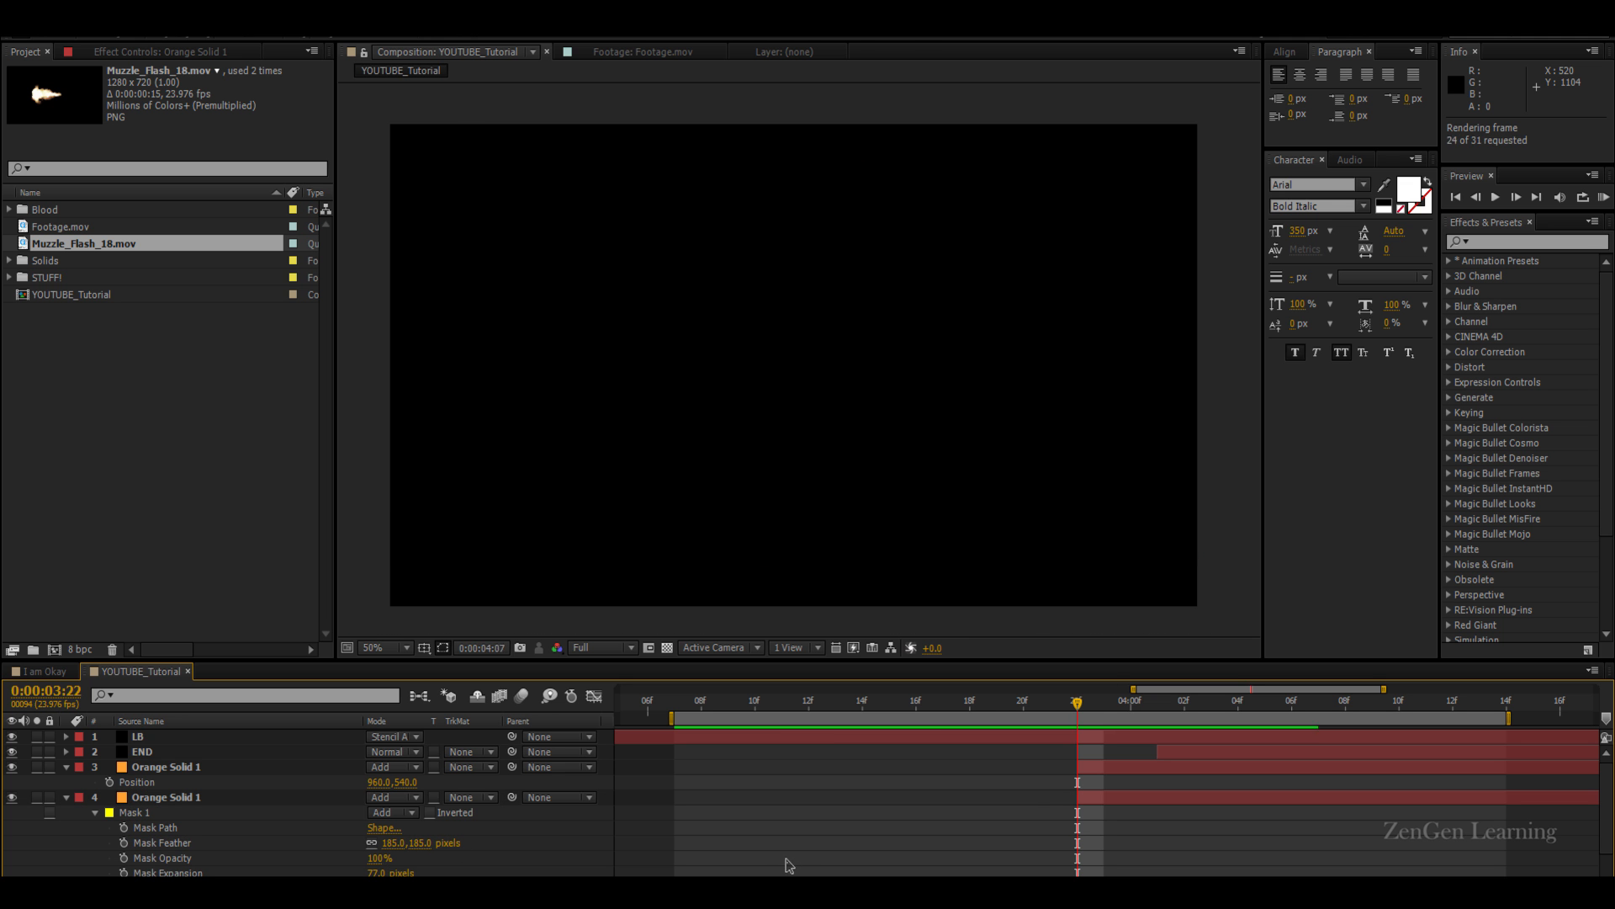
# Collapse Orange Solid 1's mask details and expand the Blood clips folder
pyautogui.click(1500, 198)
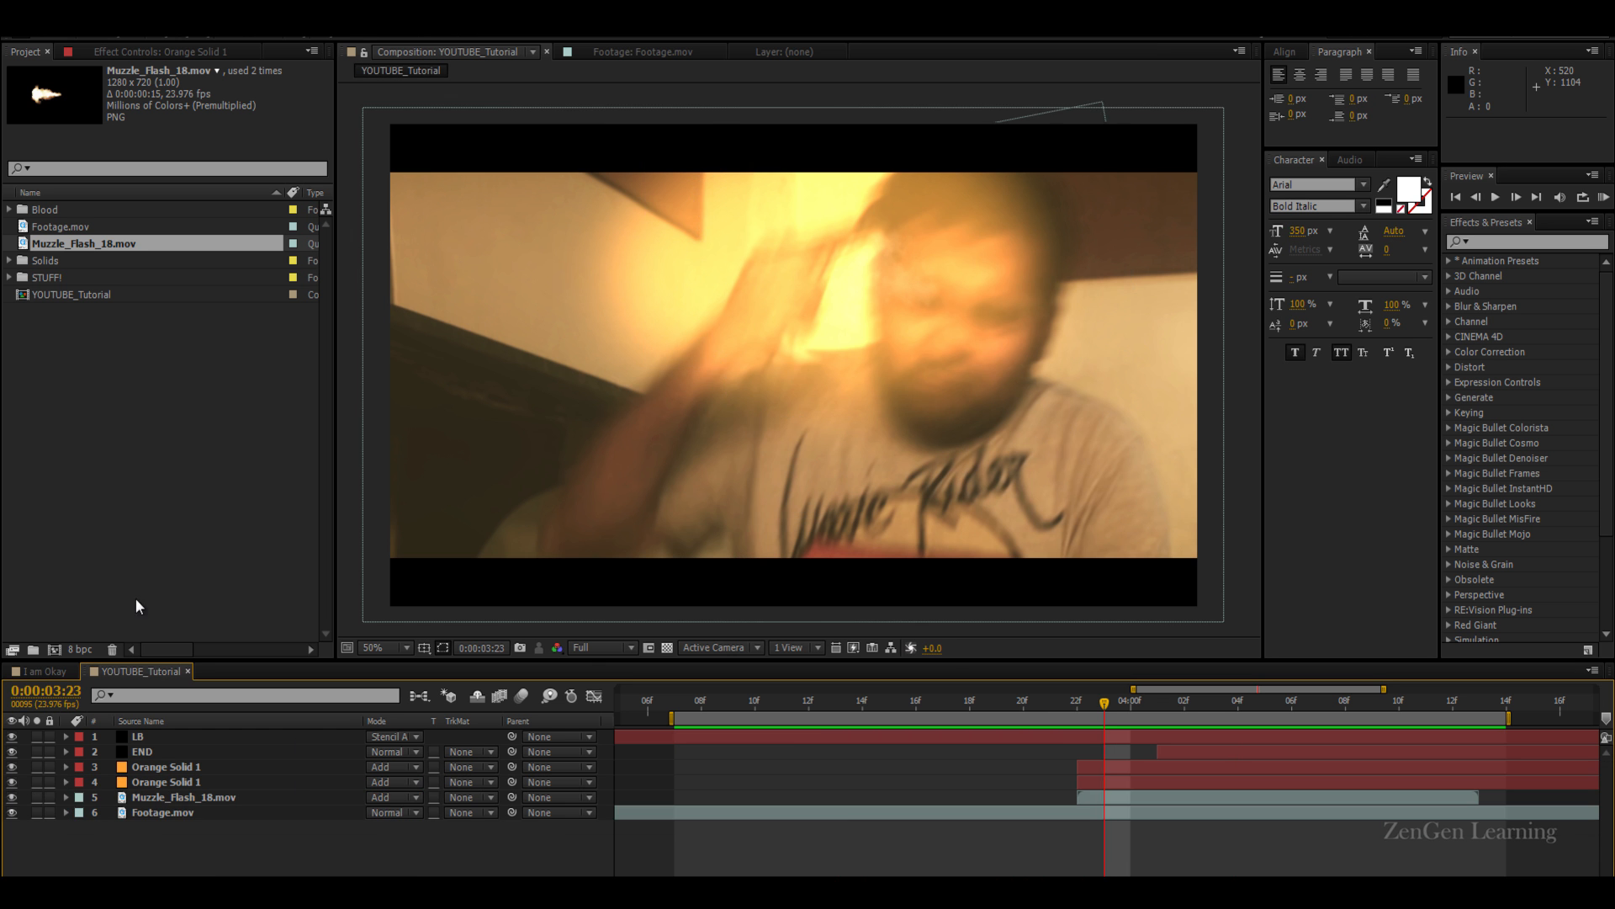
pyautogui.click(9, 208)
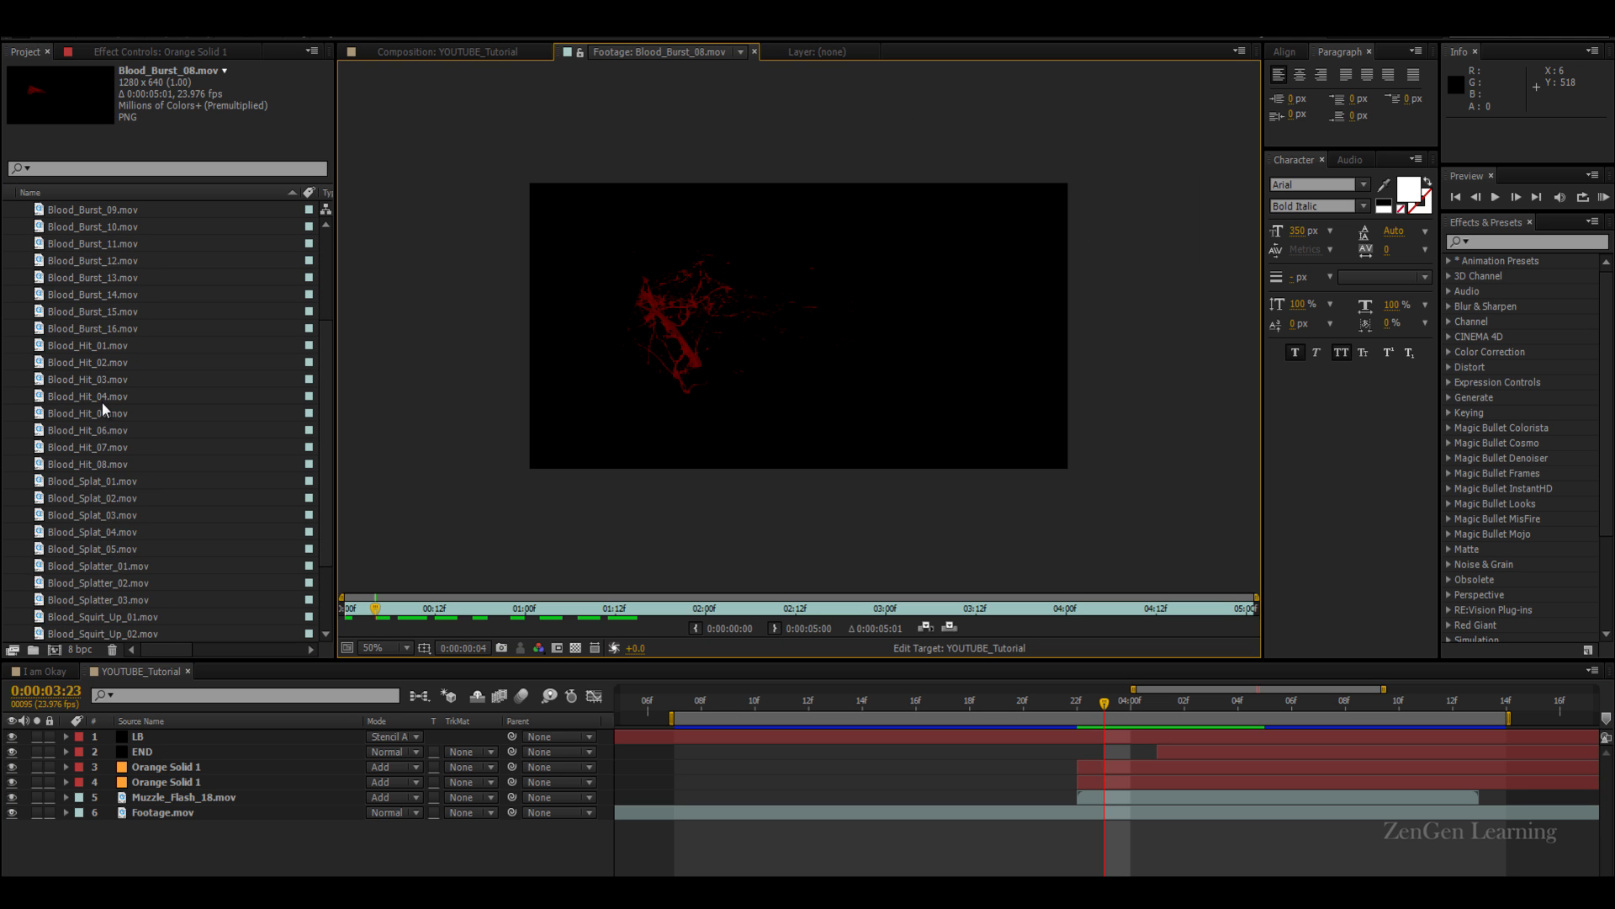
# Preview and play through Blood_Splat_03.mov in the Footage viewer
pyautogui.scroll(-3)
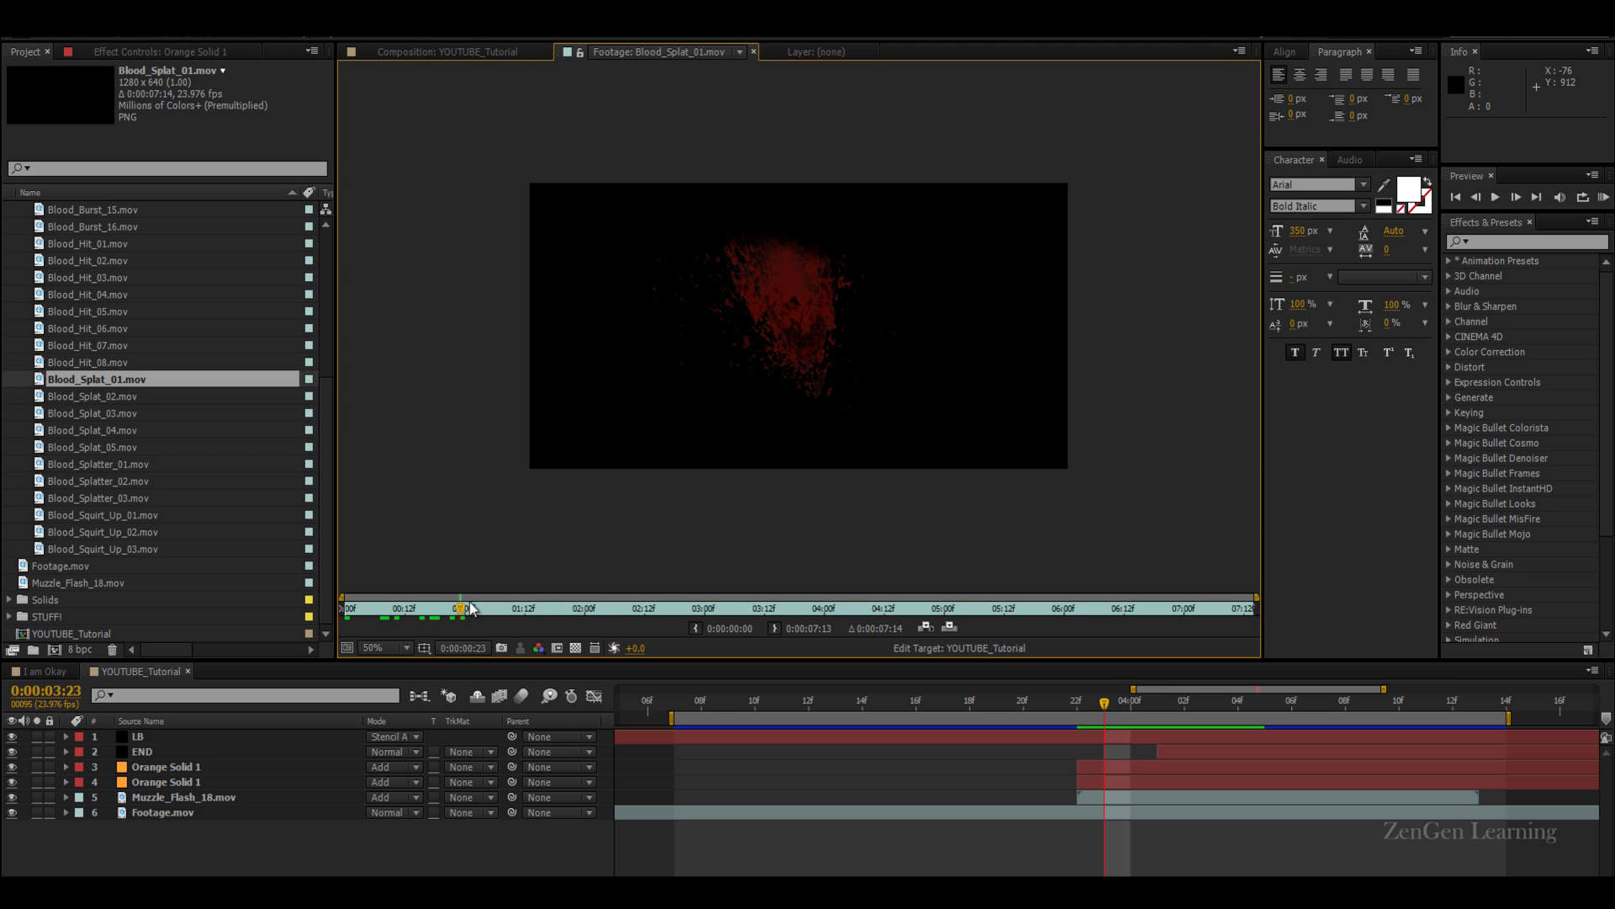
pyautogui.click(88, 412)
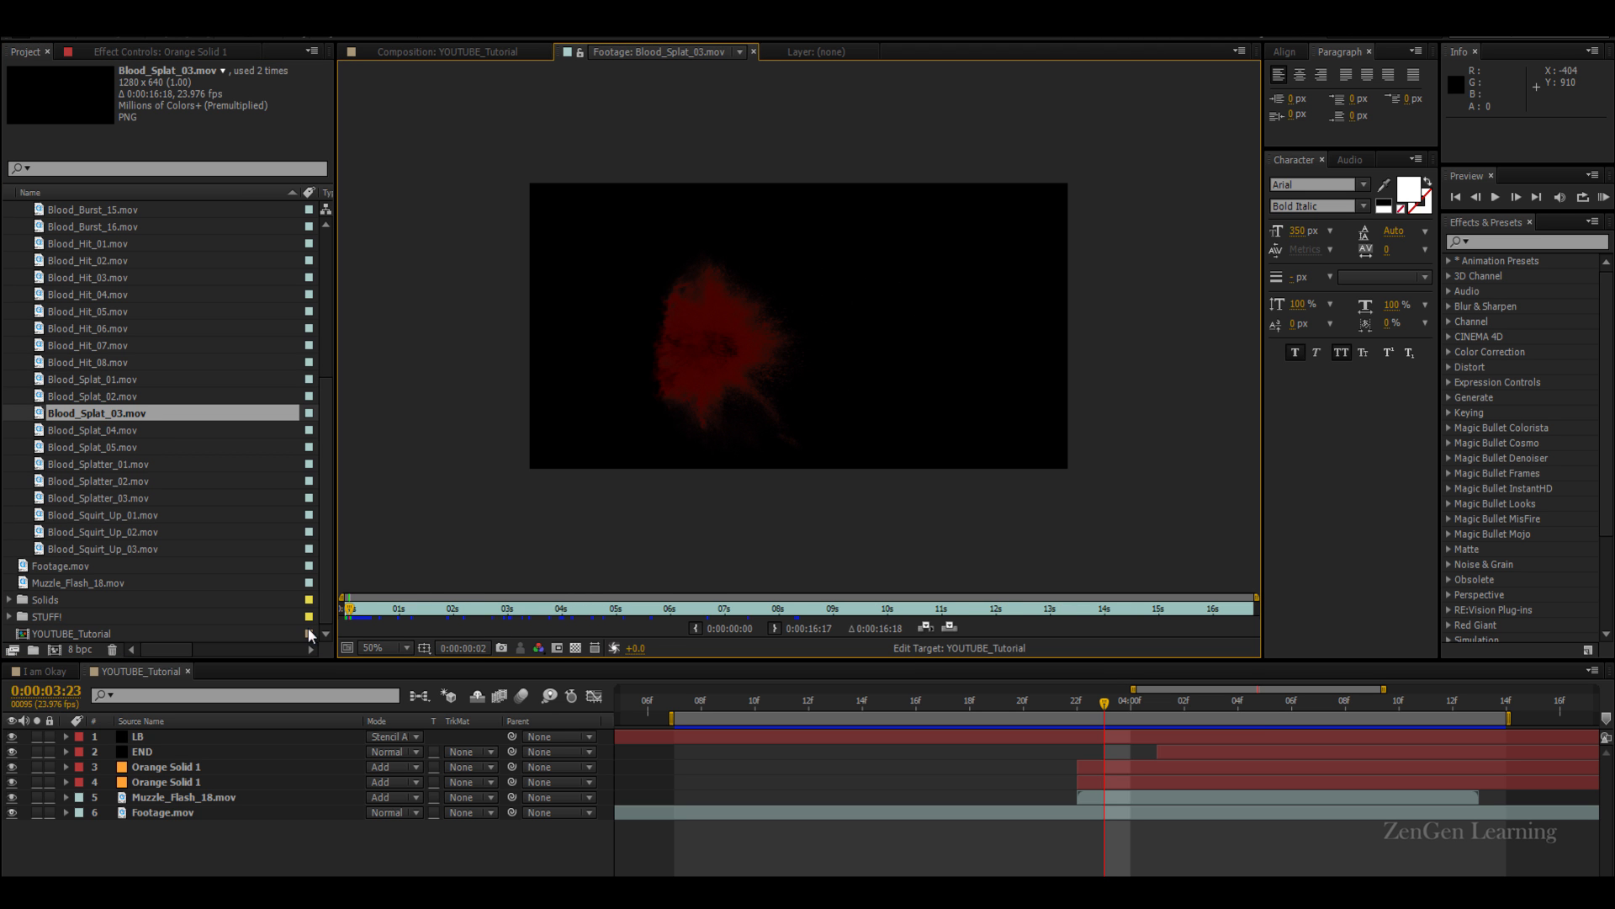
pyautogui.click(434, 609)
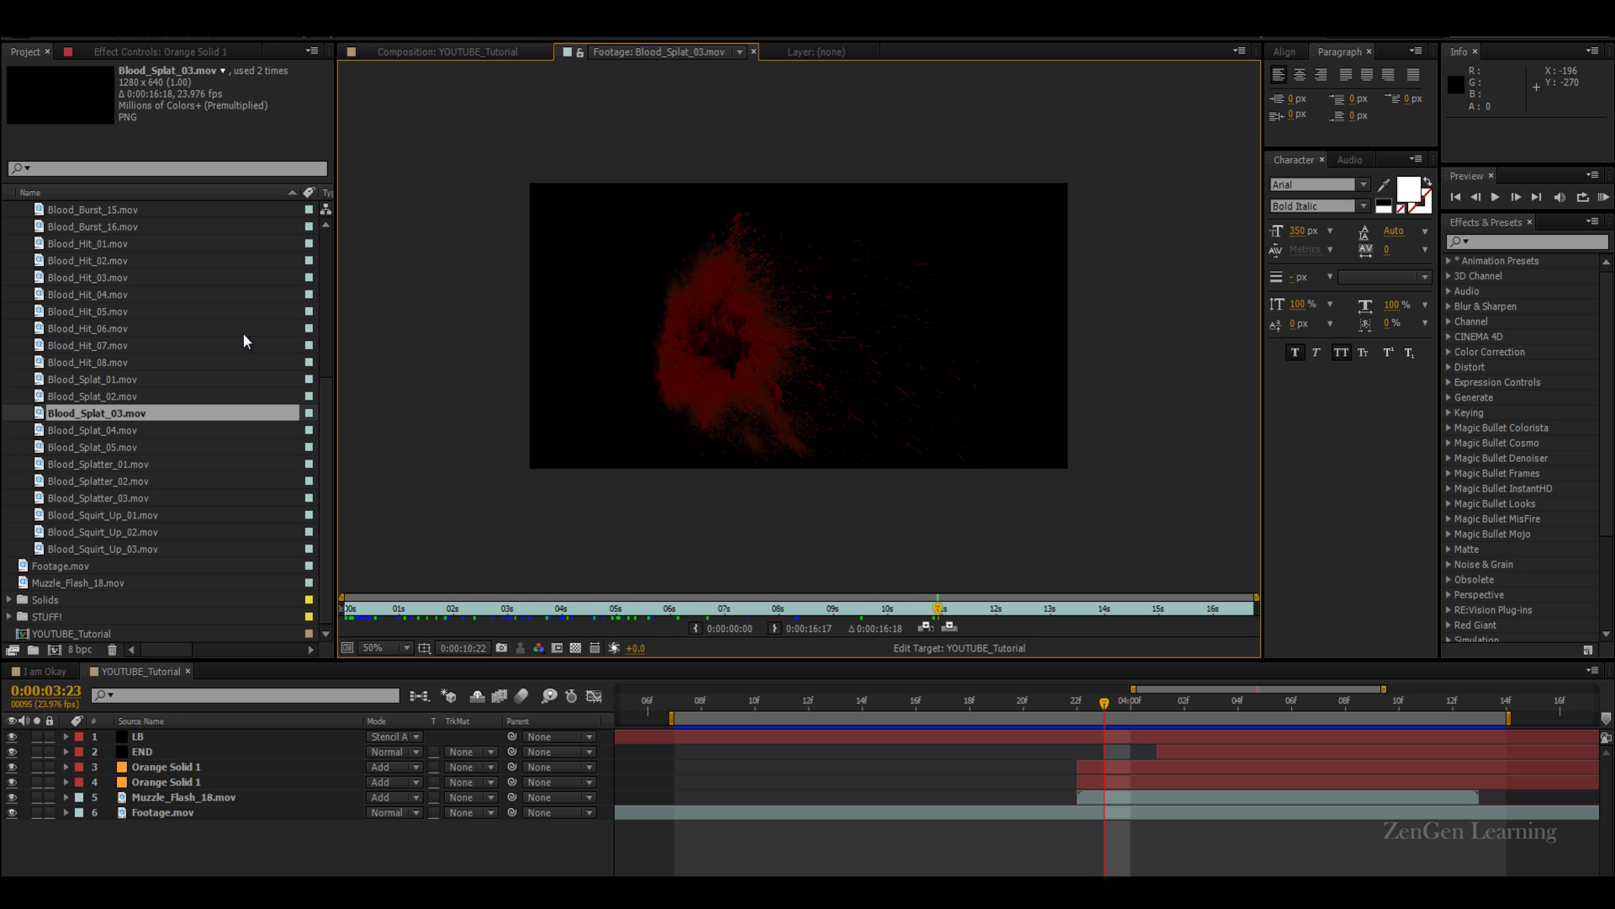
pyautogui.click(451, 52)
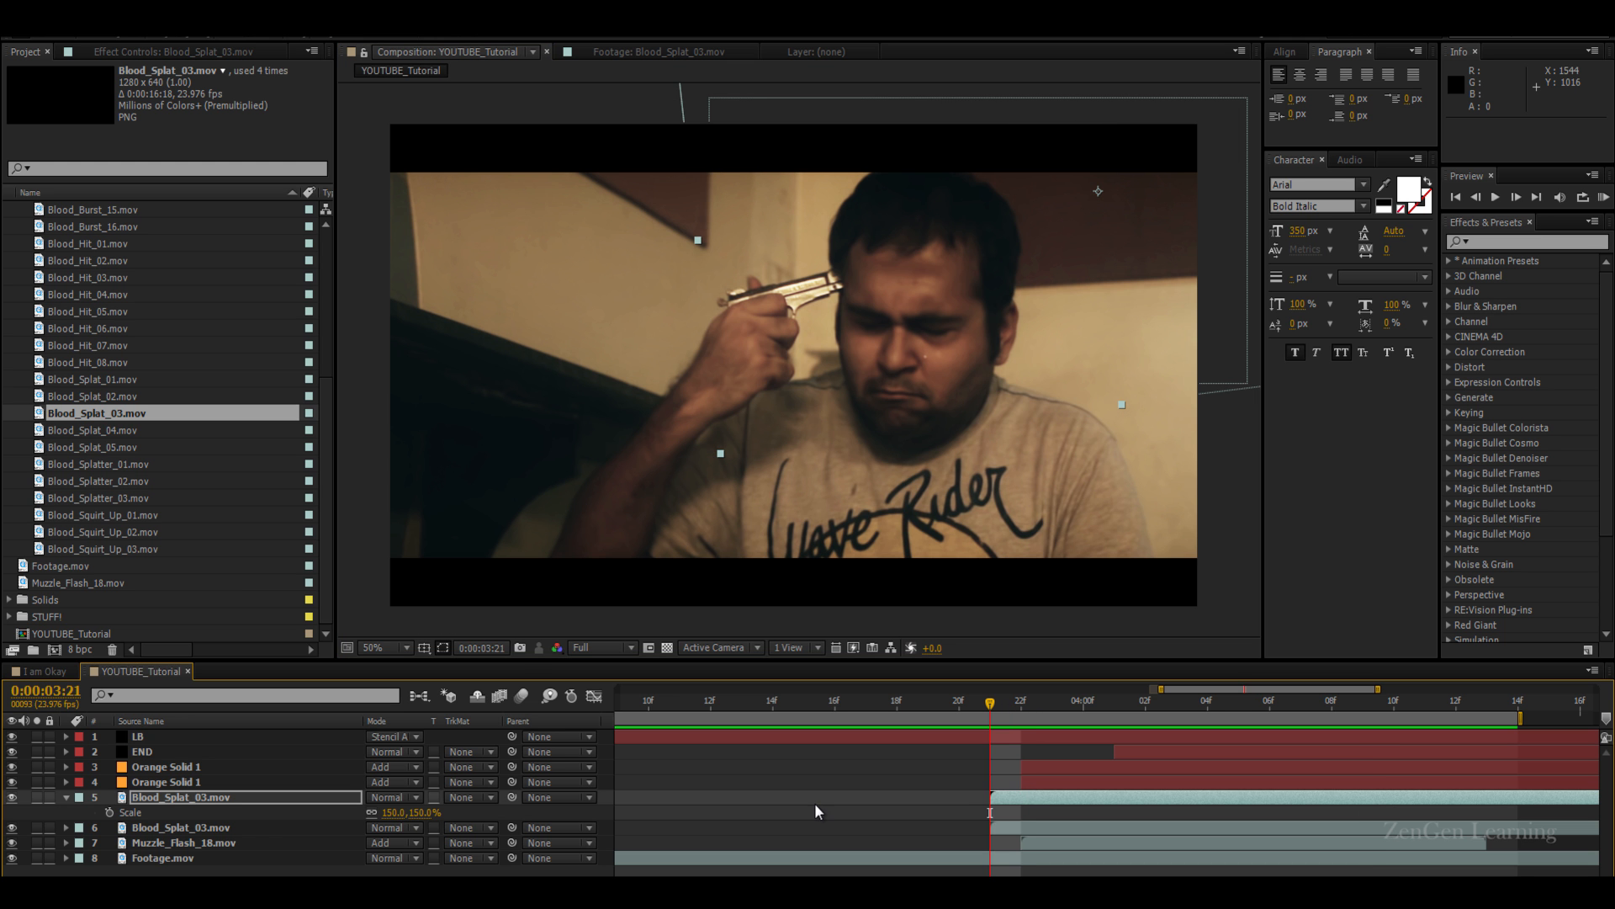
# Scale the Blood_Splat_03 layer to 150% and fade it to 32% opacity
pyautogui.click(194, 797)
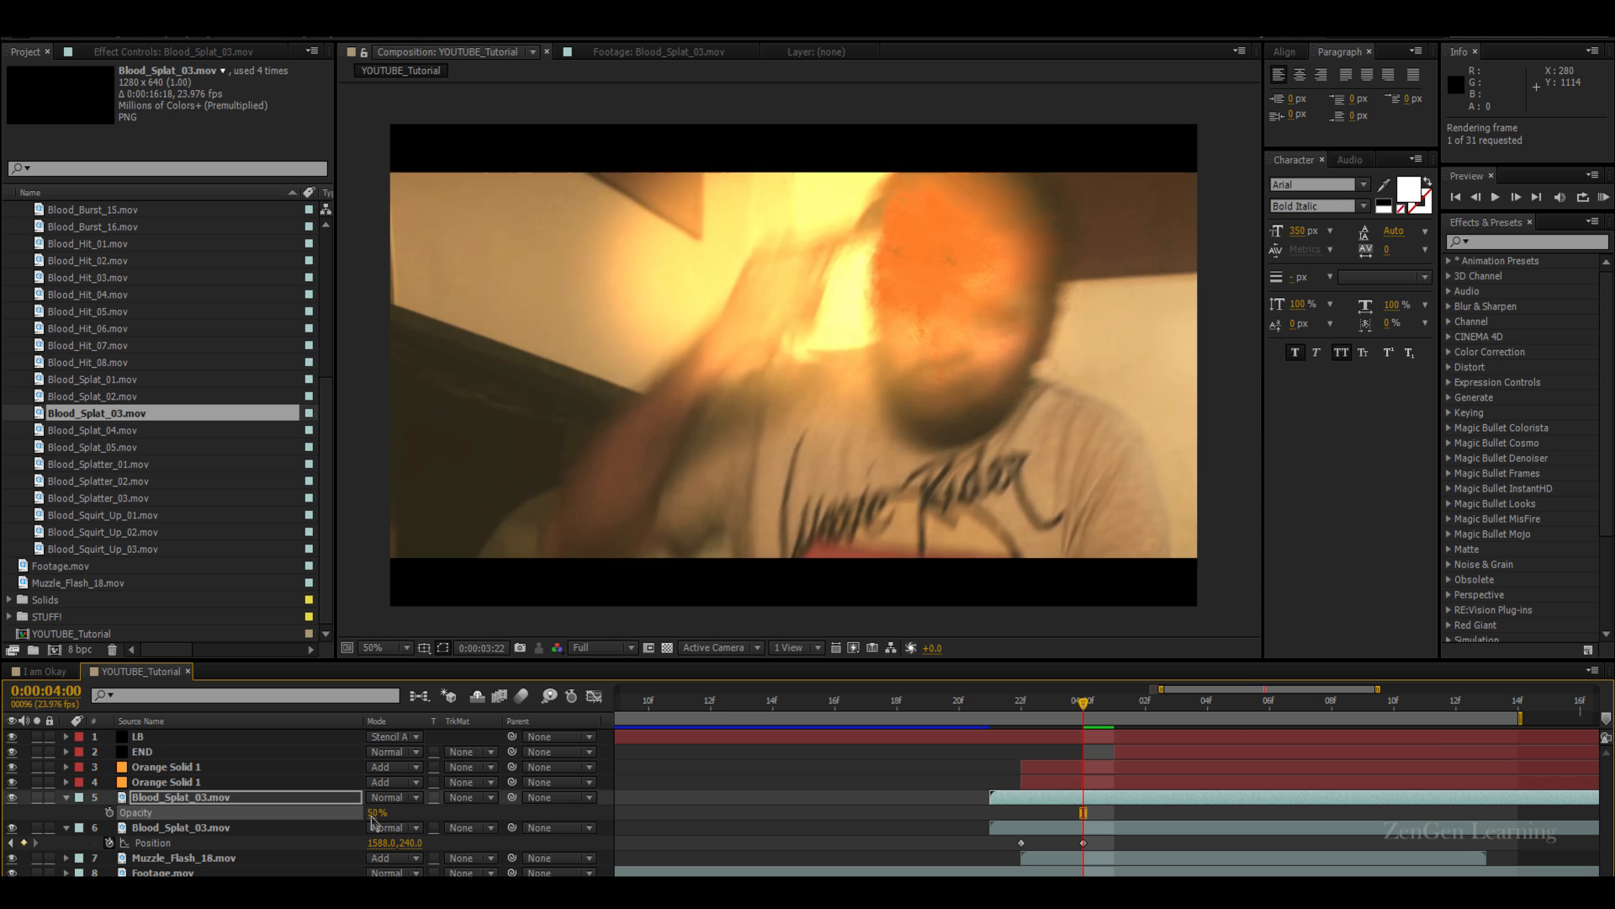
pyautogui.click(1519, 198)
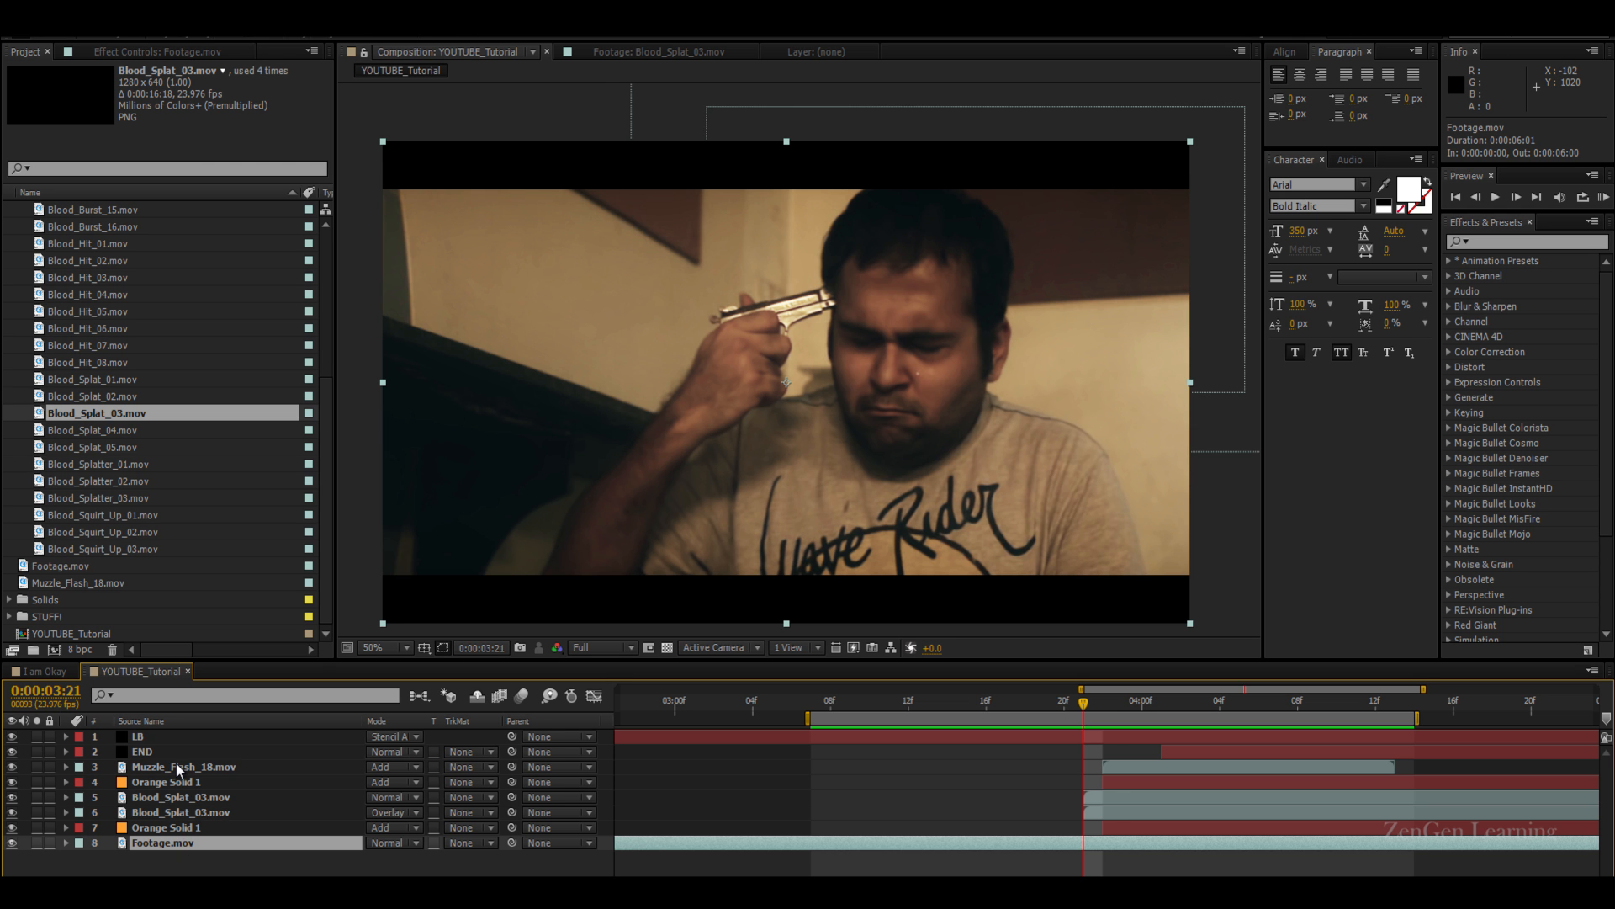
# Restack Muzzle_Flash_18 to layer 3 above the splats and glow, inspecting the flash at the temple
pyautogui.click(172, 766)
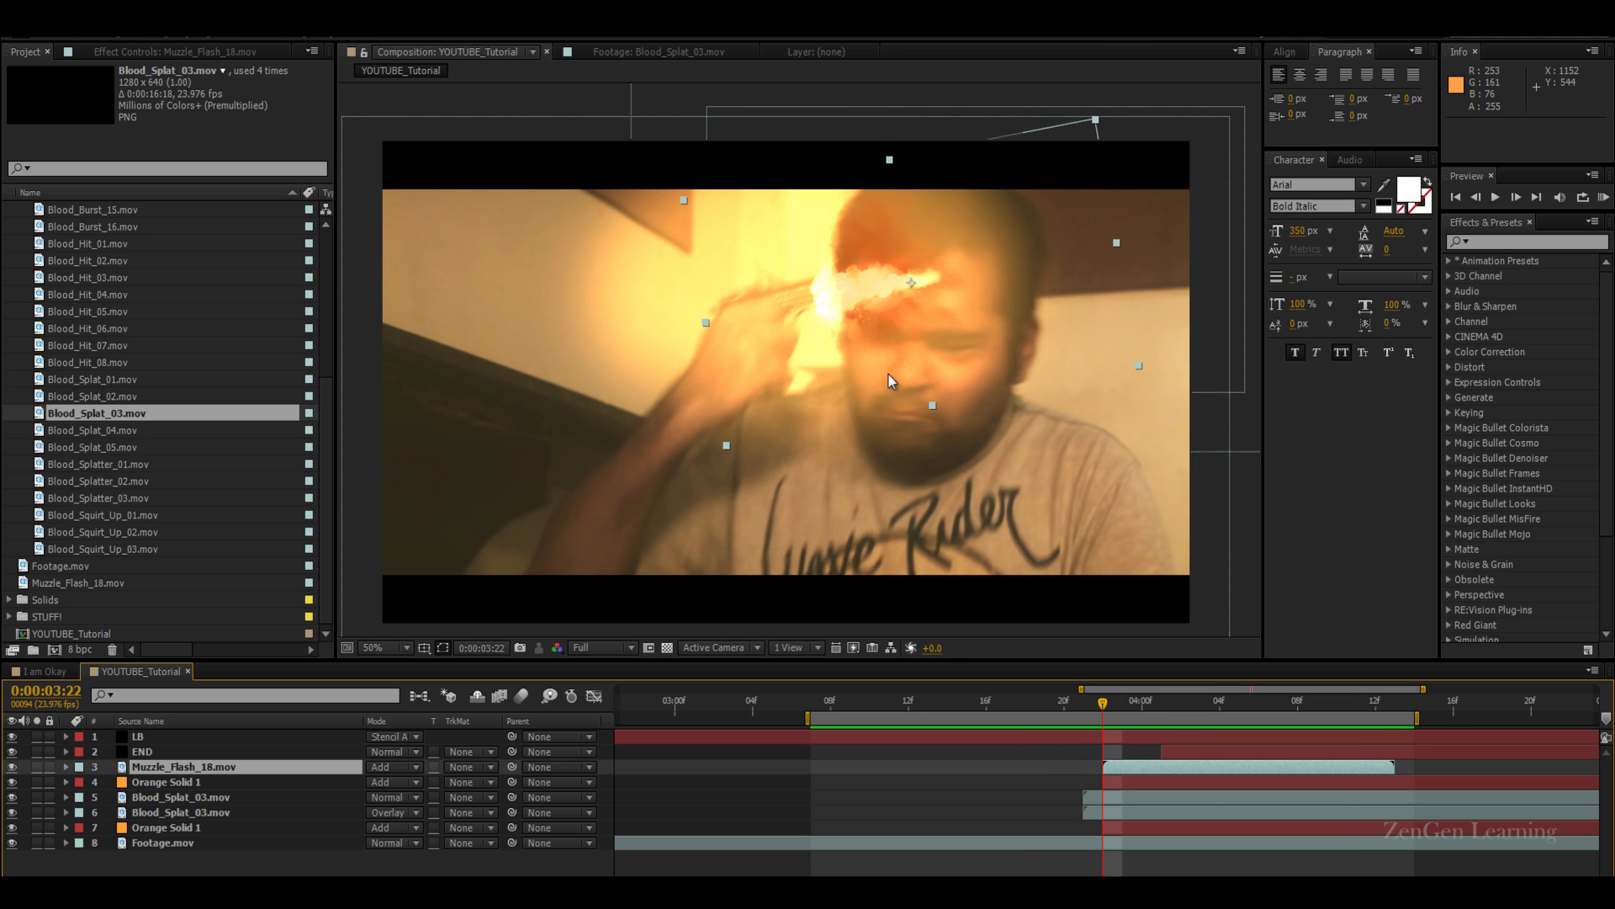
pyautogui.click(375, 647)
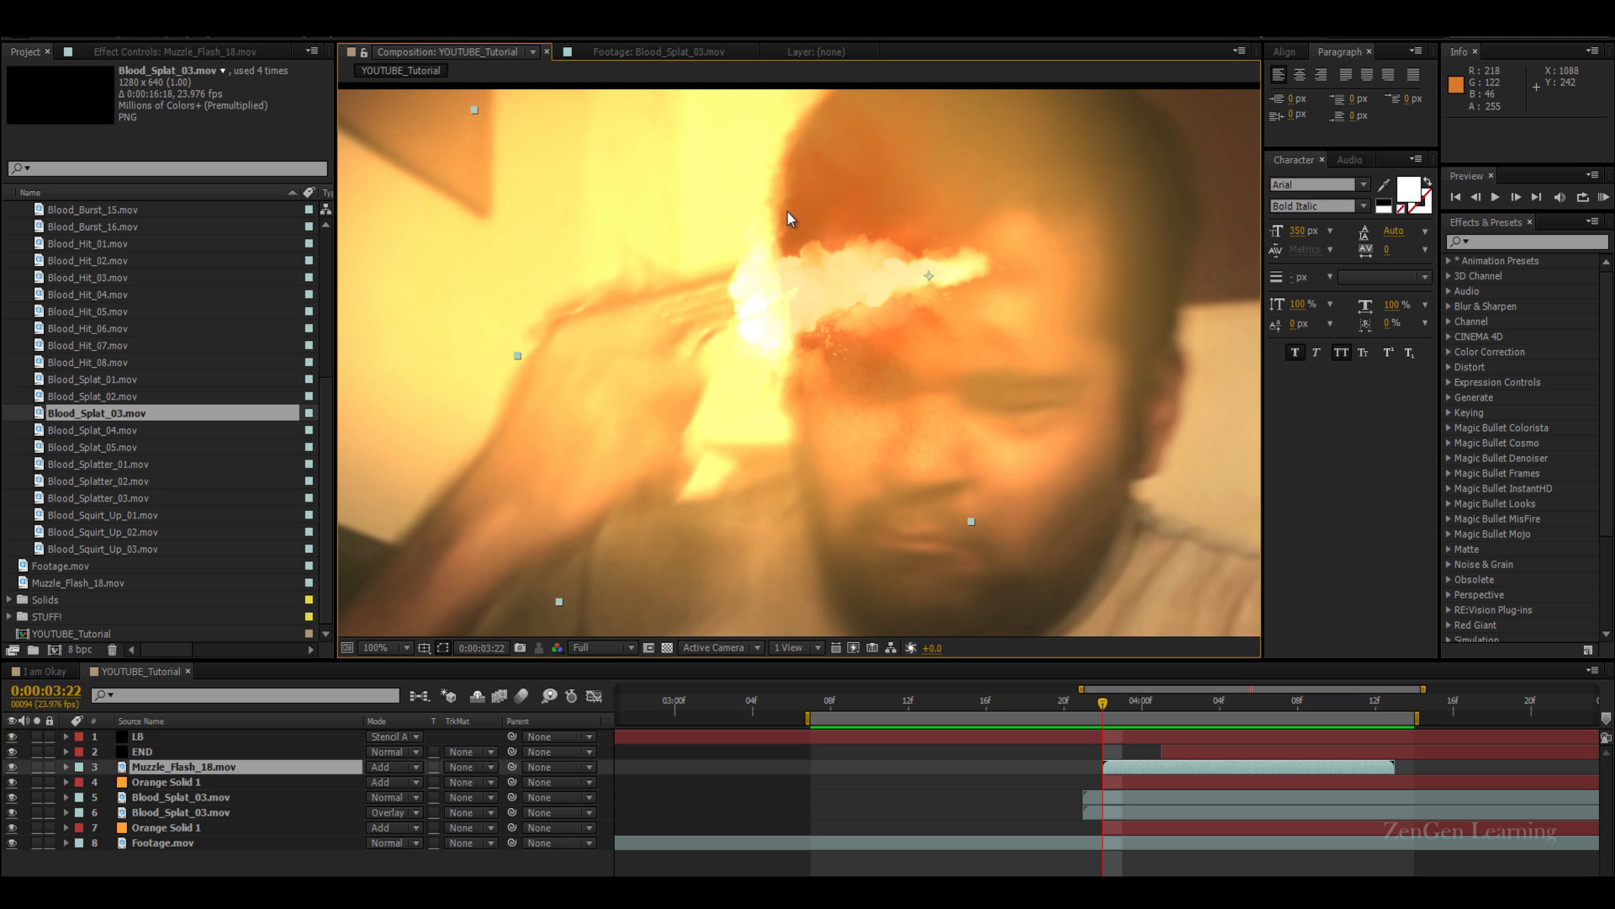
pyautogui.click(402, 647)
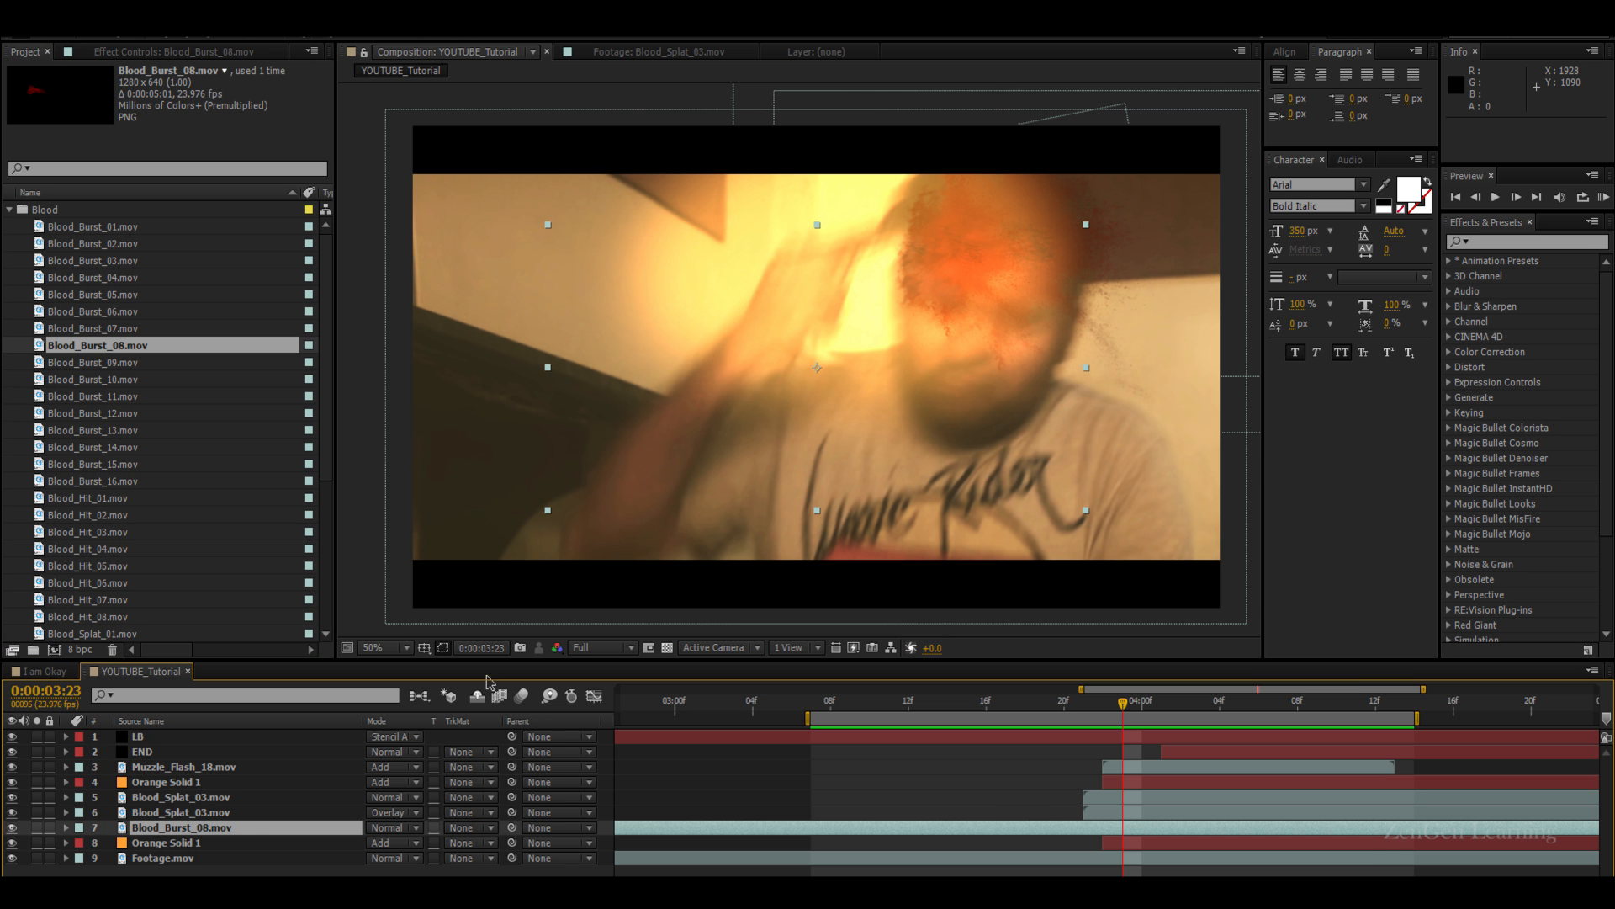
# Start Blood_Burst_08 at the gunshot frame, place it at the top of the head and tilt it outward
pyautogui.click(418, 647)
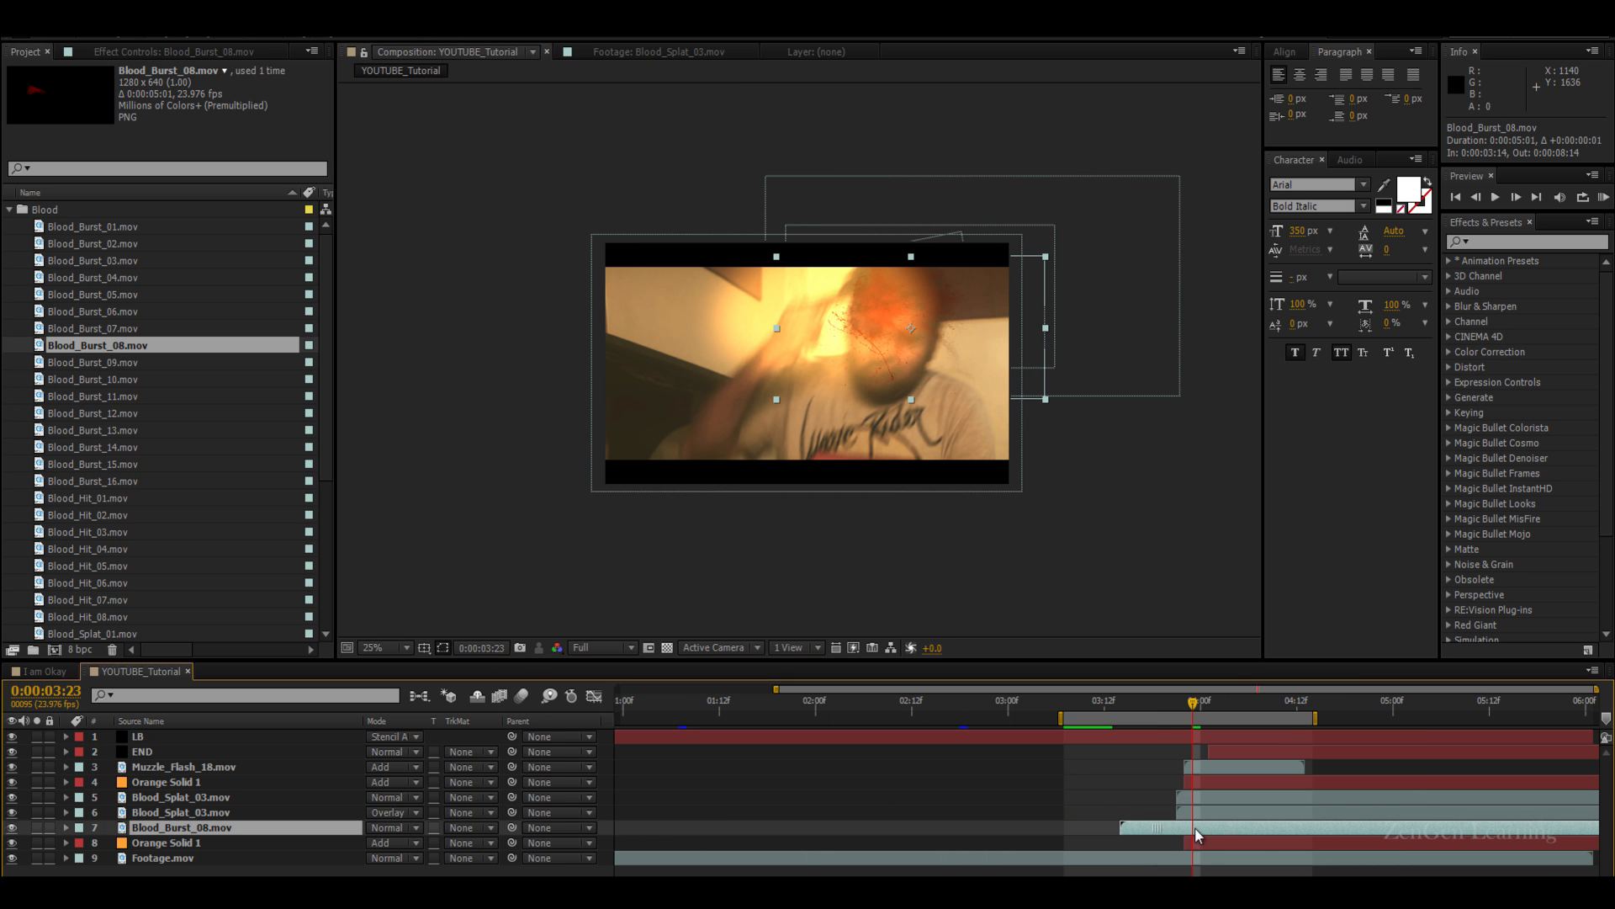
pyautogui.click(384, 647)
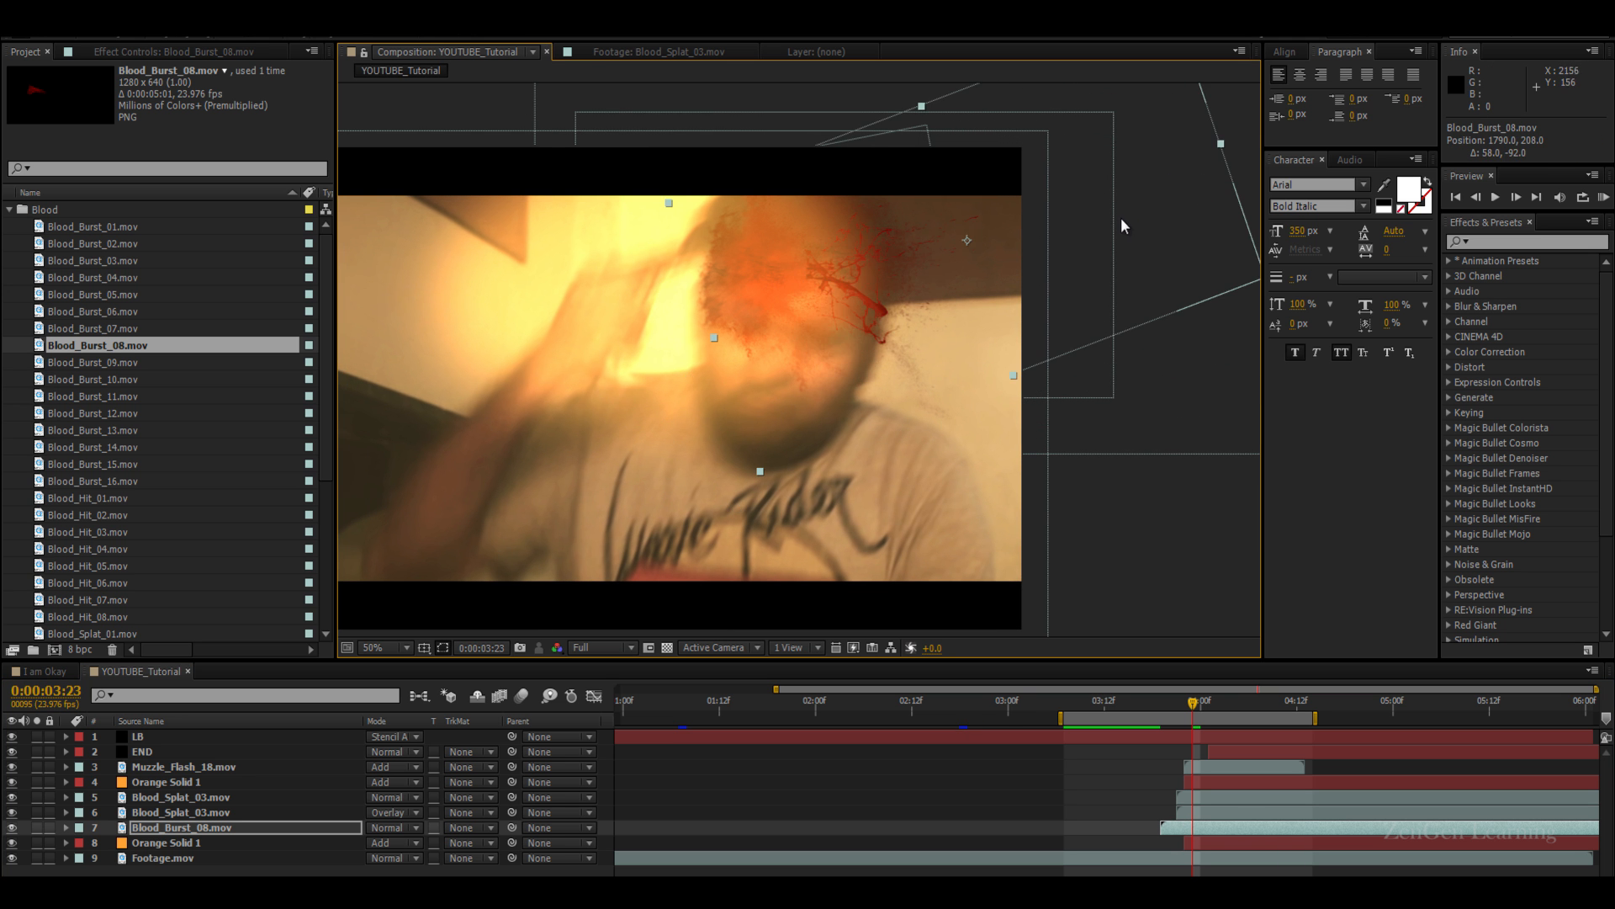
pyautogui.click(375, 647)
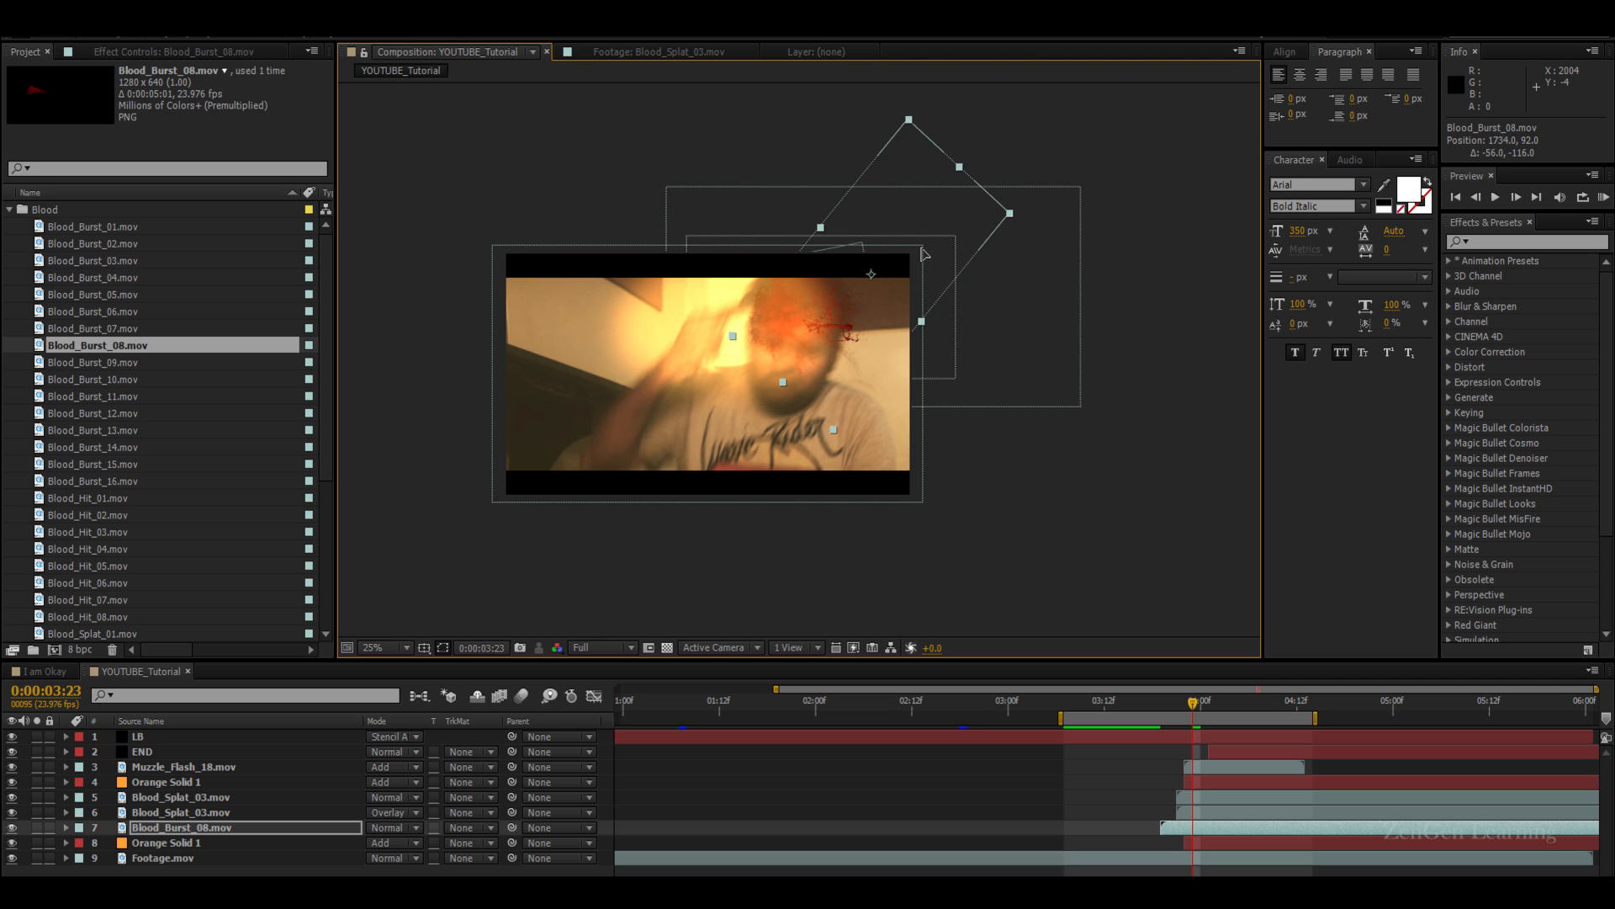
pyautogui.click(380, 647)
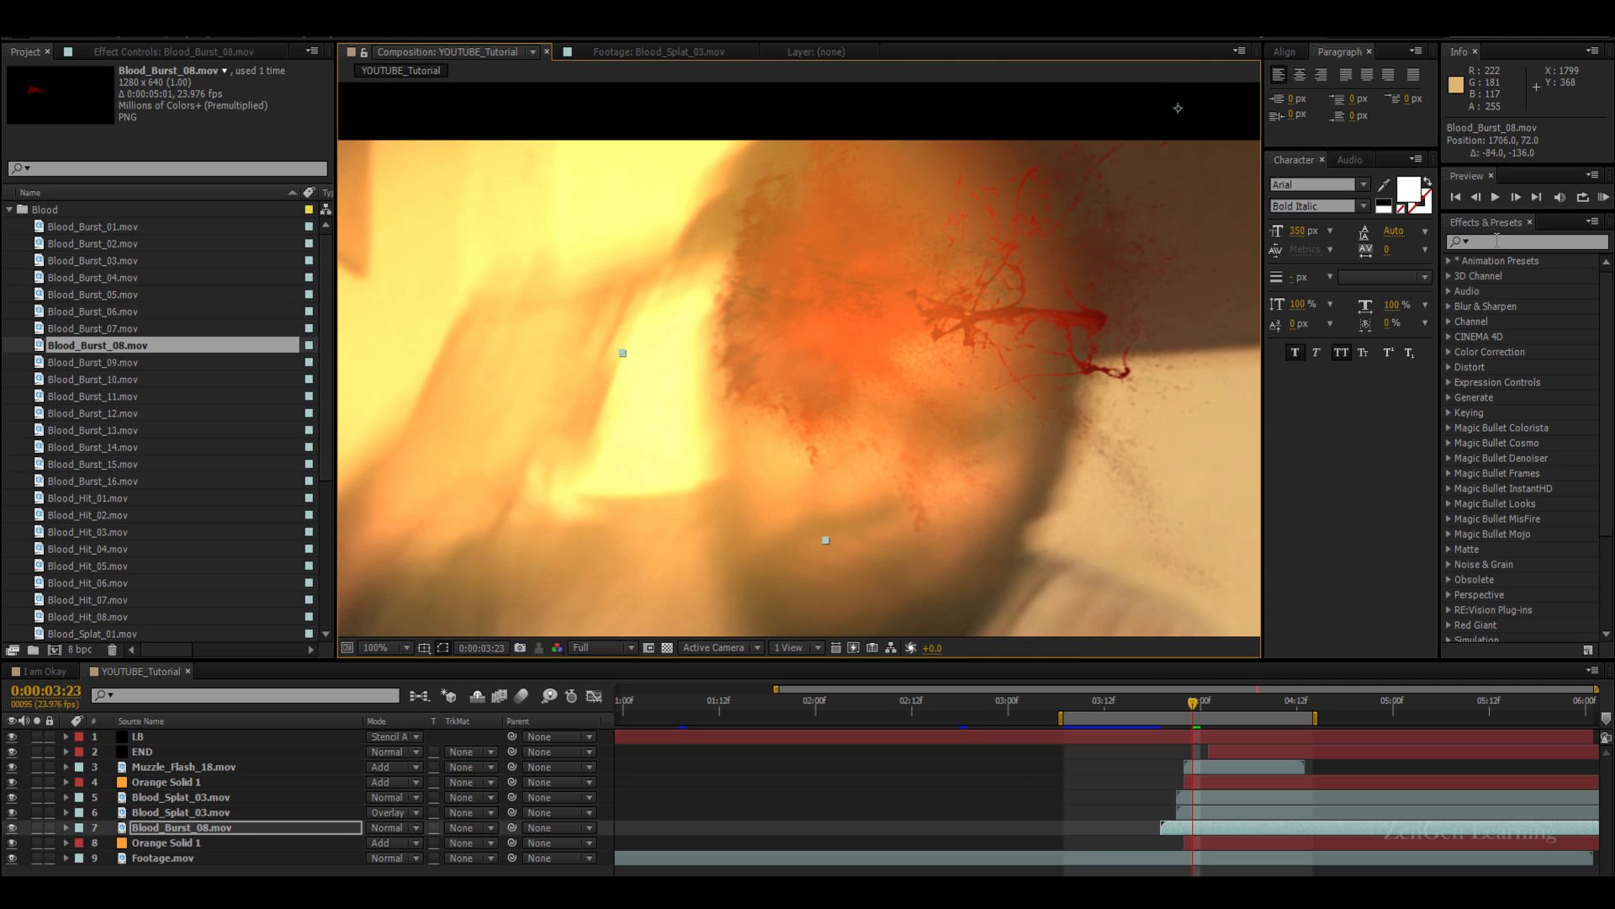
# Apply Directional Blur to Blood_Burst_08 with blur length 15, angled along the spray
pyautogui.write('d')
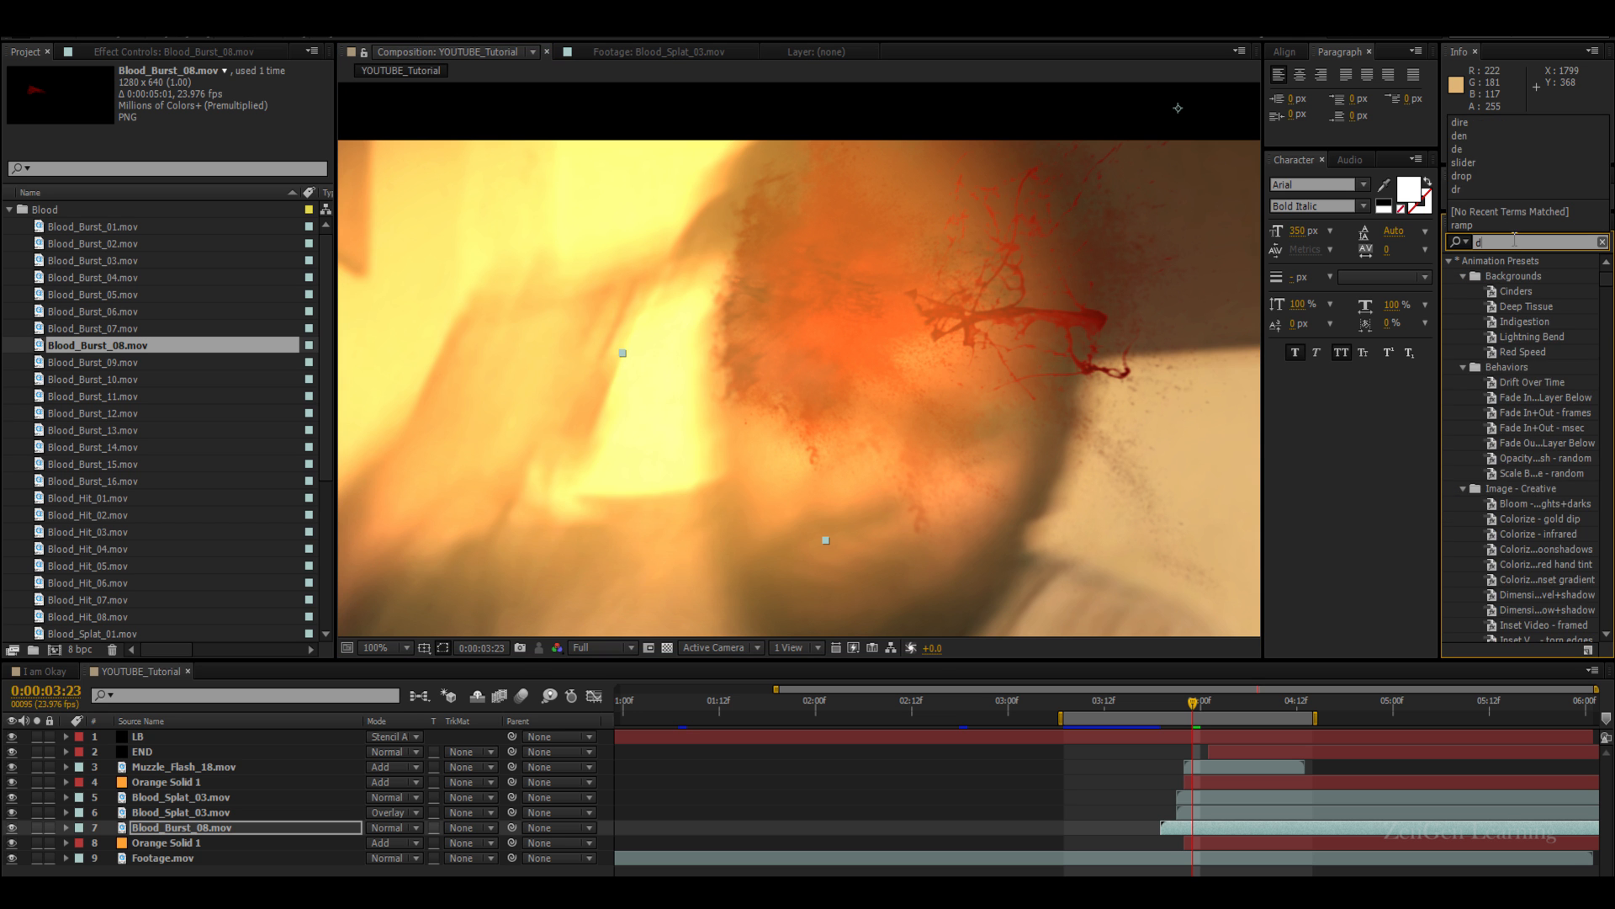
pyautogui.write('ir')
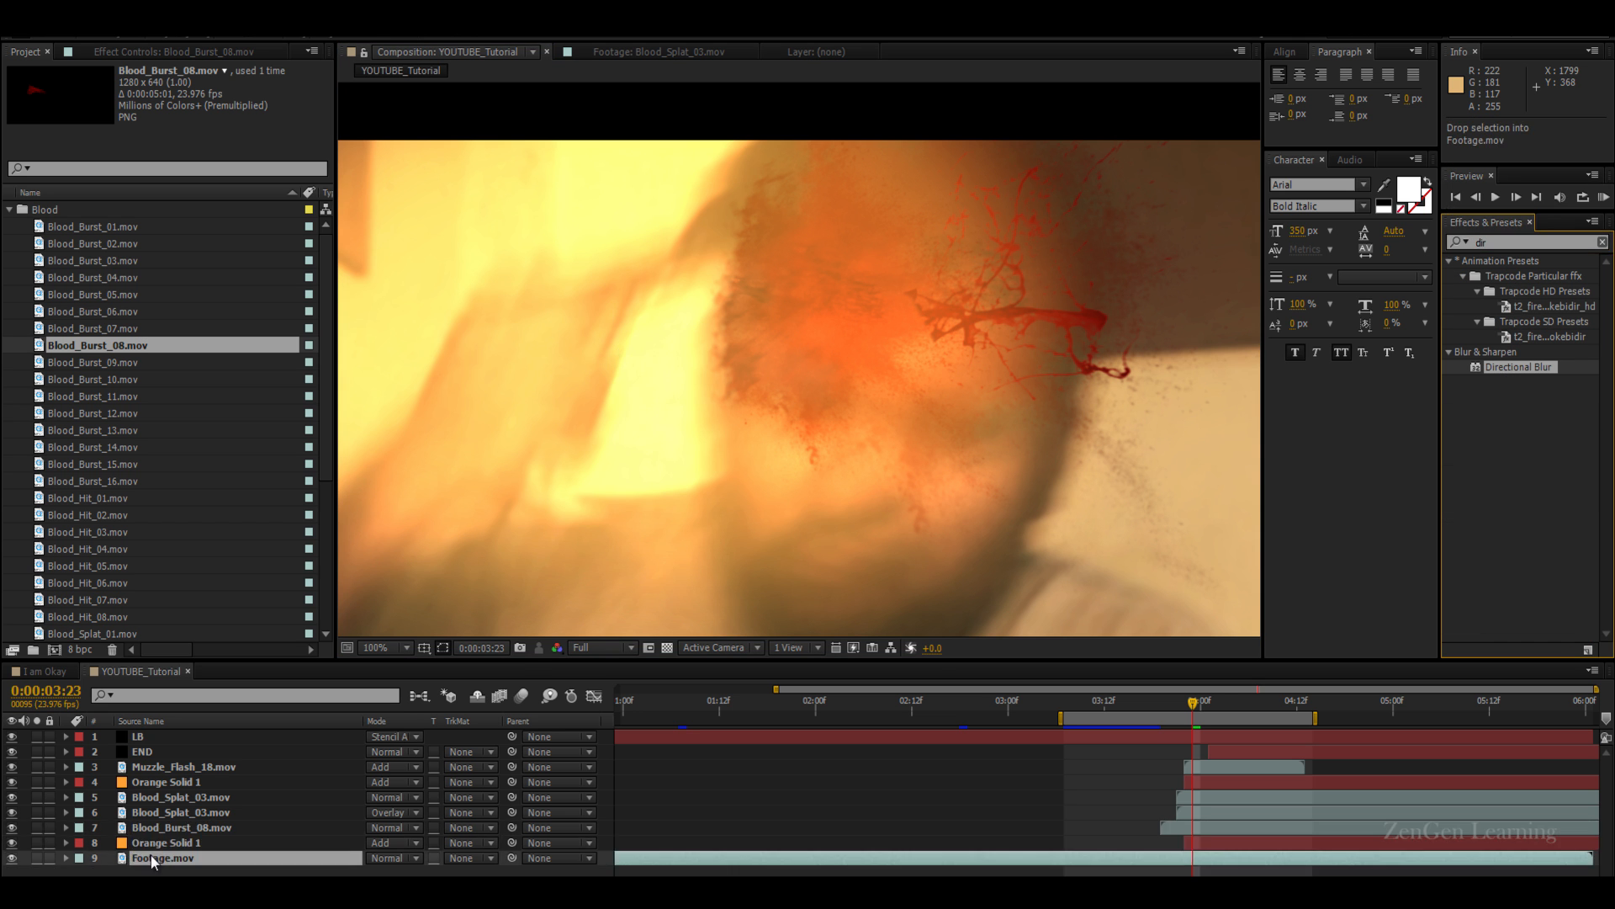
pyautogui.click(180, 828)
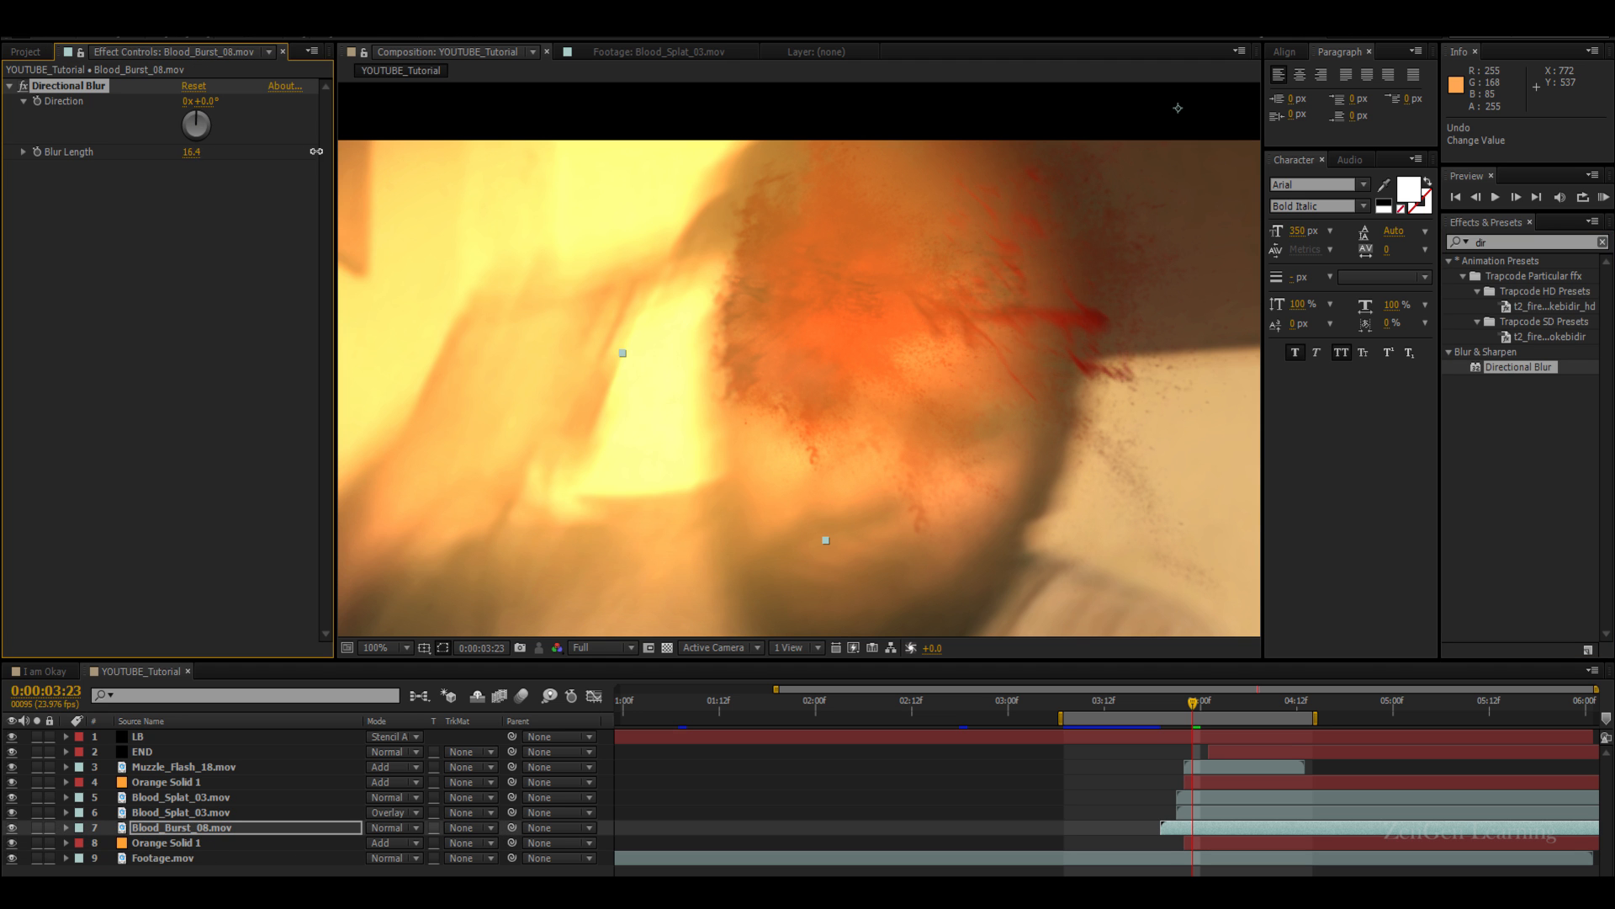
pyautogui.moveTo(196, 123); pyautogui.dragTo(216, 109)
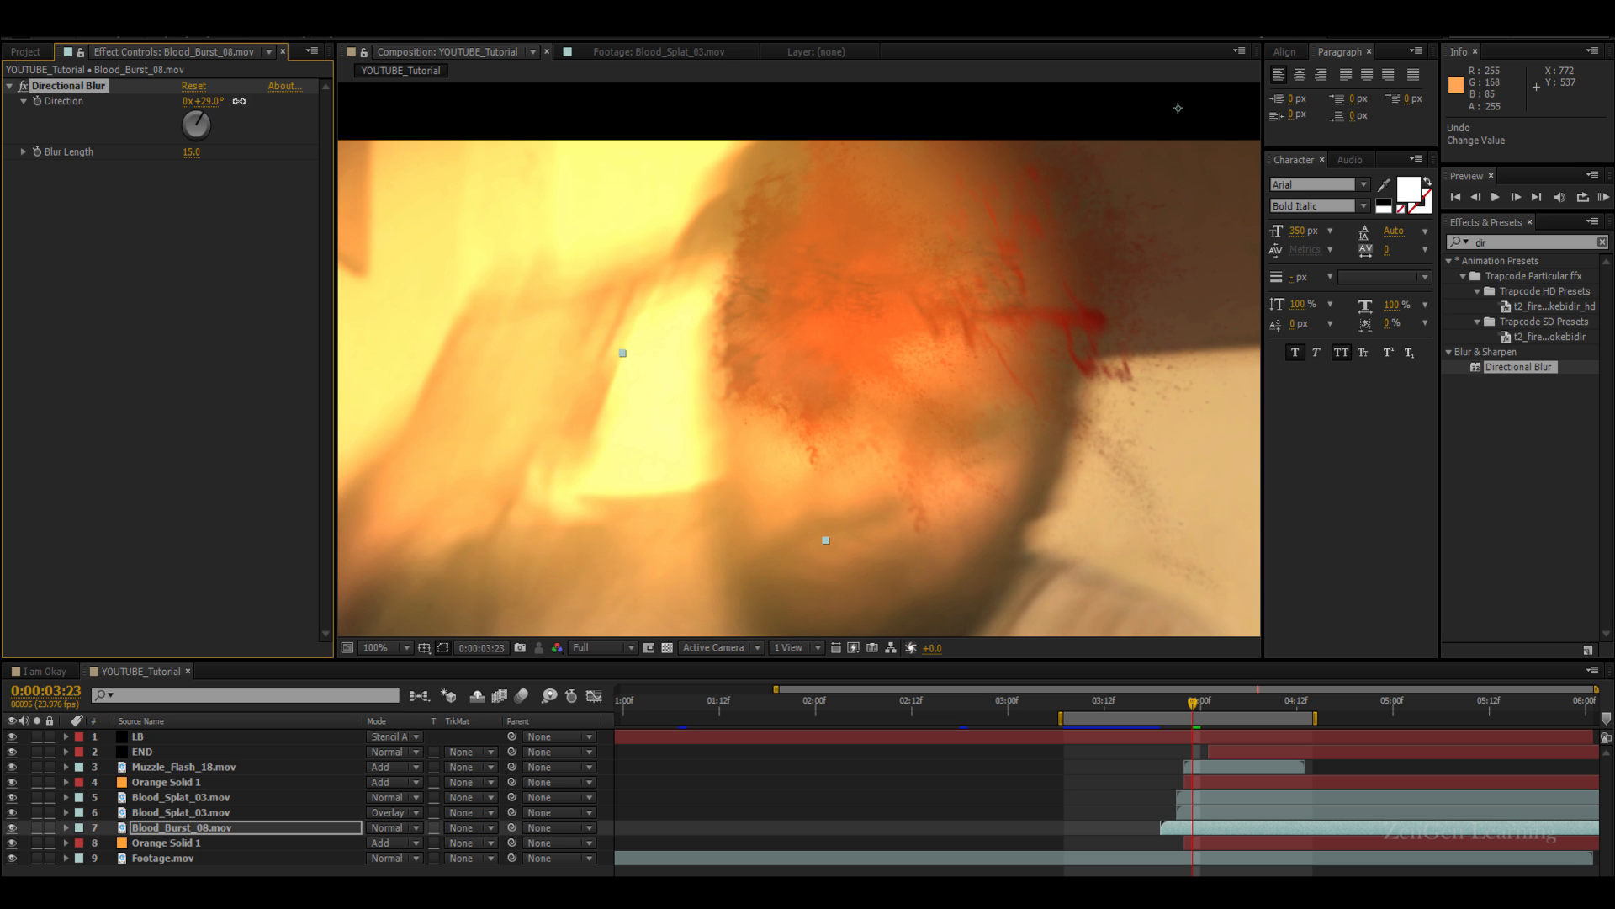
pyautogui.moveTo(196, 124); pyautogui.dragTo(206, 138)
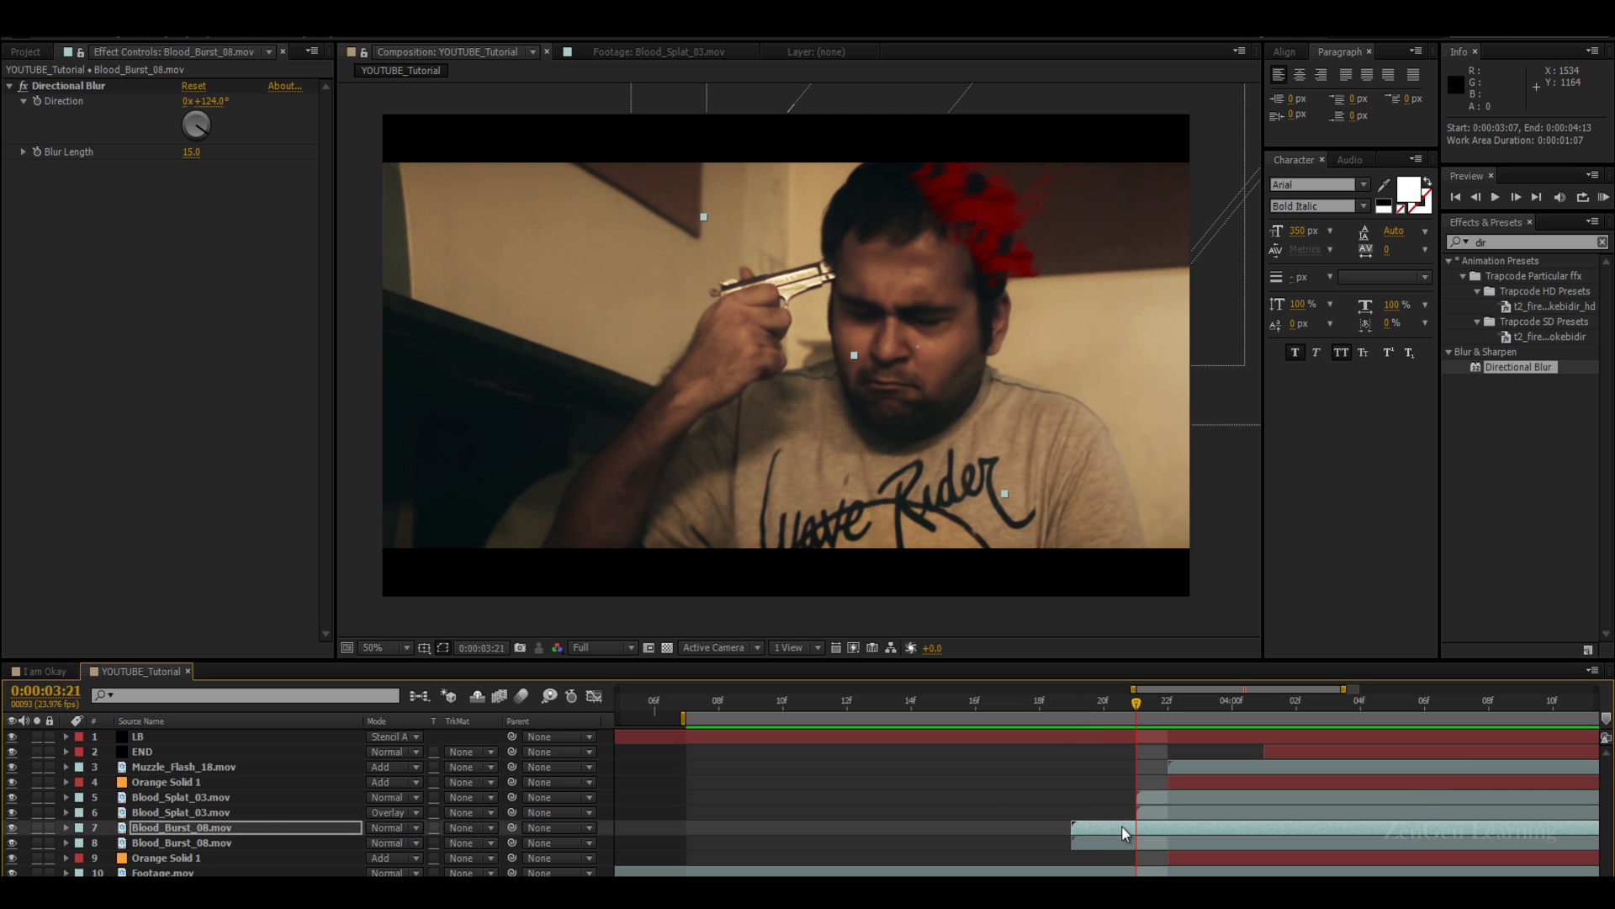
# Set the blur direction to 124°, duplicate Blood_Burst_08 and return to the gunshot frame
pyautogui.click(168, 866)
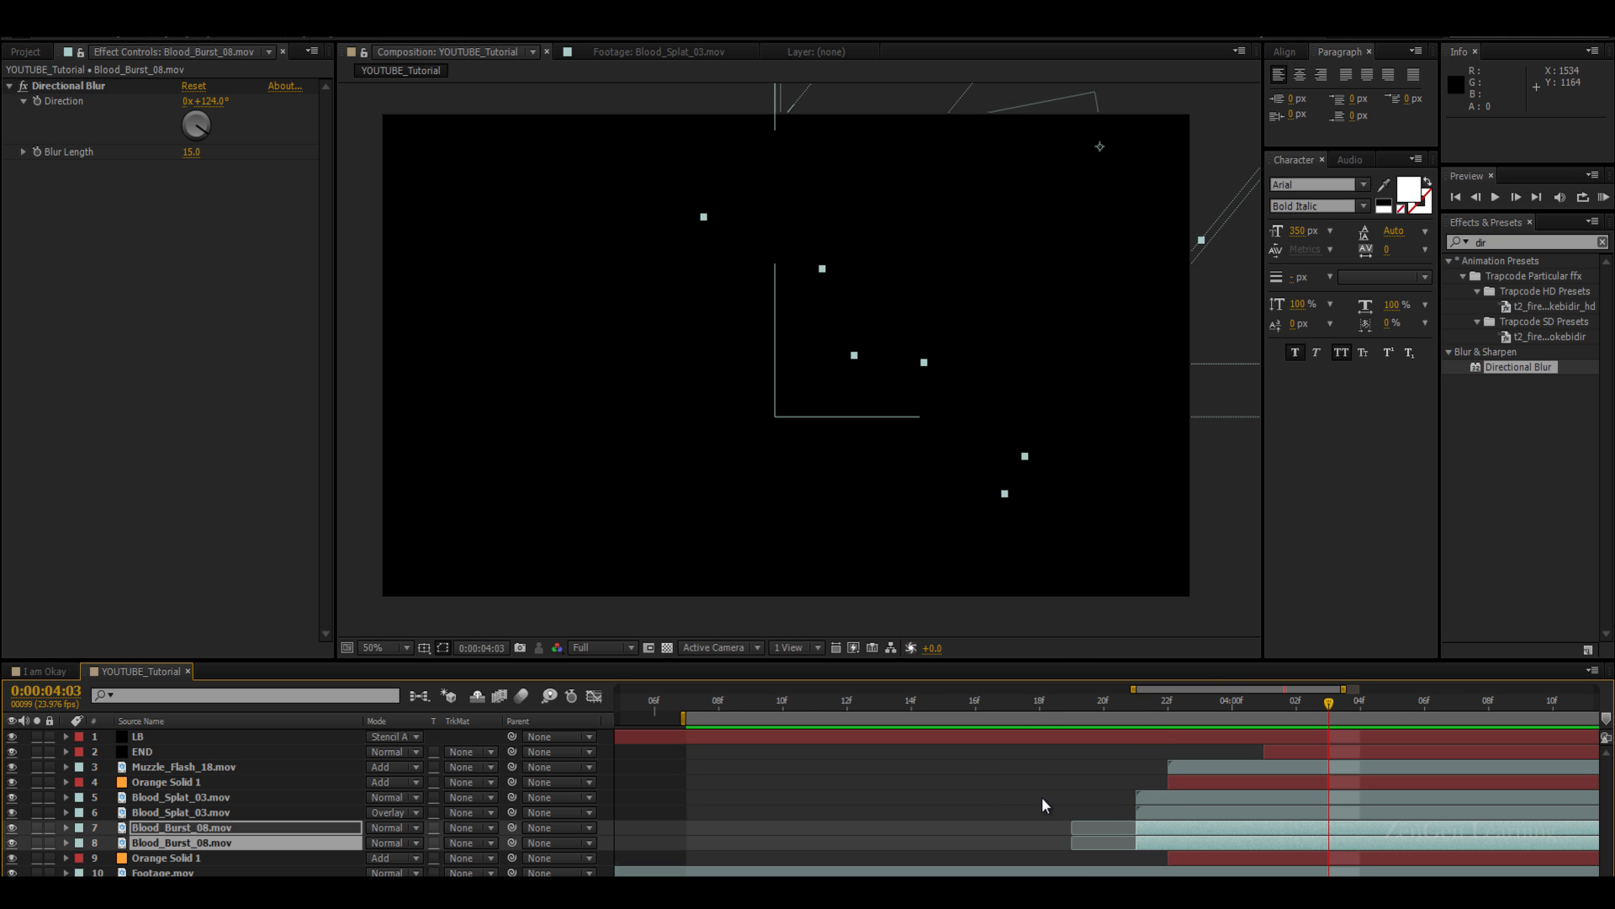
pyautogui.click(1022, 723)
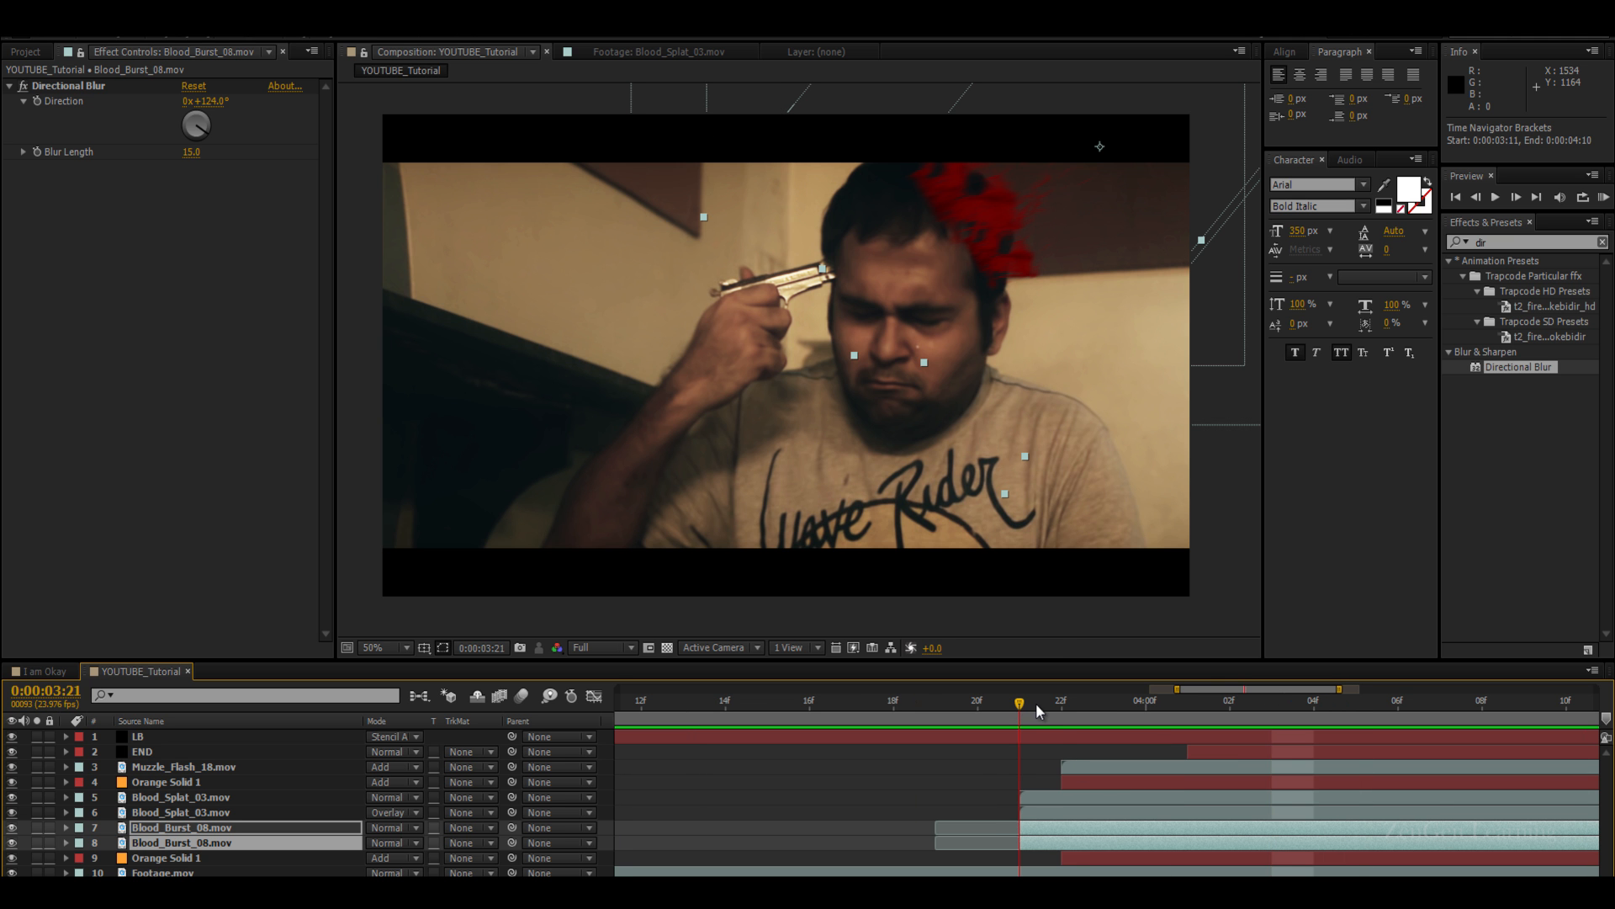
pyautogui.click(168, 828)
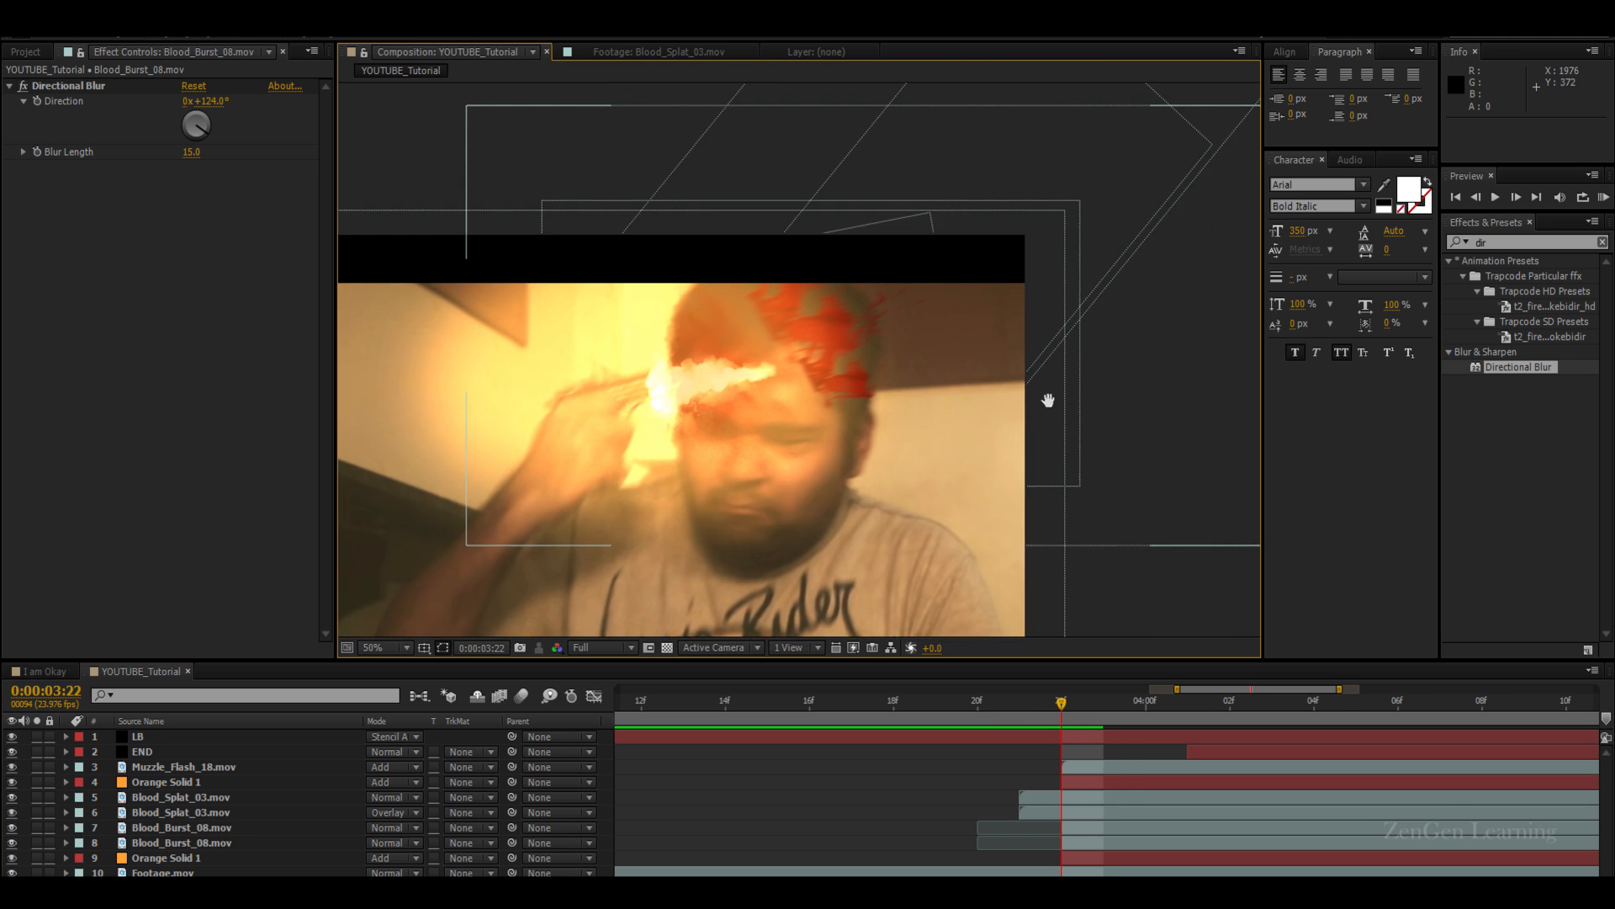
# Rotate the duplicate burst, scale the bursts to 91% and 50%, and set opacities 60% and 88%
pyautogui.click(168, 797)
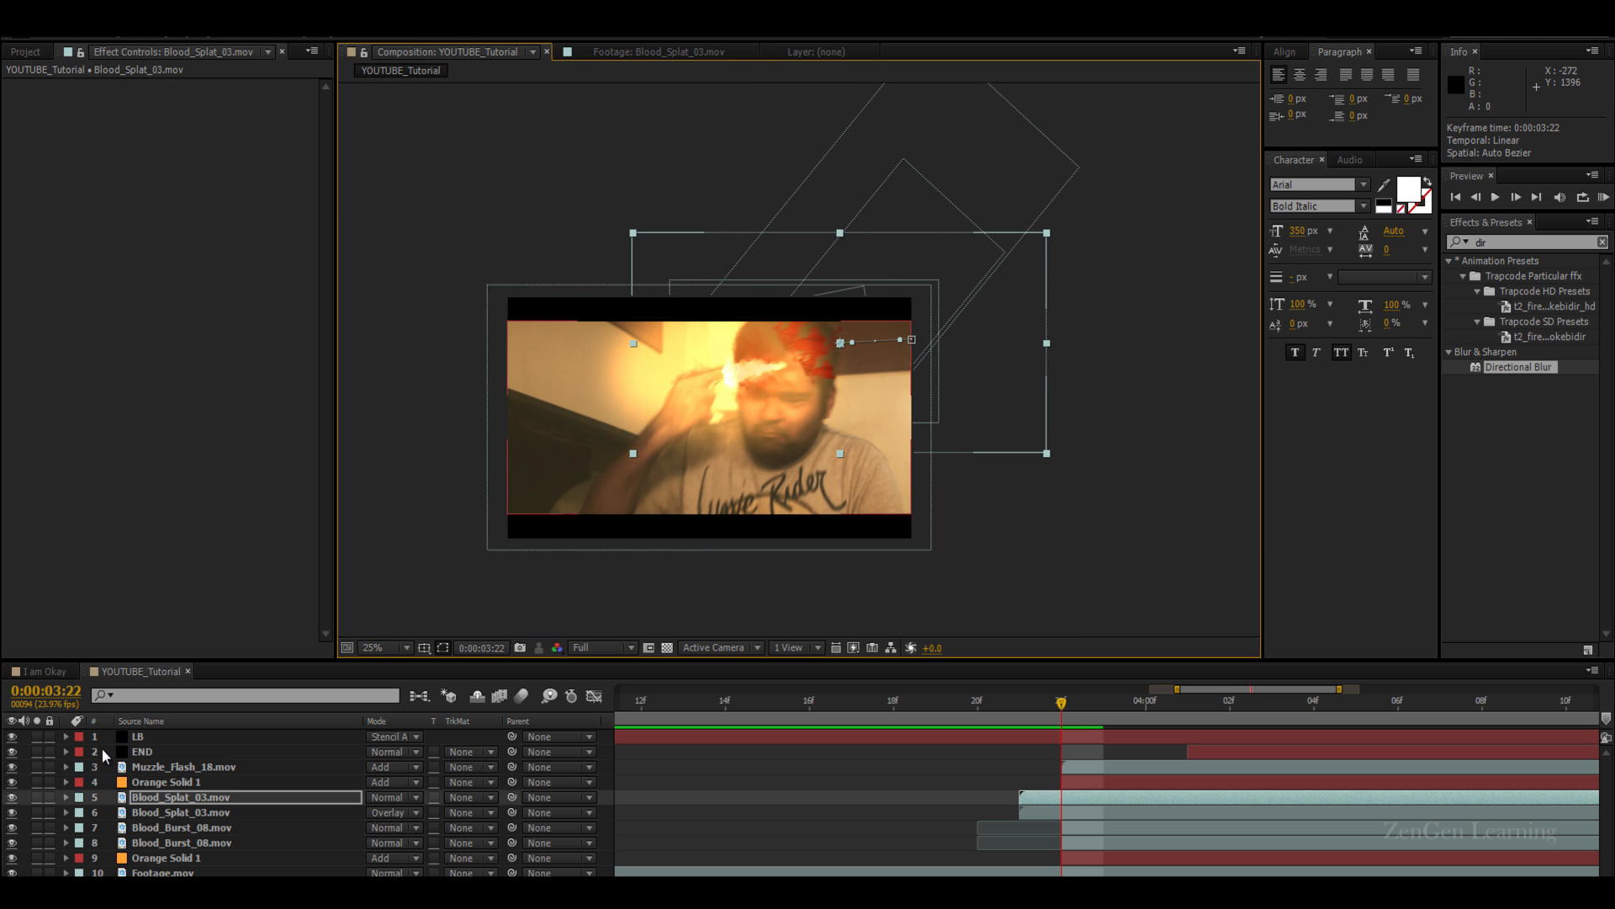
pyautogui.click(152, 828)
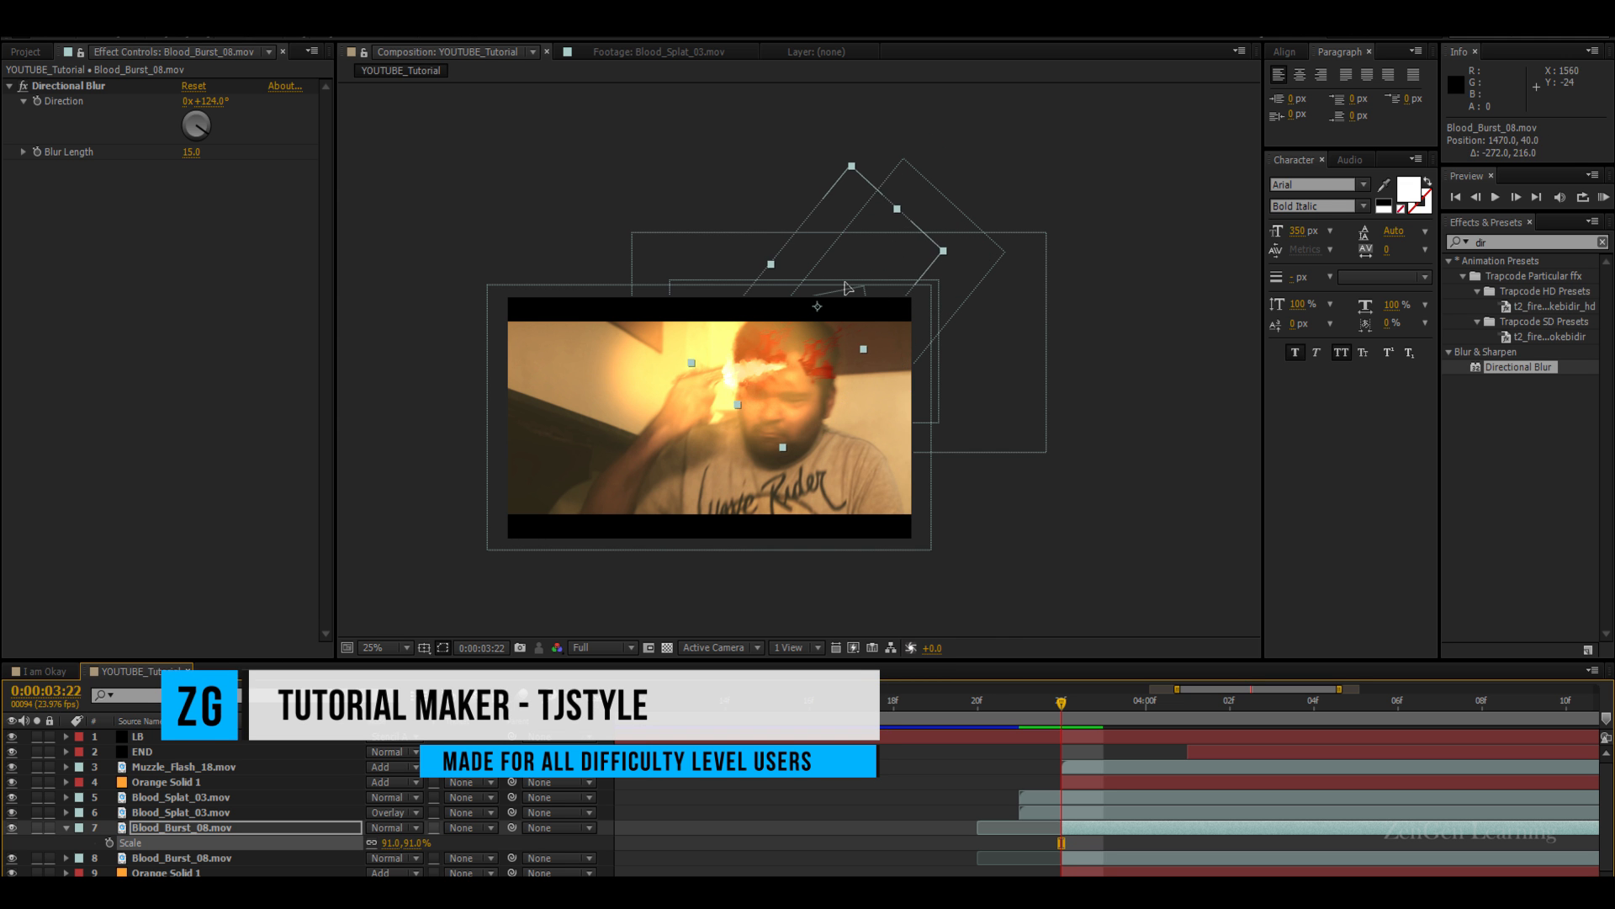
pyautogui.click(378, 647)
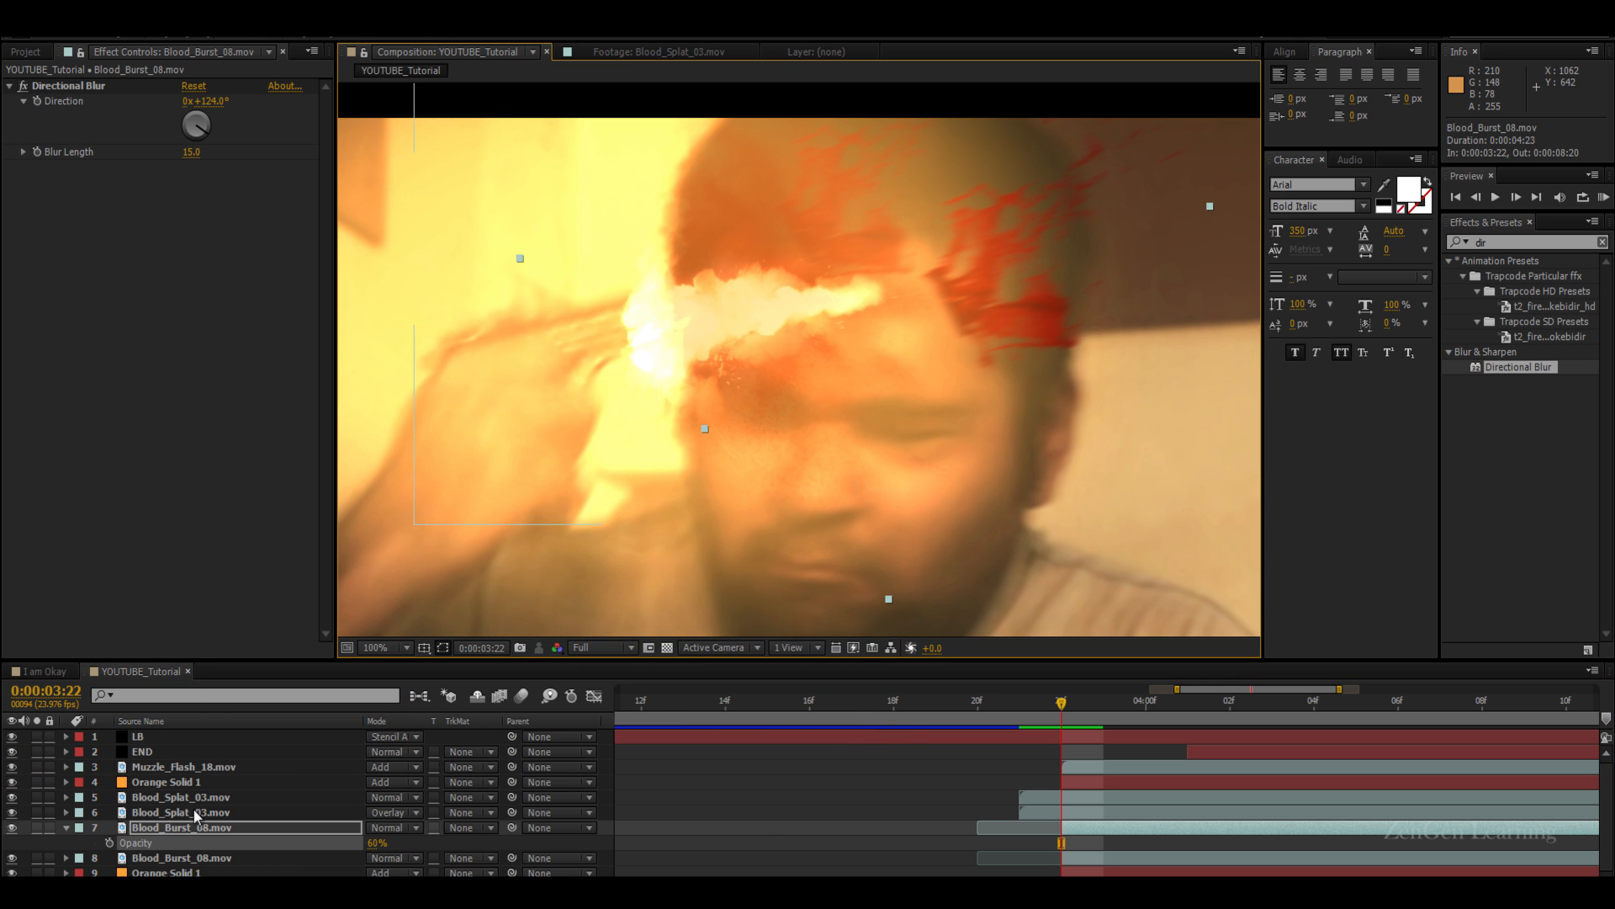
pyautogui.click(139, 736)
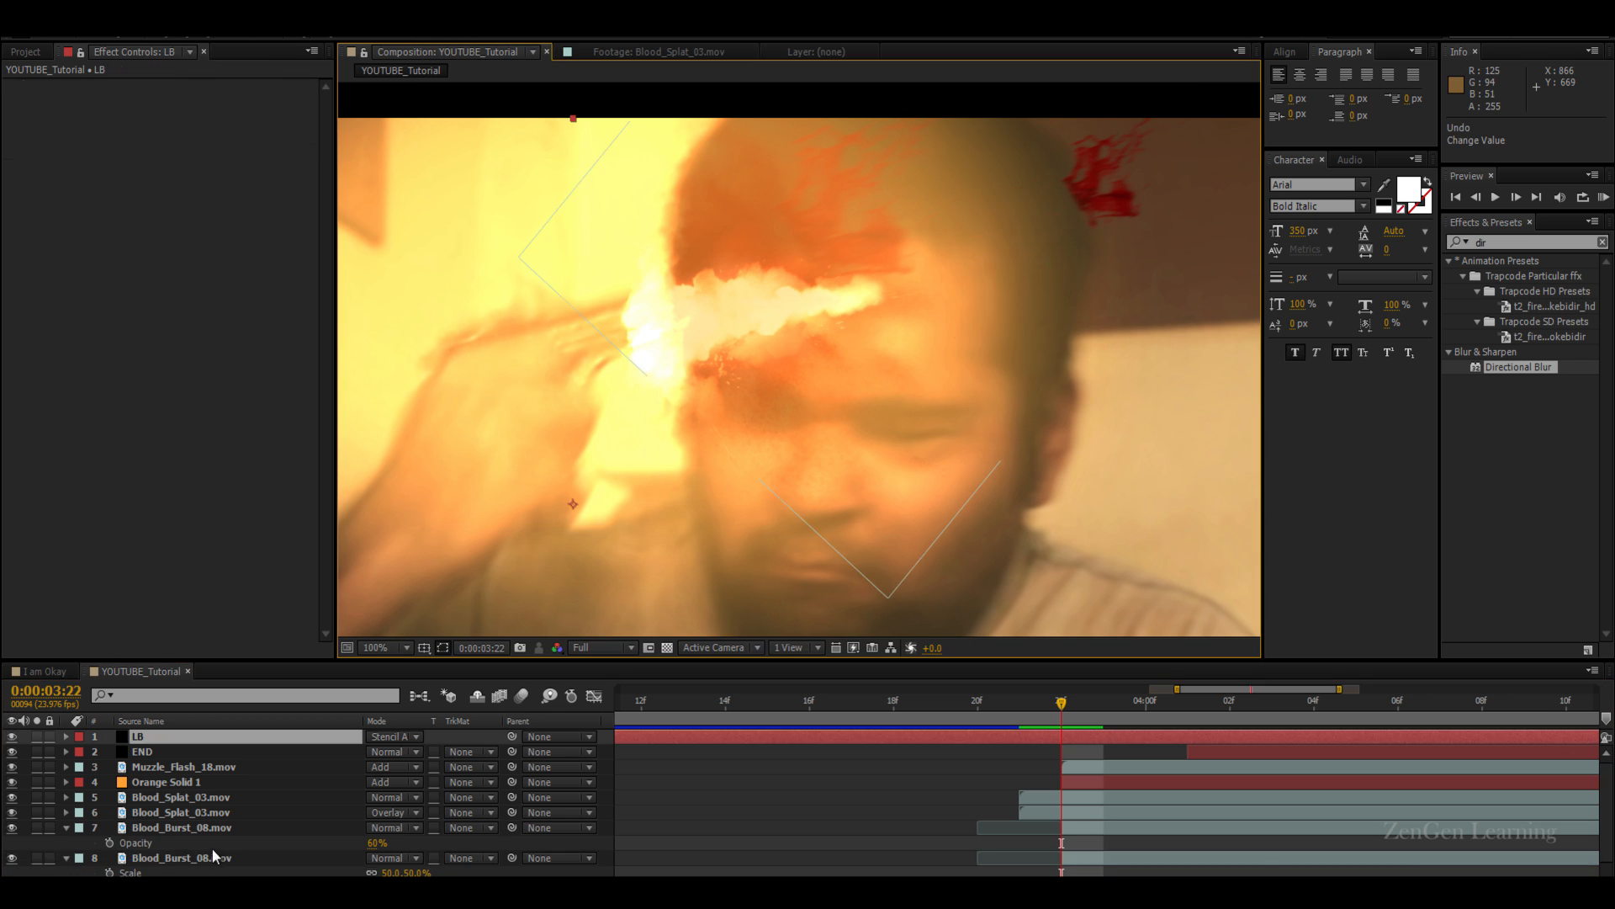
pyautogui.click(160, 858)
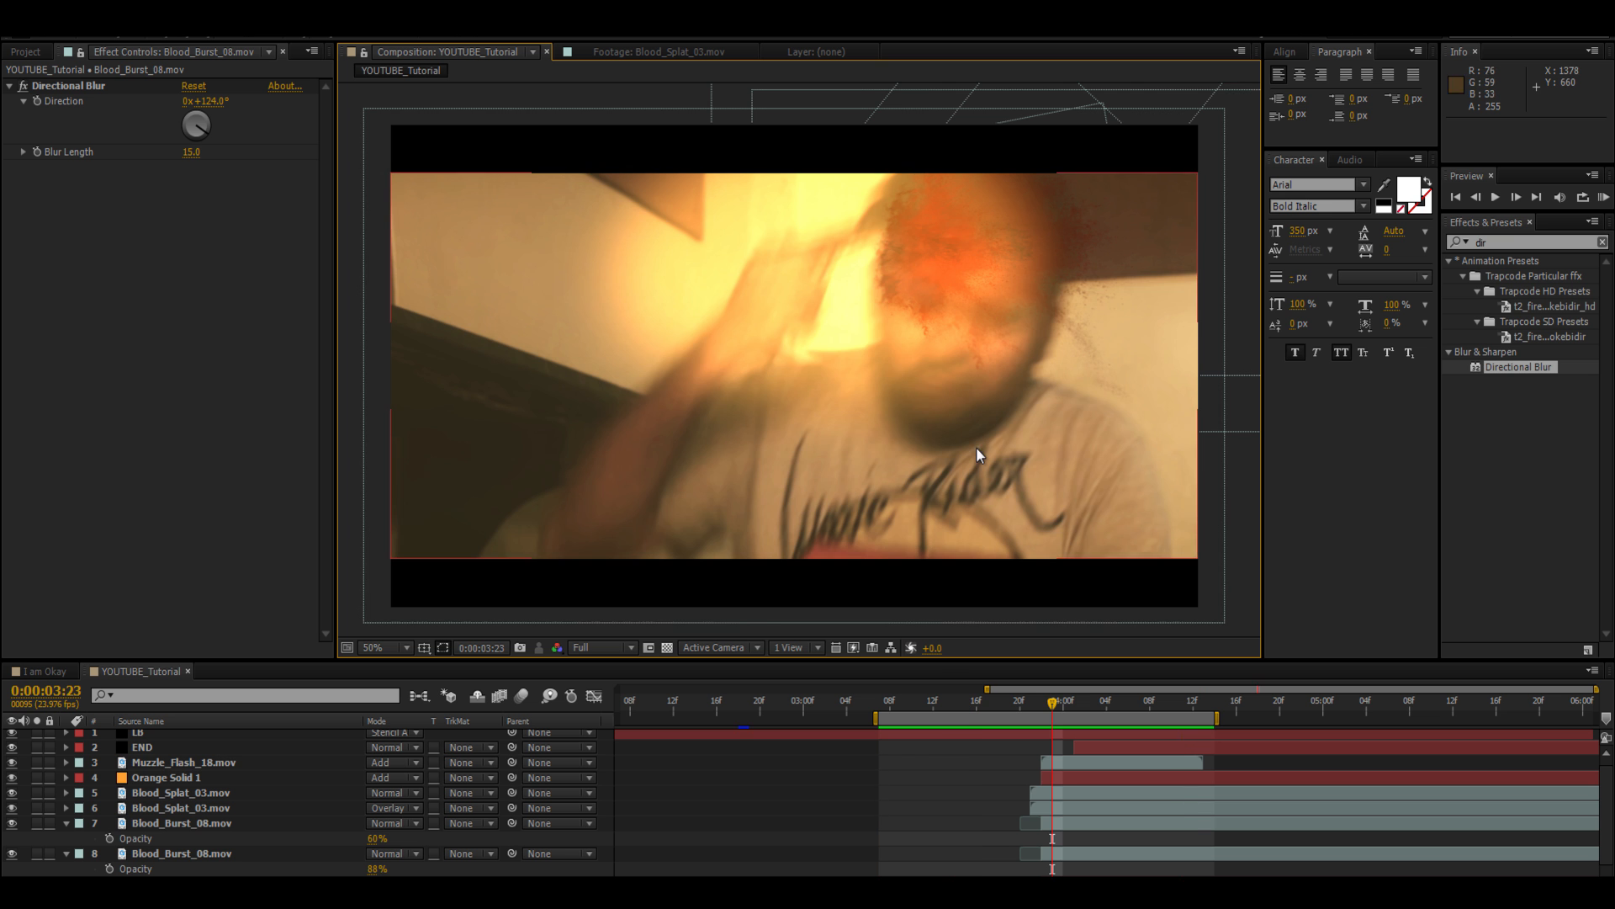
# Scrub the timeline from the gunshot frame forward past the end of the shot
pyautogui.moveTo(1050, 711); pyautogui.dragTo(1038, 711)
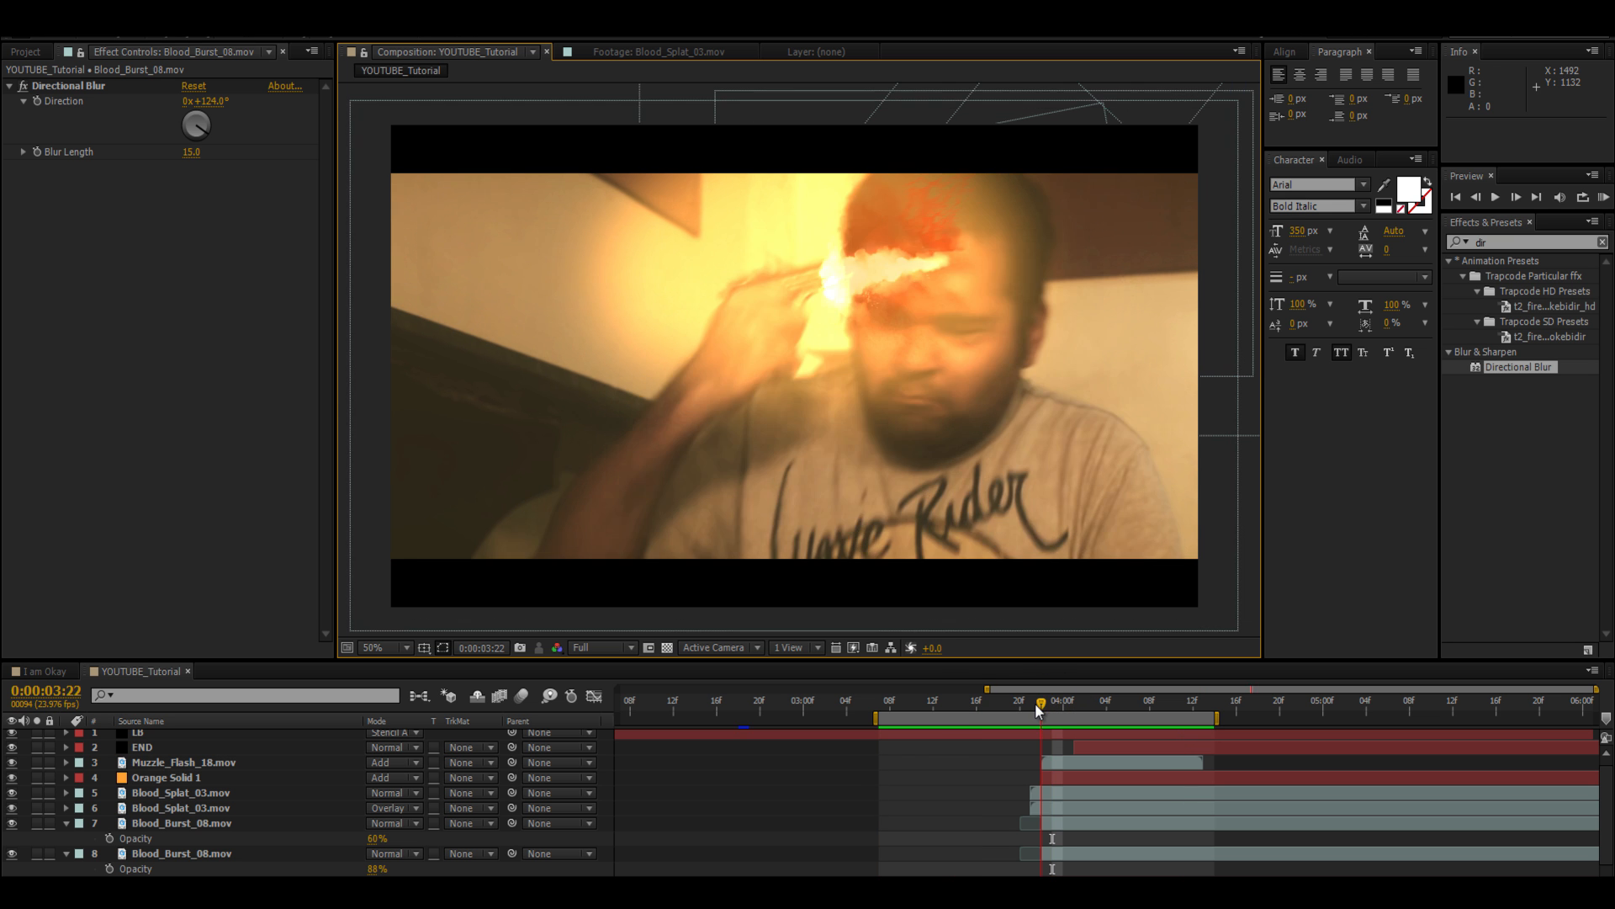
pyautogui.moveTo(1038, 711); pyautogui.dragTo(1084, 711)
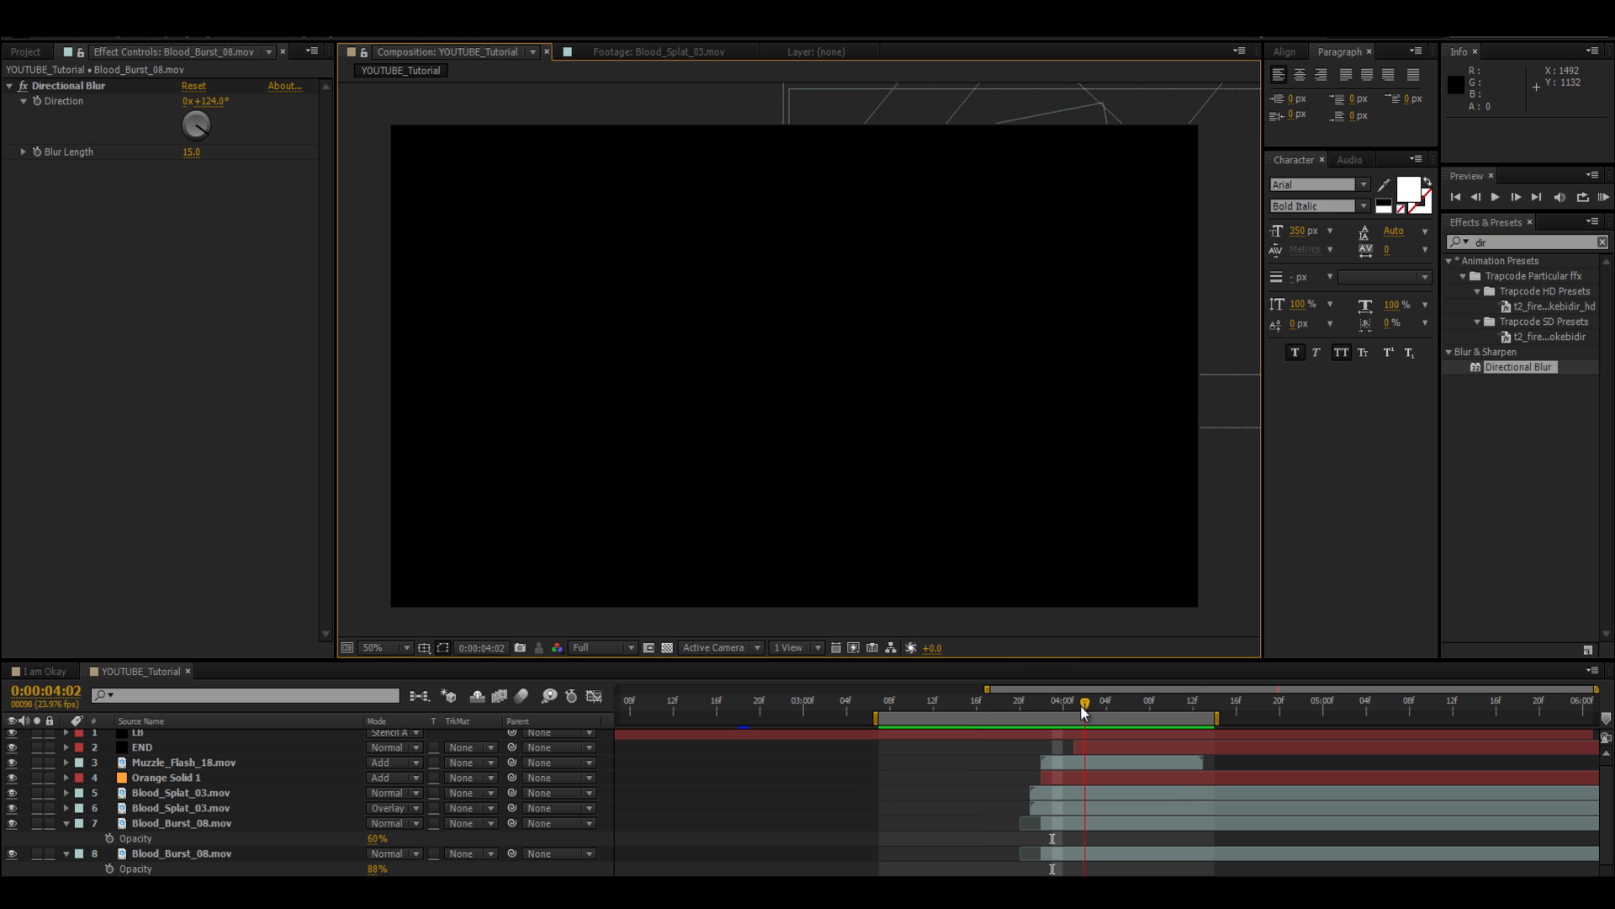